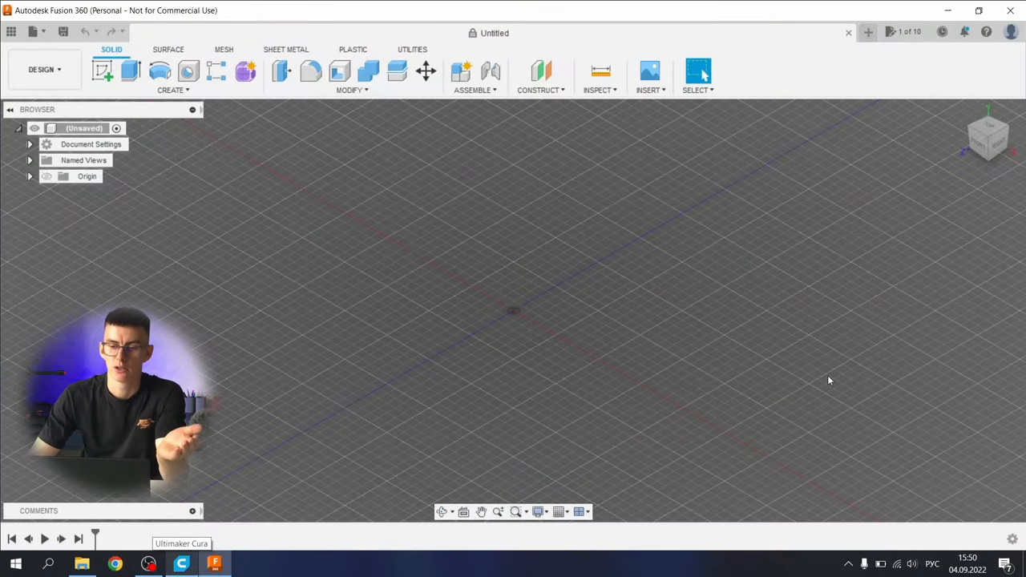
mouse_move(568, 398)
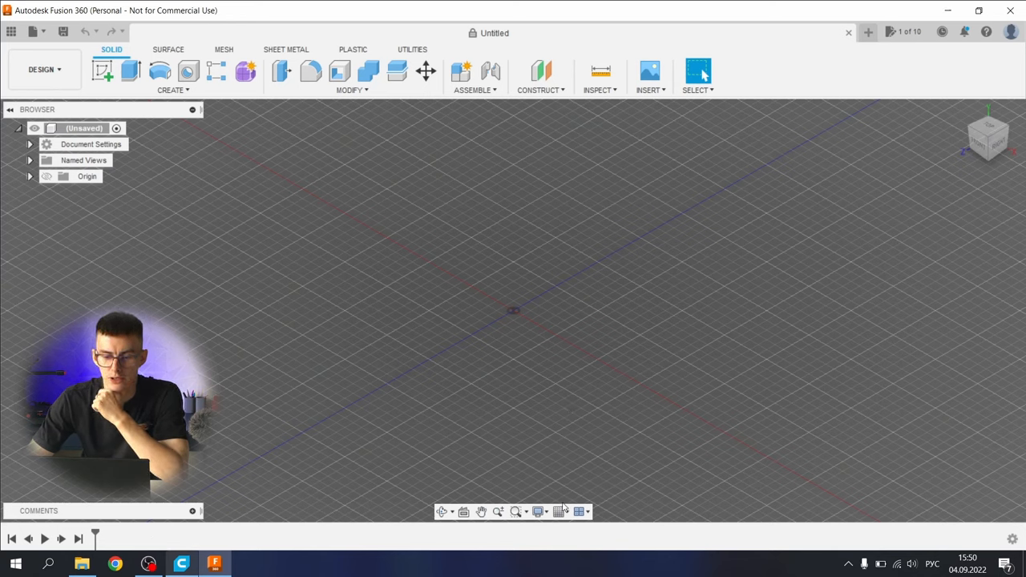
mouse_move(539, 511)
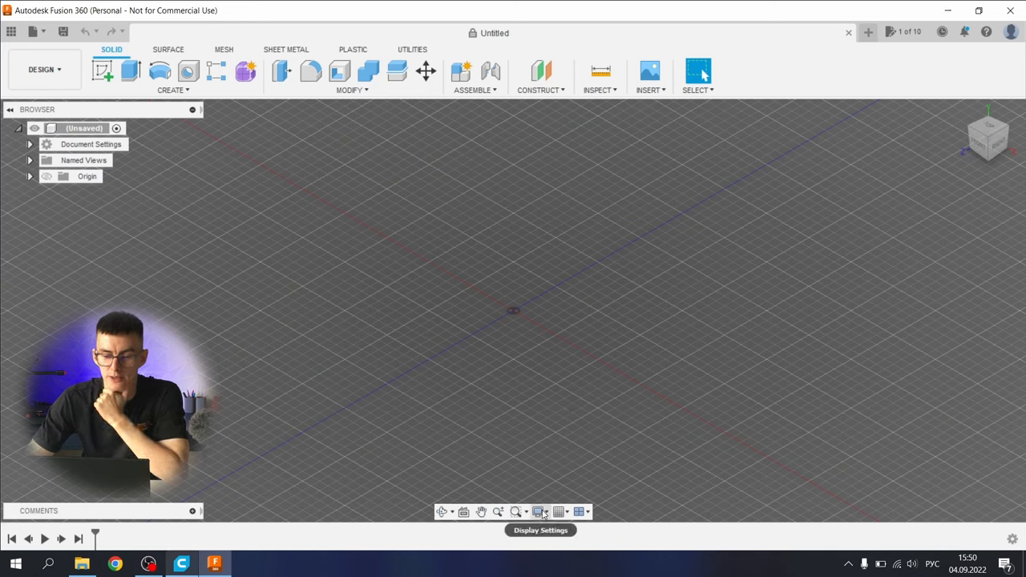
Sketch a centre-diameter circle about 150 mm across at the origin and finish the sketch
click(538, 510)
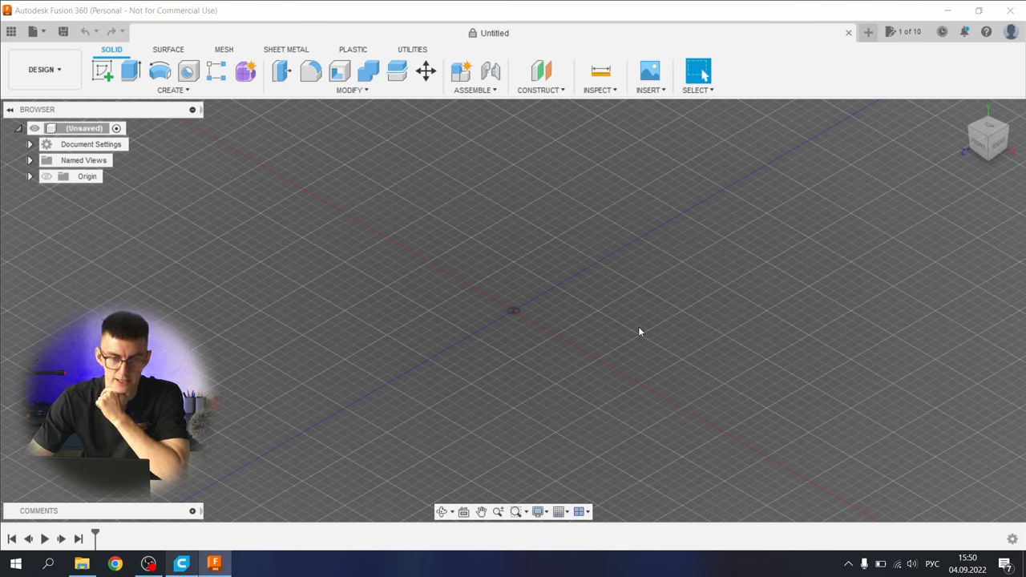
mouse_move(101, 71)
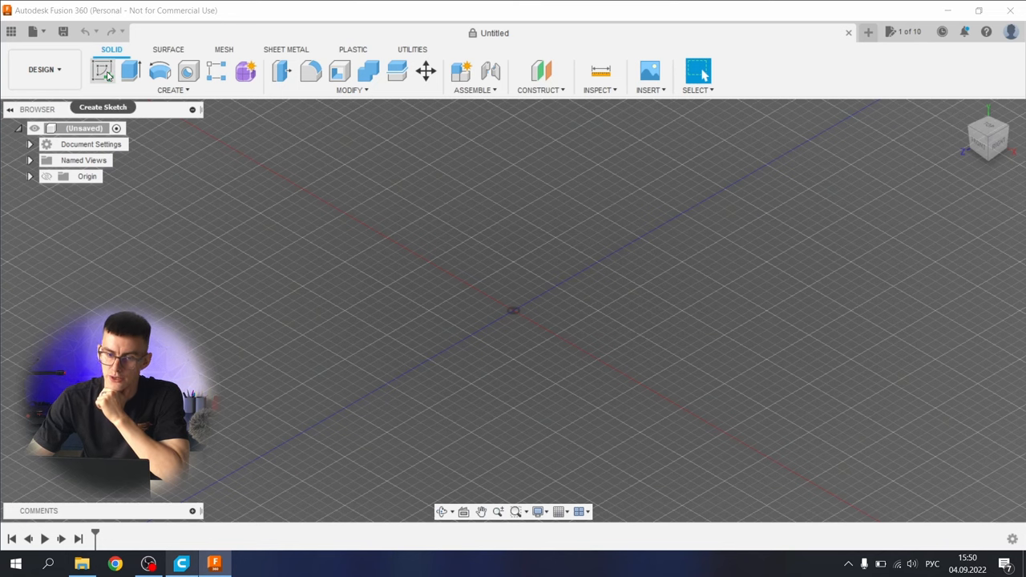
click(103, 71)
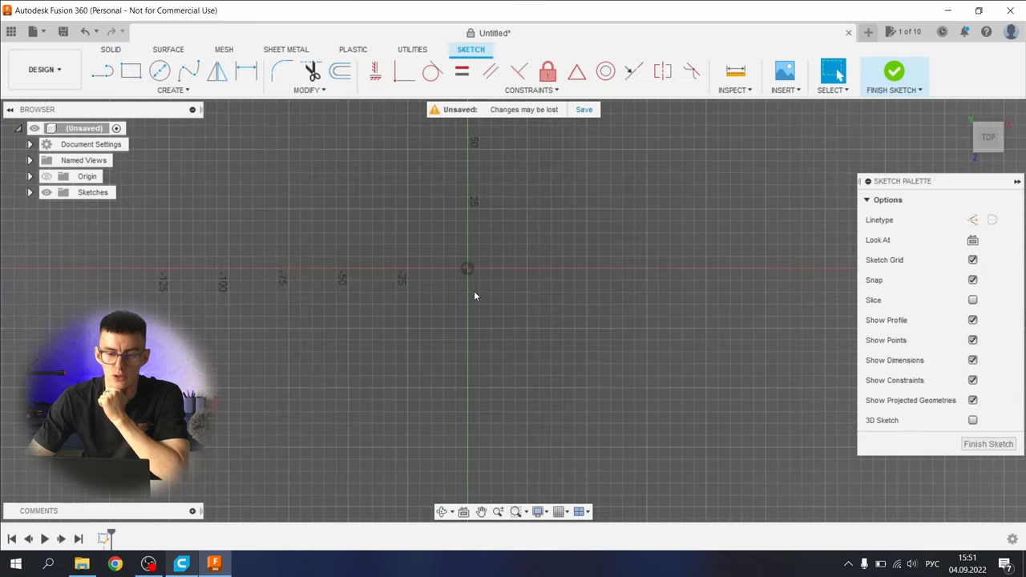
click(162, 71)
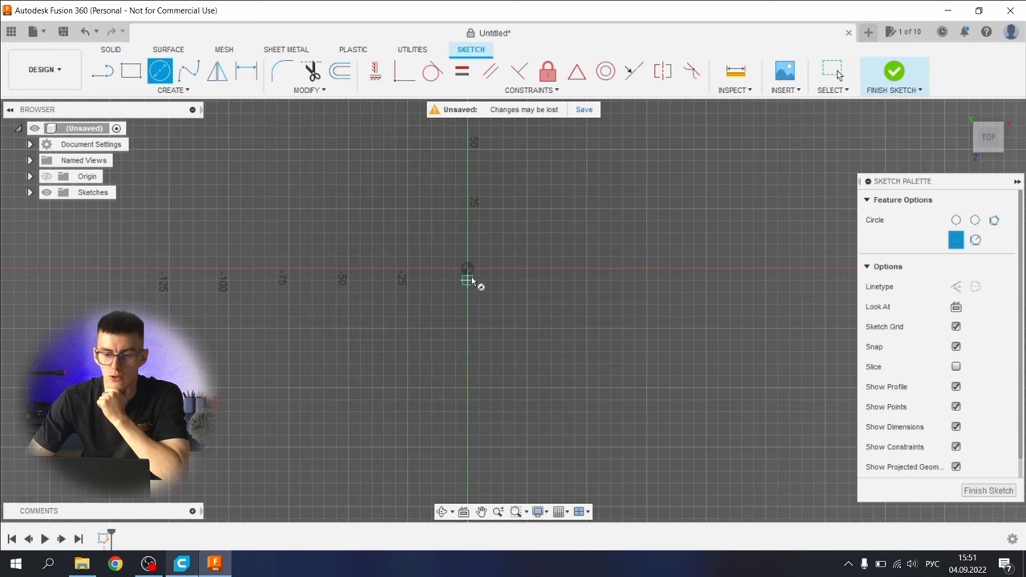
drag(469, 270, 593, 216)
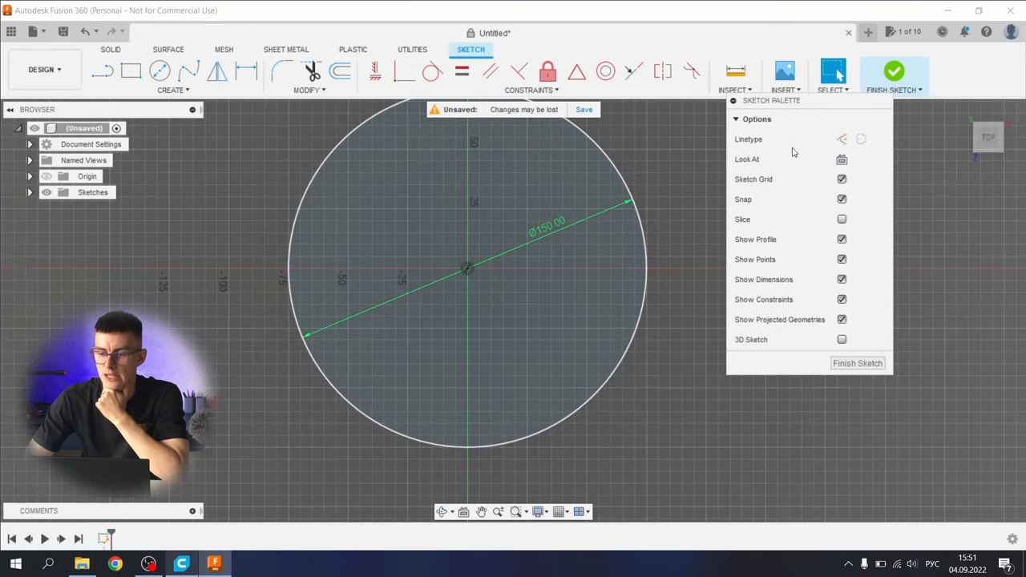
click(858, 362)
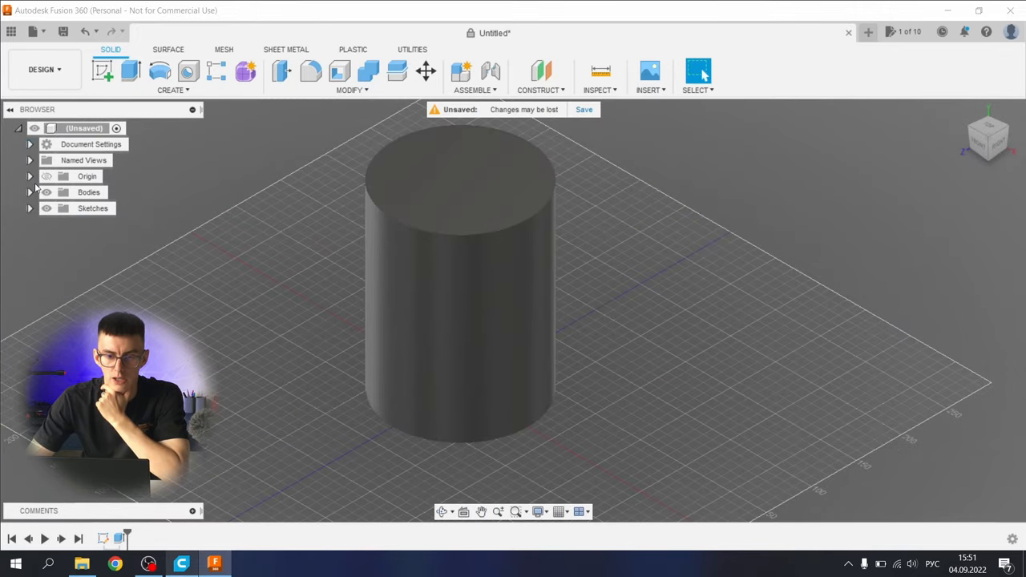
Apply the Powder Coat - Rough (Yellow) appearance to Body1 from its Appearance menu
right_click(100, 208)
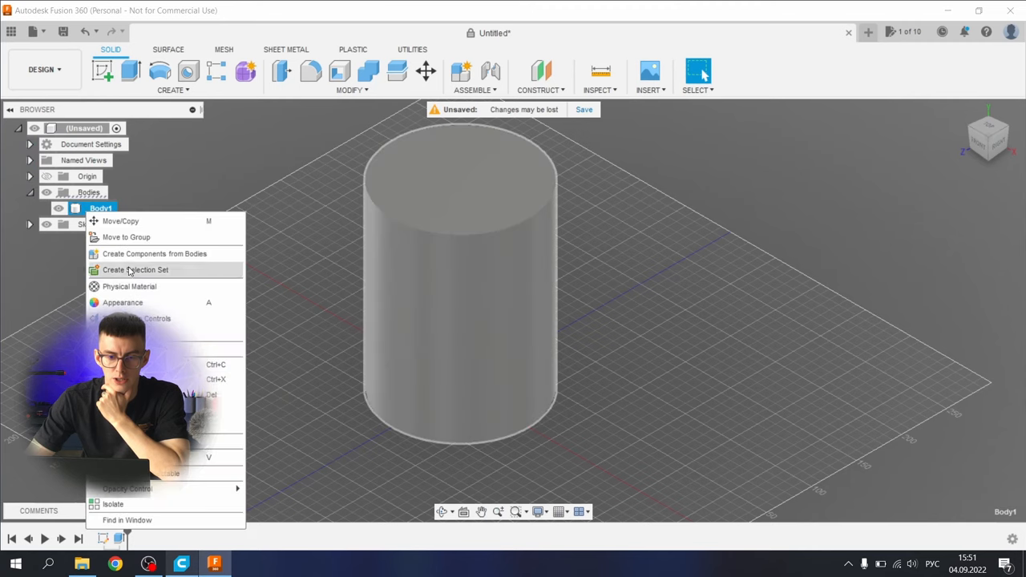
click(122, 301)
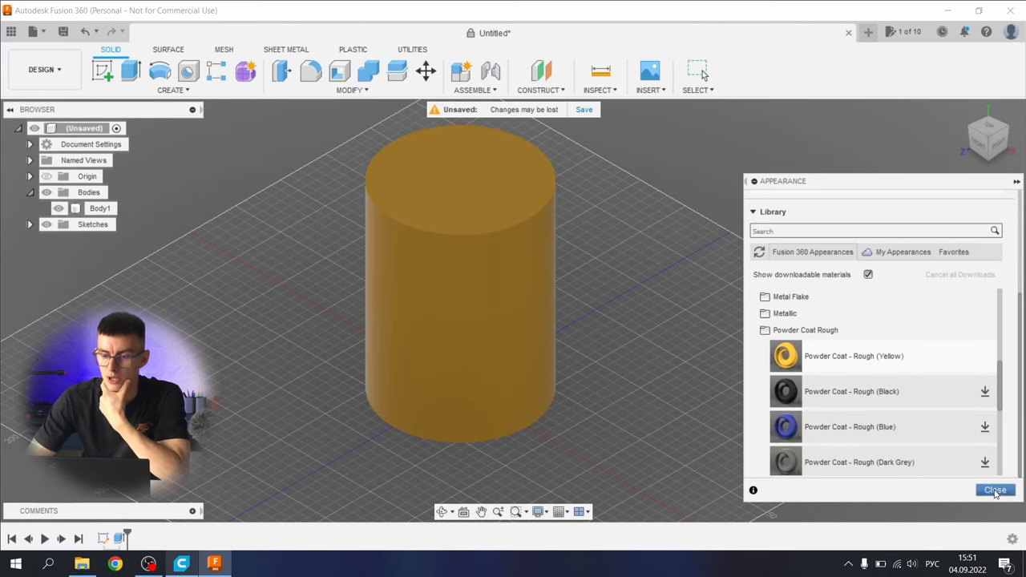
click(998, 491)
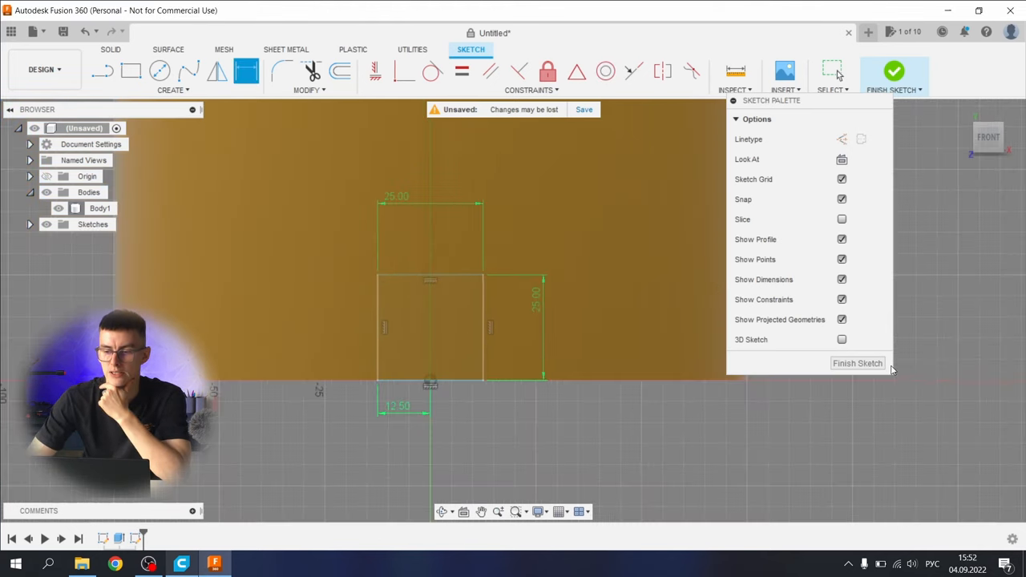
Finish the front-plane sketch holding the dimensioned 25 mm square profile
click(858, 363)
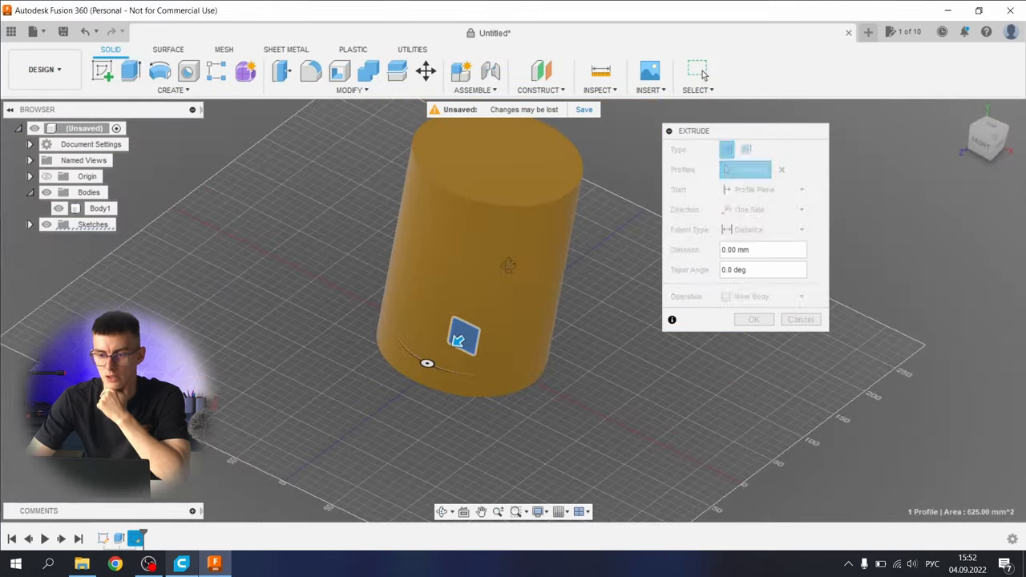
Set the extrude to start offset 74 mm, two-sided, with a -45° taper on side 1
click(461, 337)
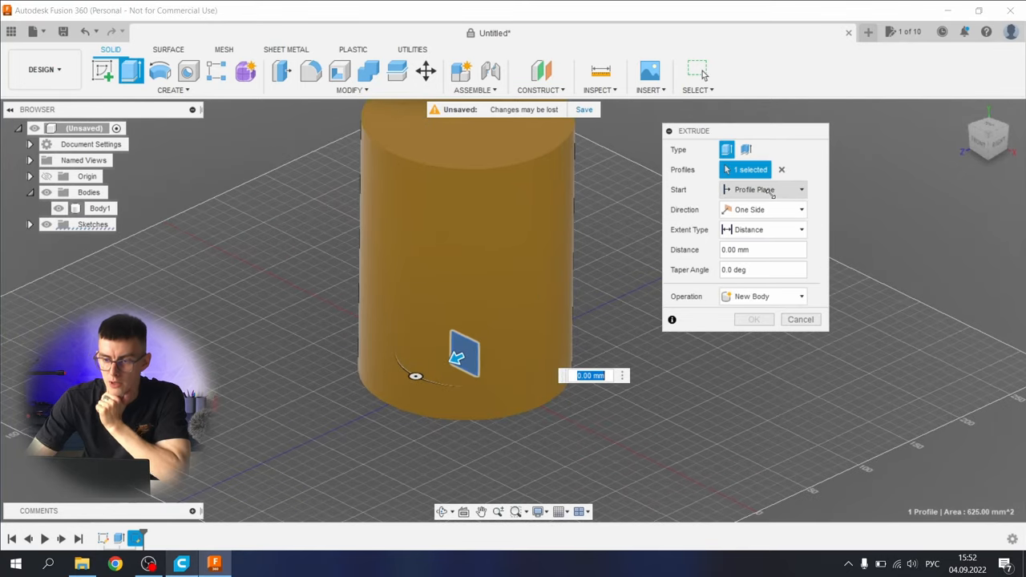
click(763, 189)
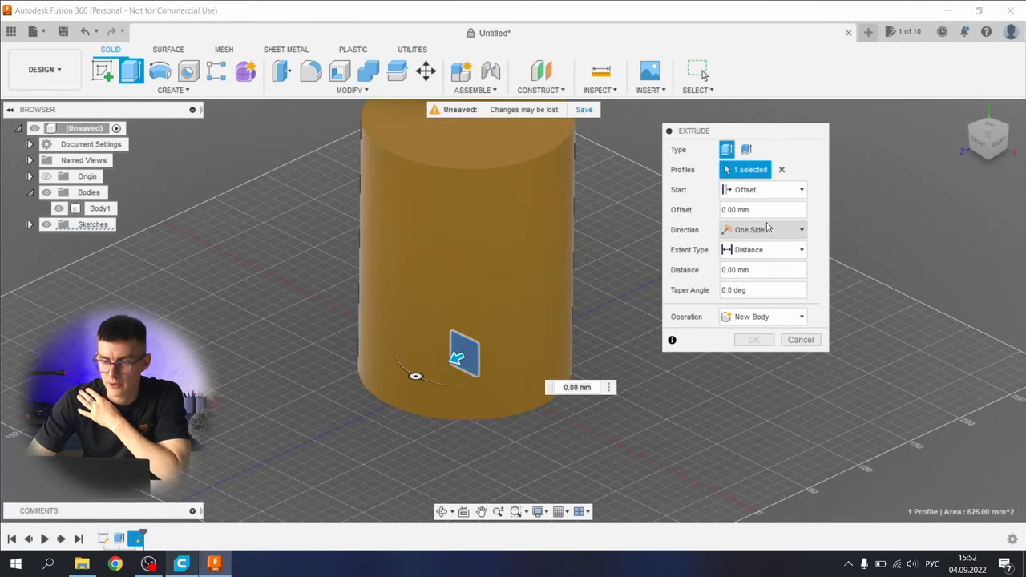
text(74)
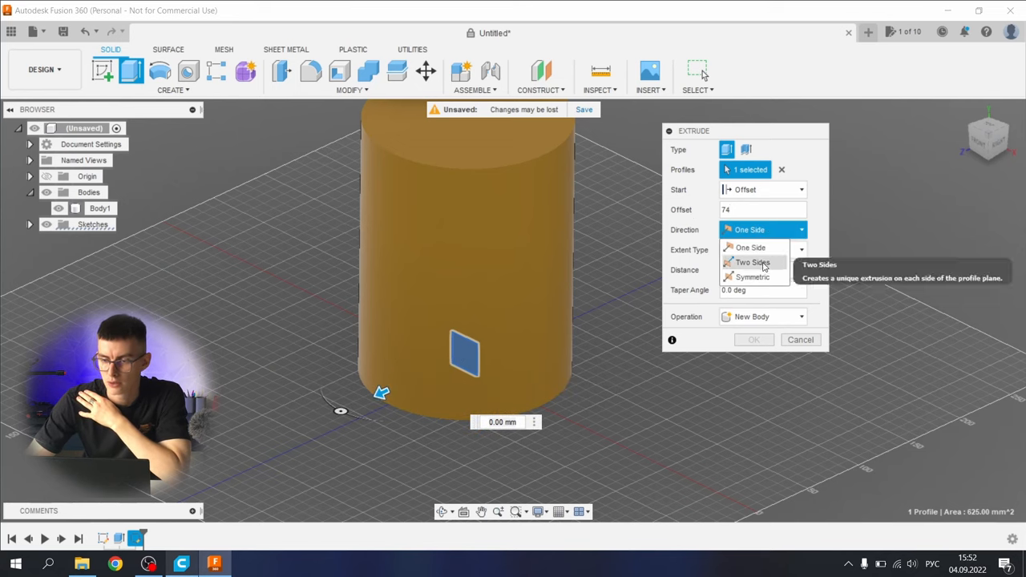
click(752, 263)
text(6,9)
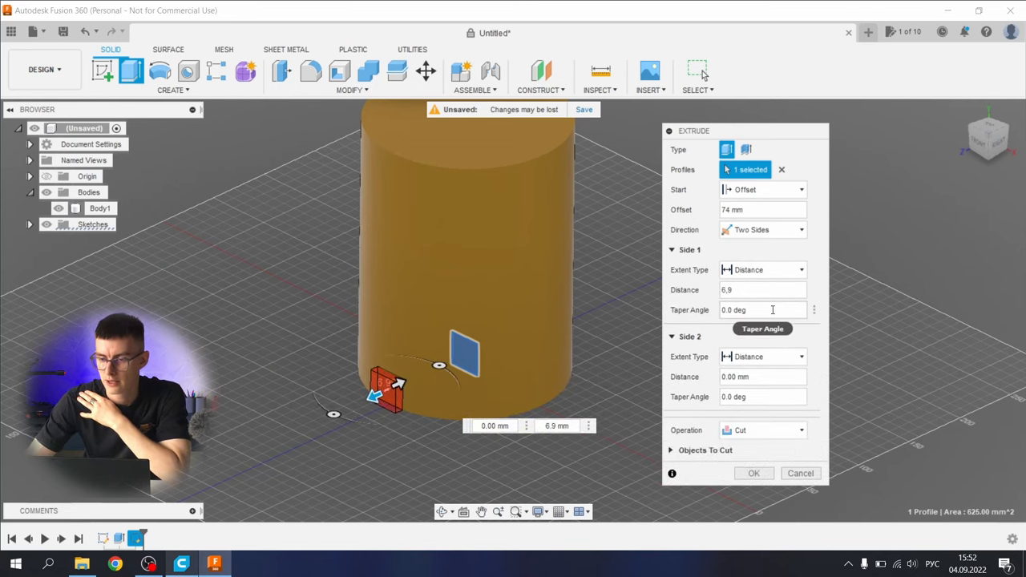
text(-45)
text(20)
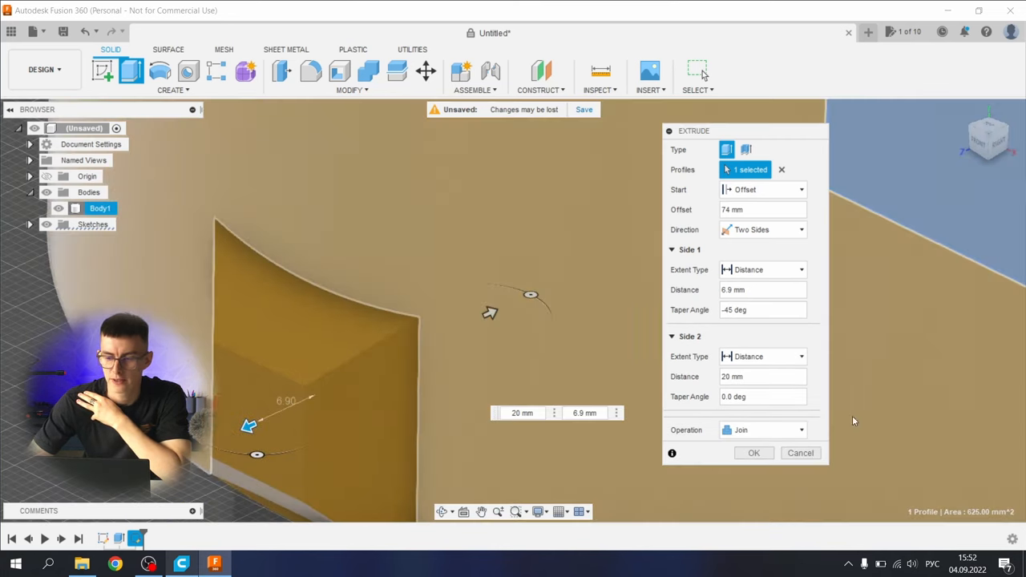
Set the operation to Join and confirm the tapered block onto the cylinder
click(764, 429)
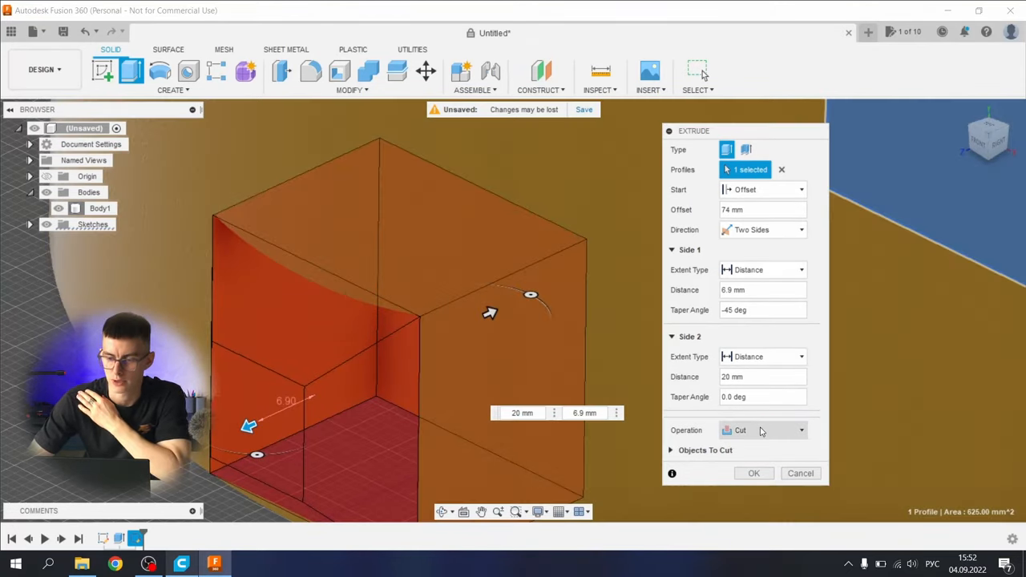
click(761, 430)
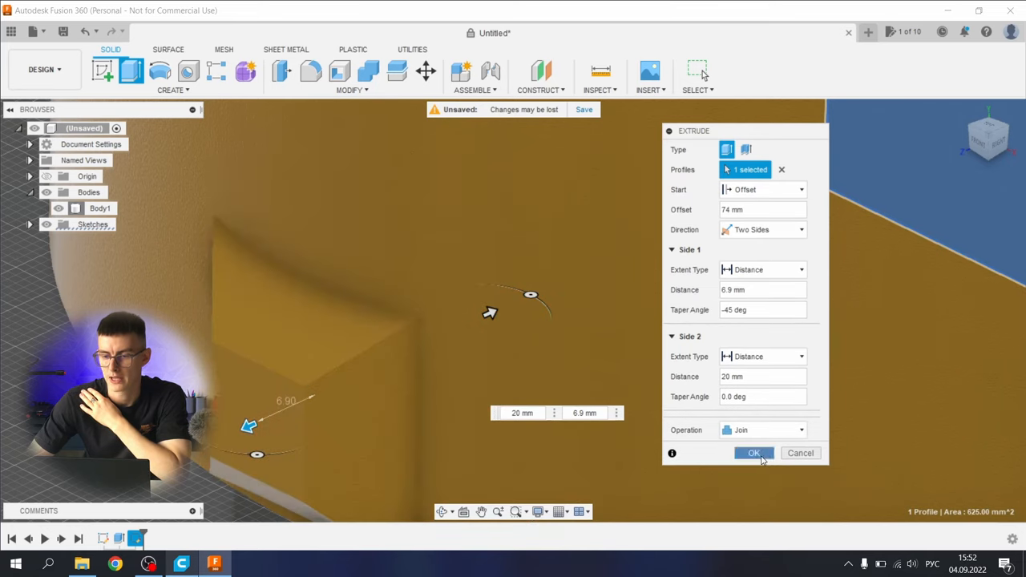
click(754, 452)
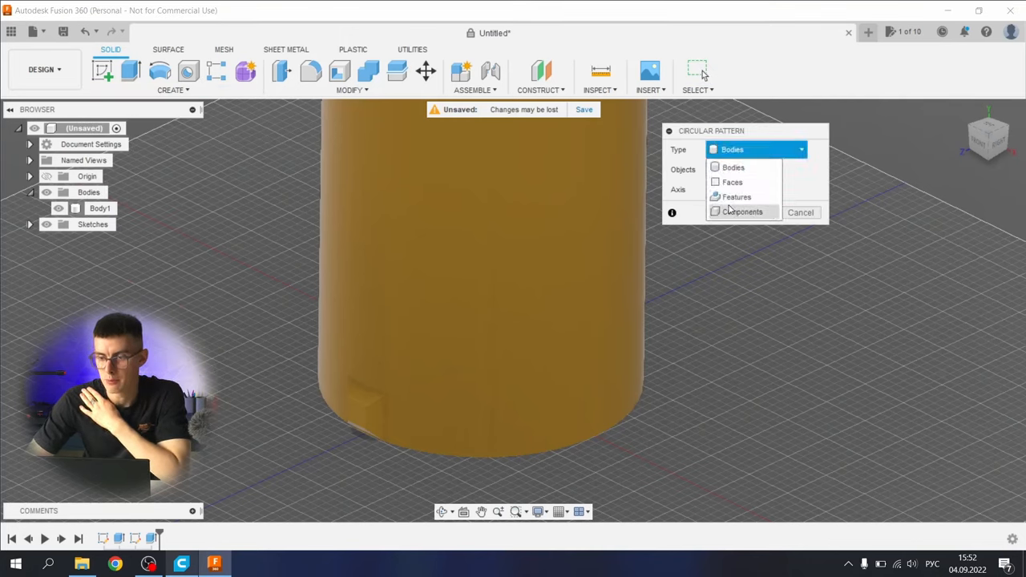
Circular-pattern the Extrude2 feature 18 times around the cylinder axis
click(738, 196)
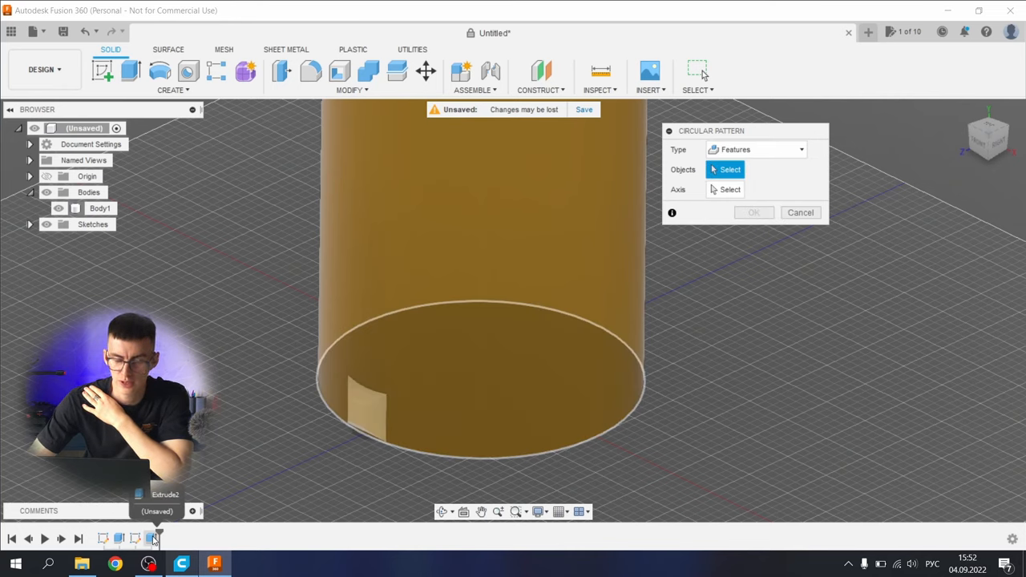
click(369, 414)
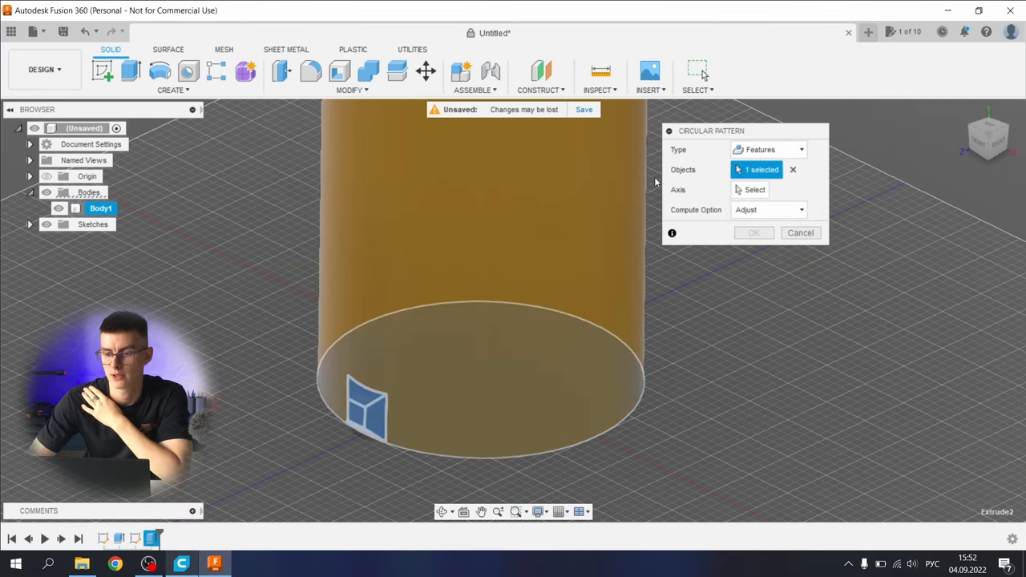
click(751, 189)
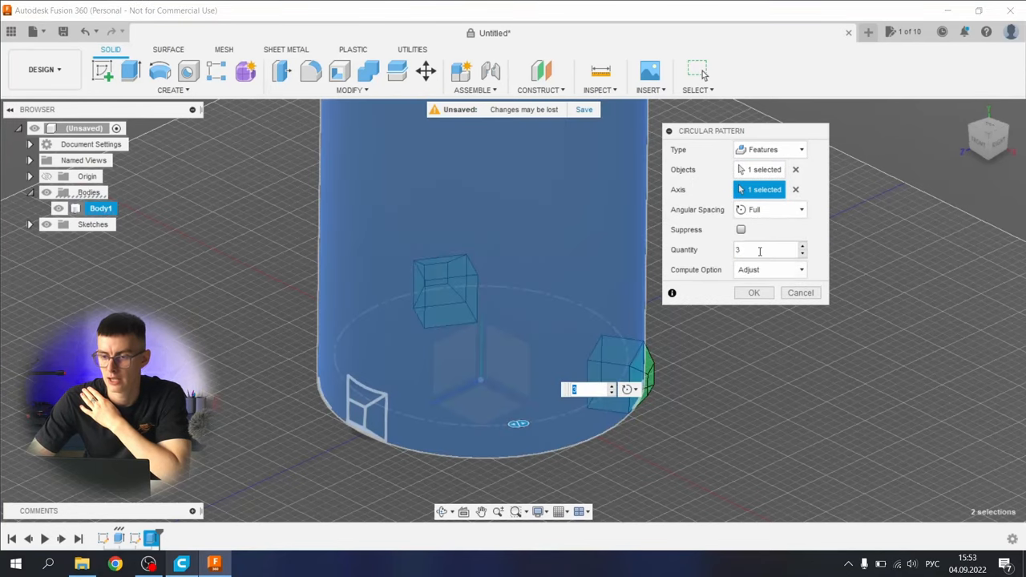
text(18)
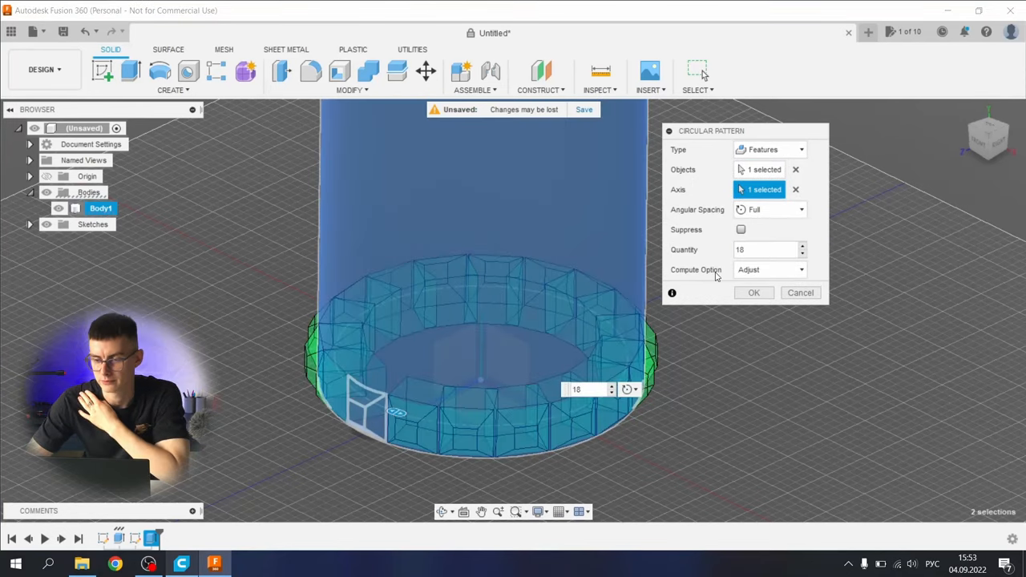
click(754, 291)
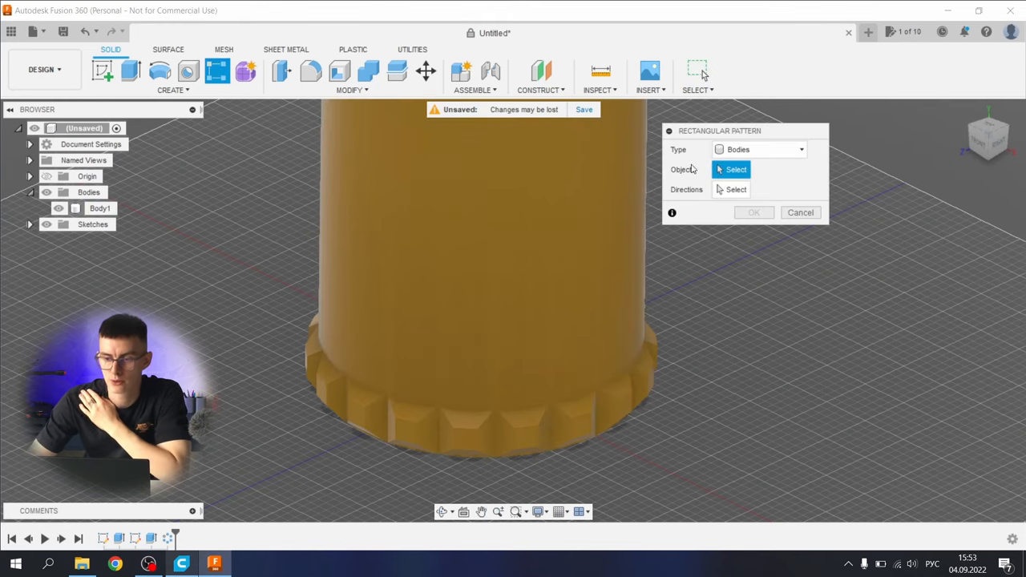
Rectangular-pattern the ring of blocks into 8 rows stretched up the vase's height
click(759, 149)
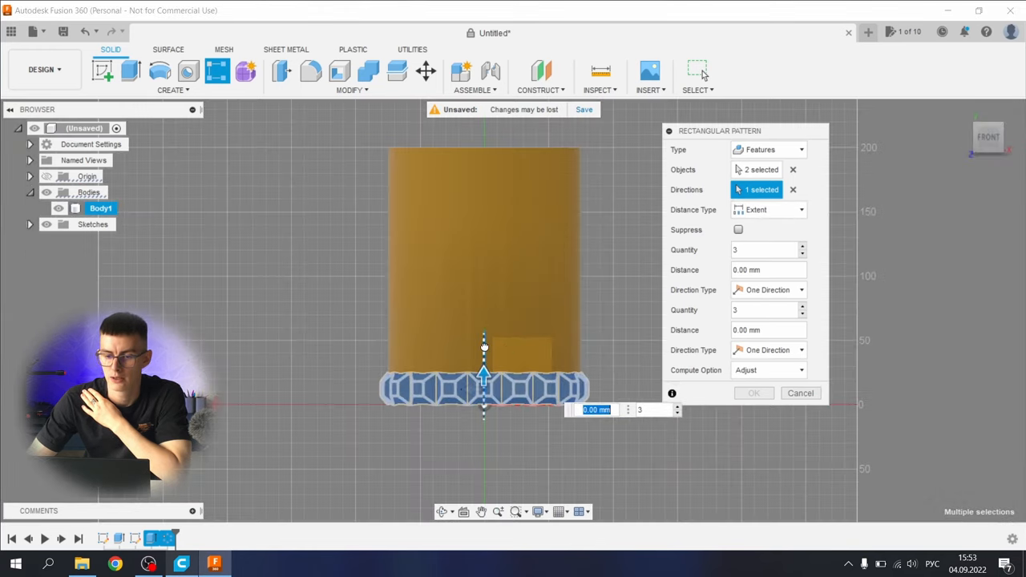
drag(484, 353, 485, 147)
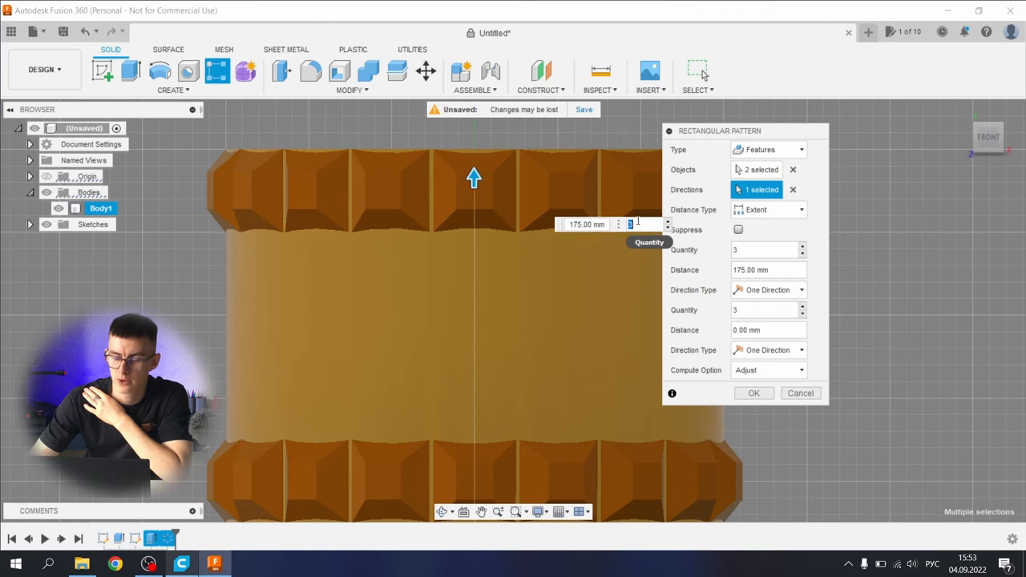
text(8)
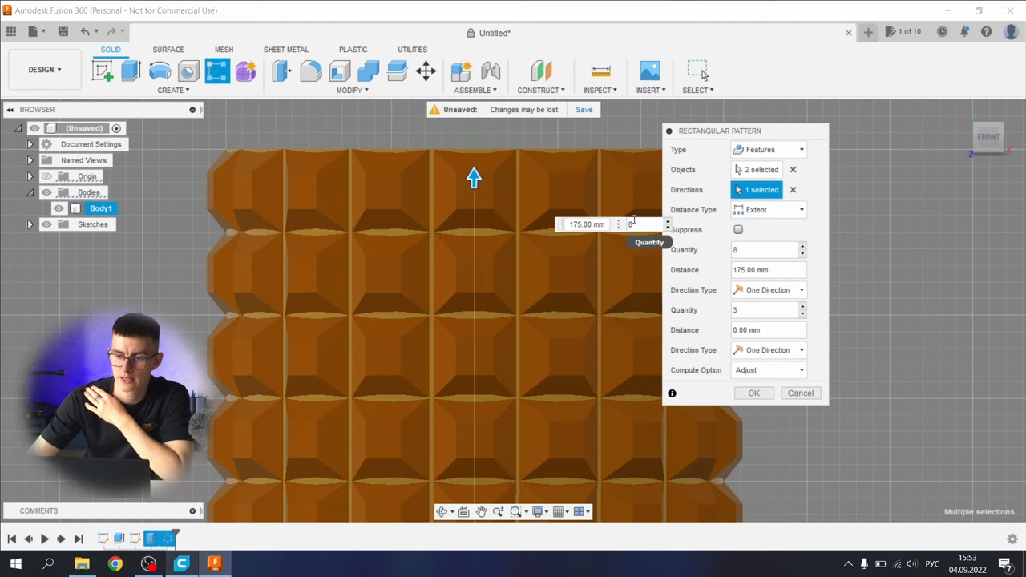
click(753, 393)
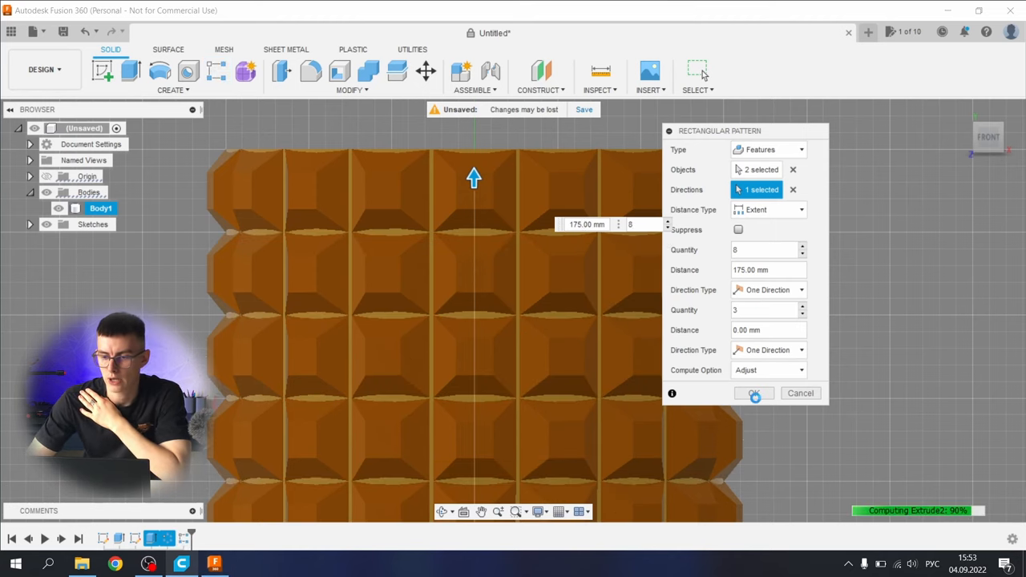
click(753, 393)
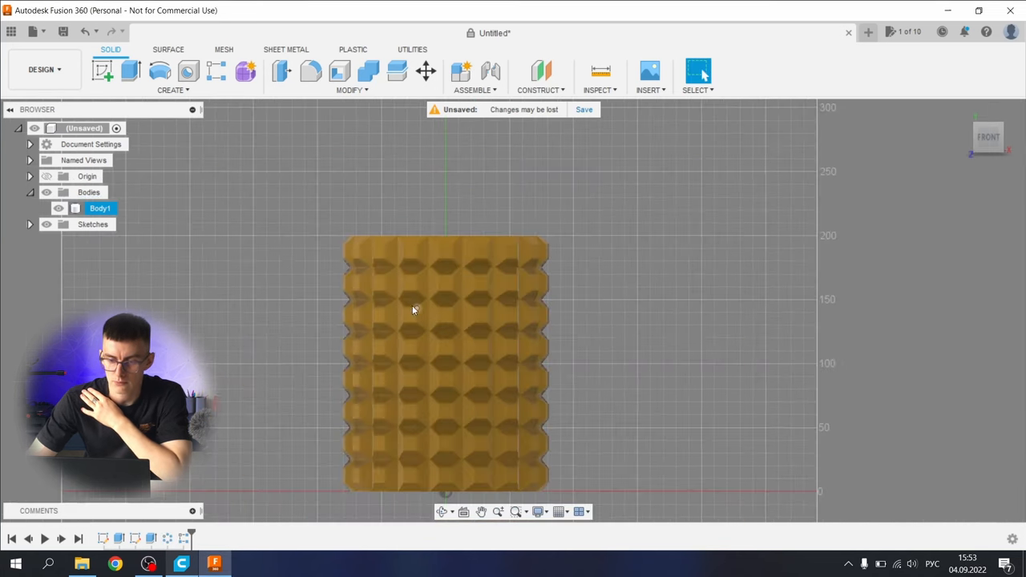
Draw a short line crossing the cylinder's top edge in a new sketch and finish it
drag(413, 311, 515, 319)
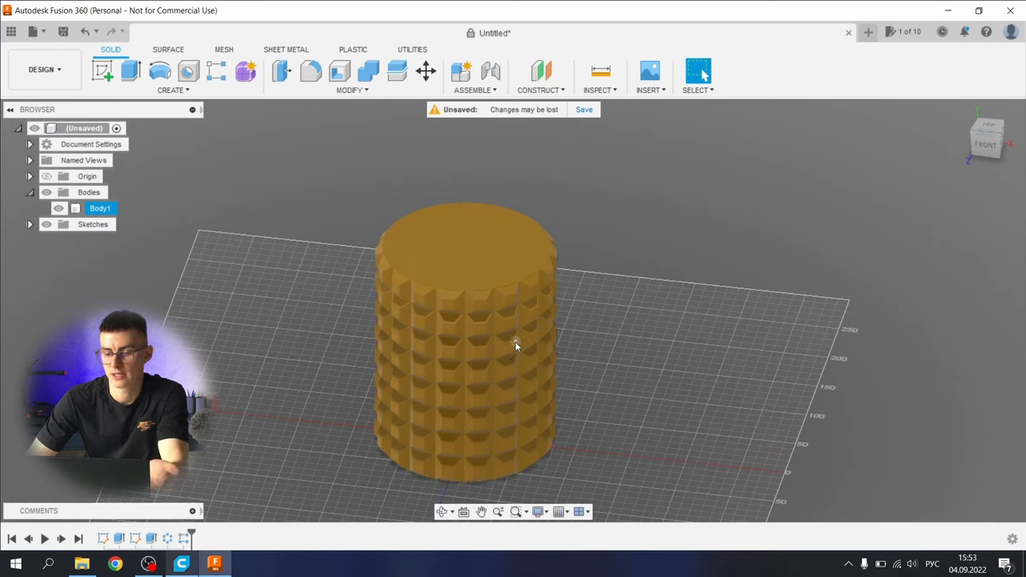
mouse_move(379, 330)
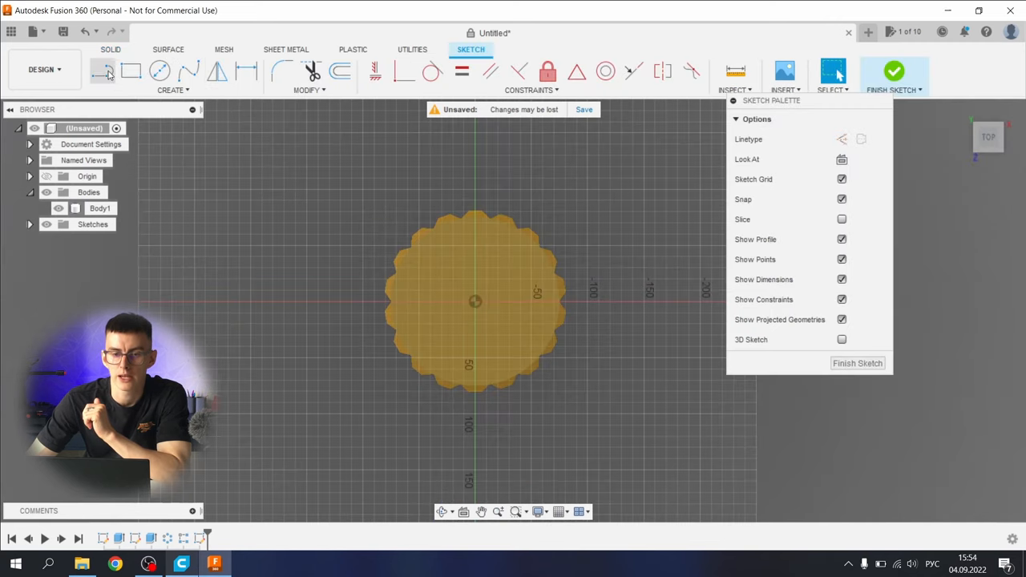
click(103, 71)
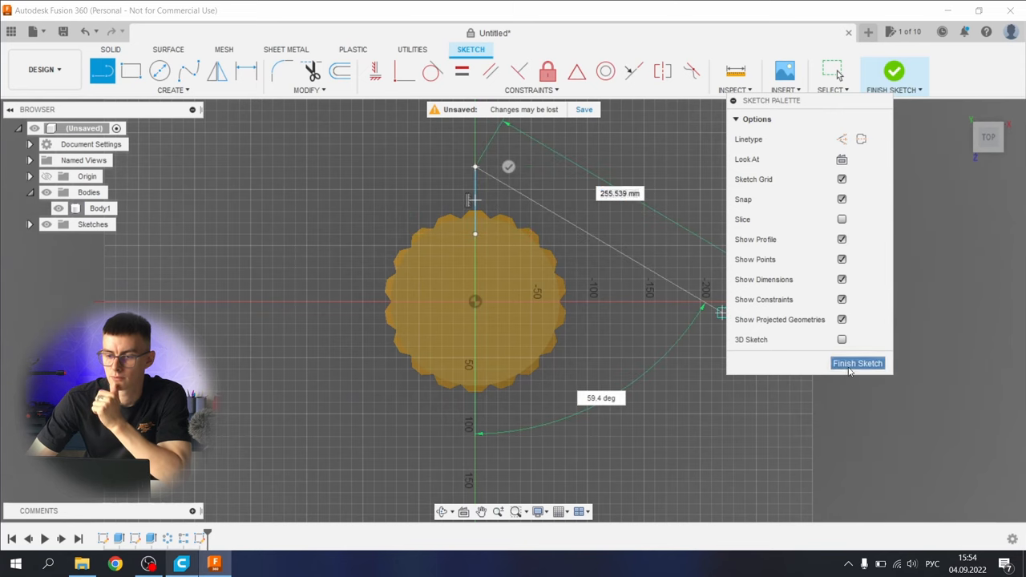
click(858, 362)
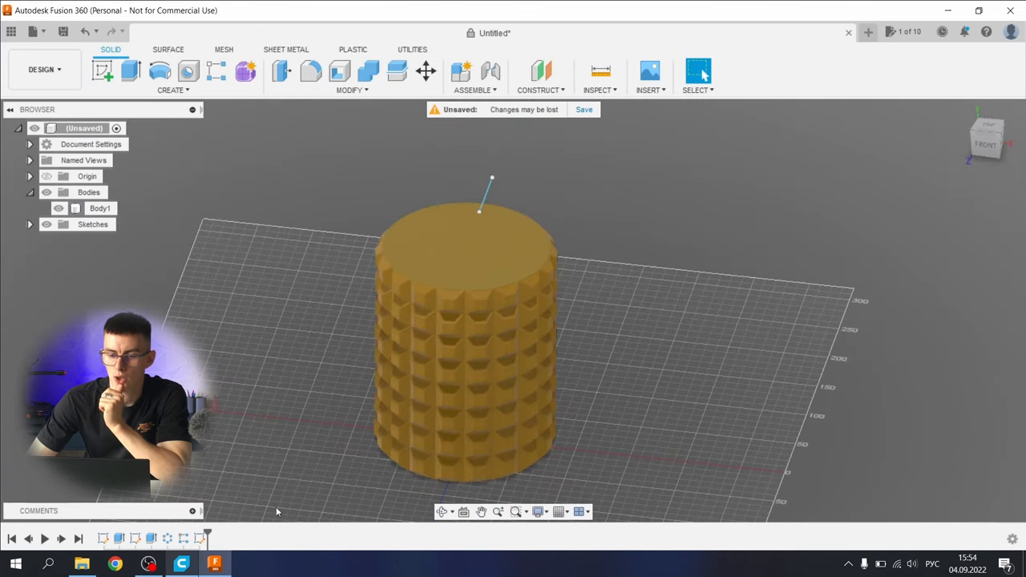
mouse_move(362, 101)
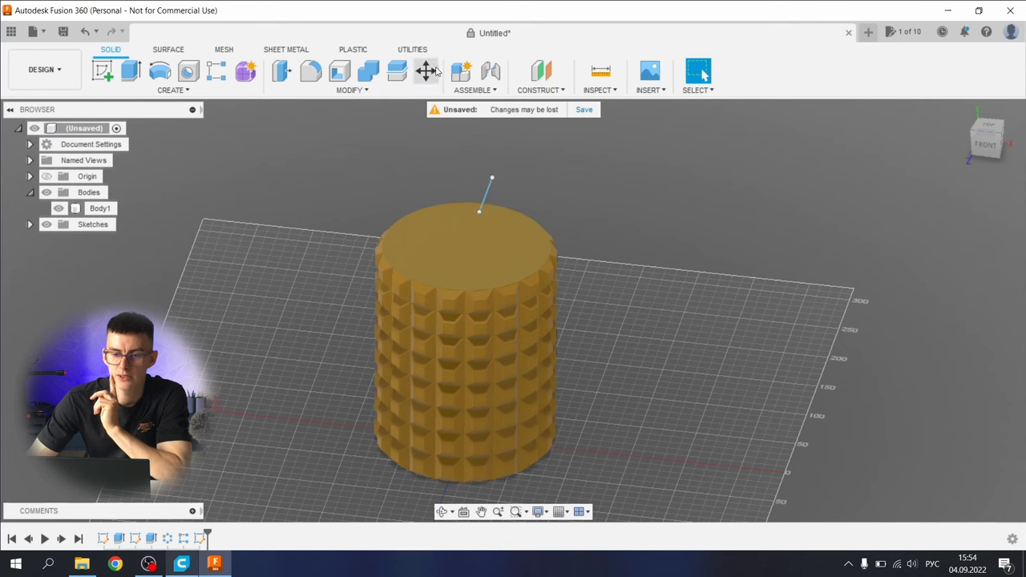
Scale Body2 non-uniformly from the origin: X 0.98, Y 1.00, Z 0.98
click(423, 71)
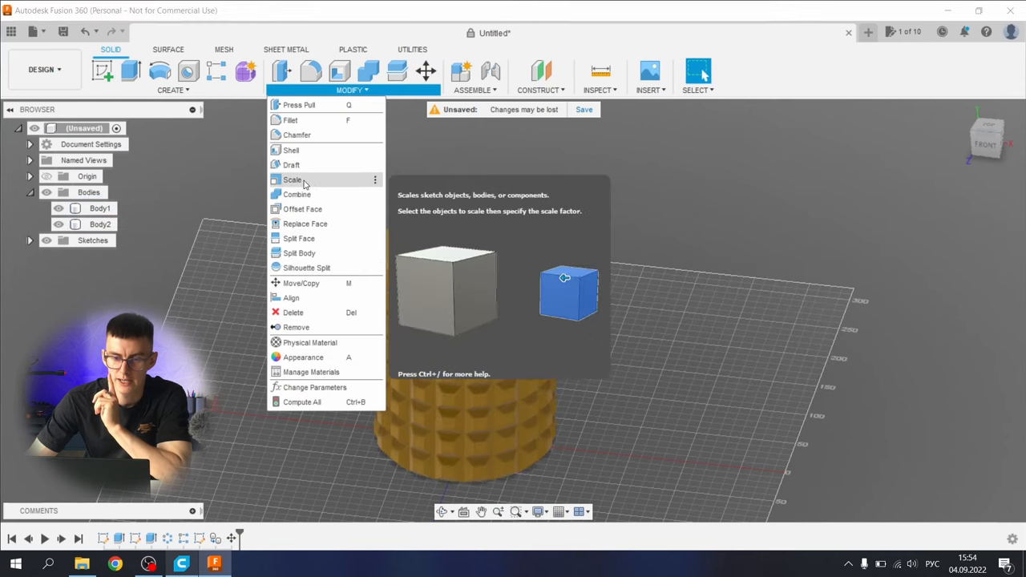
click(294, 179)
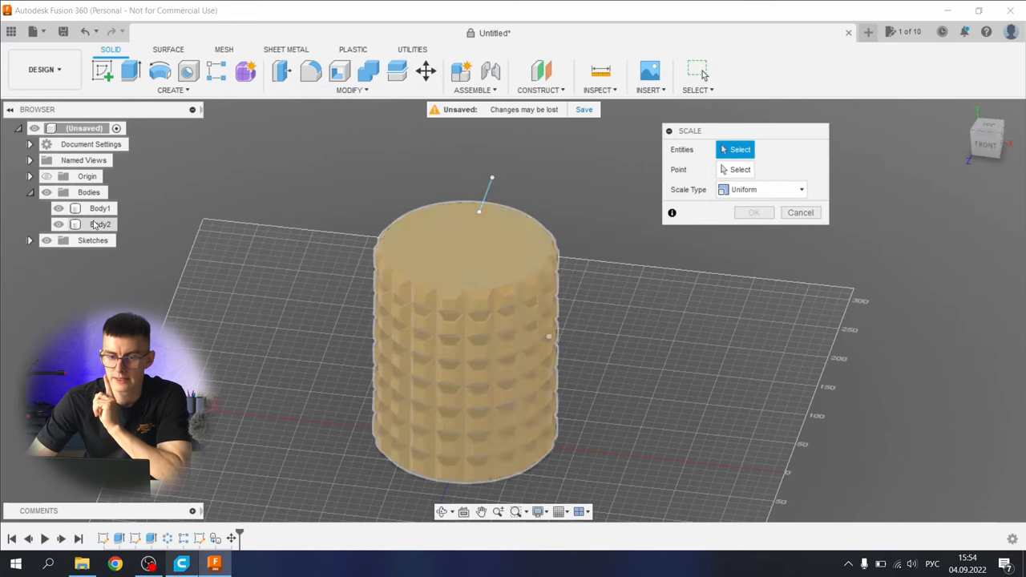
click(465, 337)
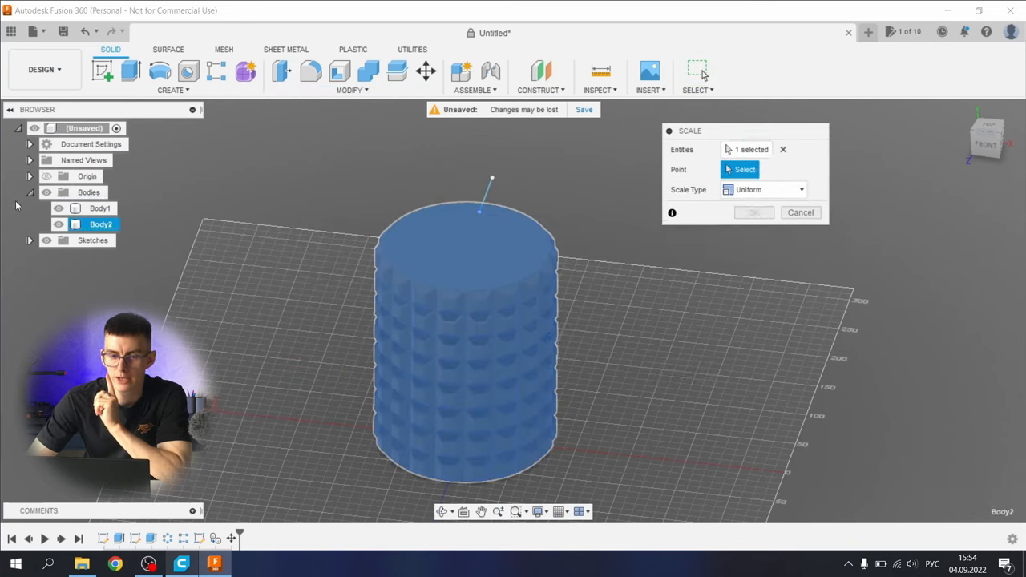
click(29, 176)
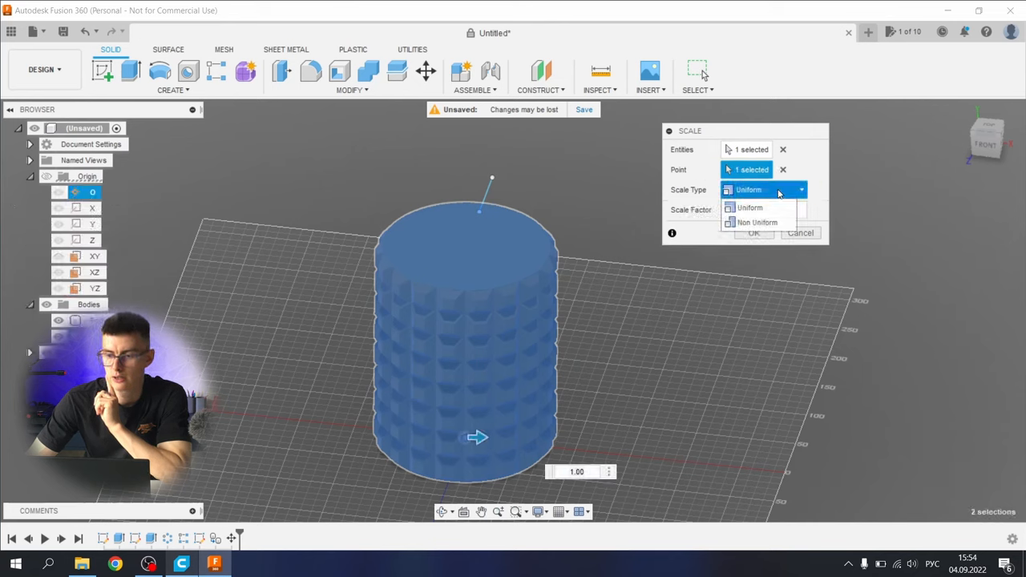
click(757, 221)
text(.98)
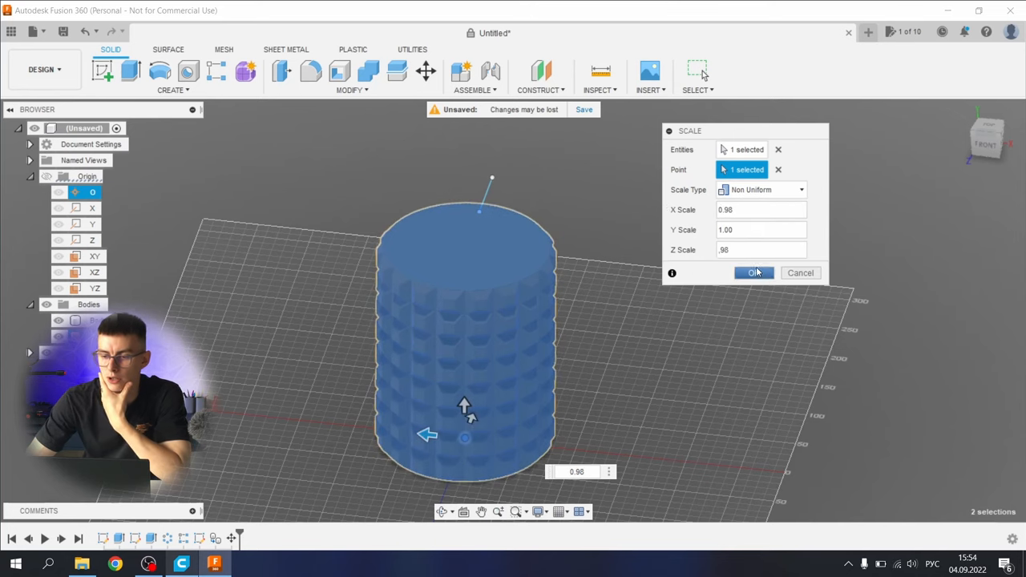
click(754, 273)
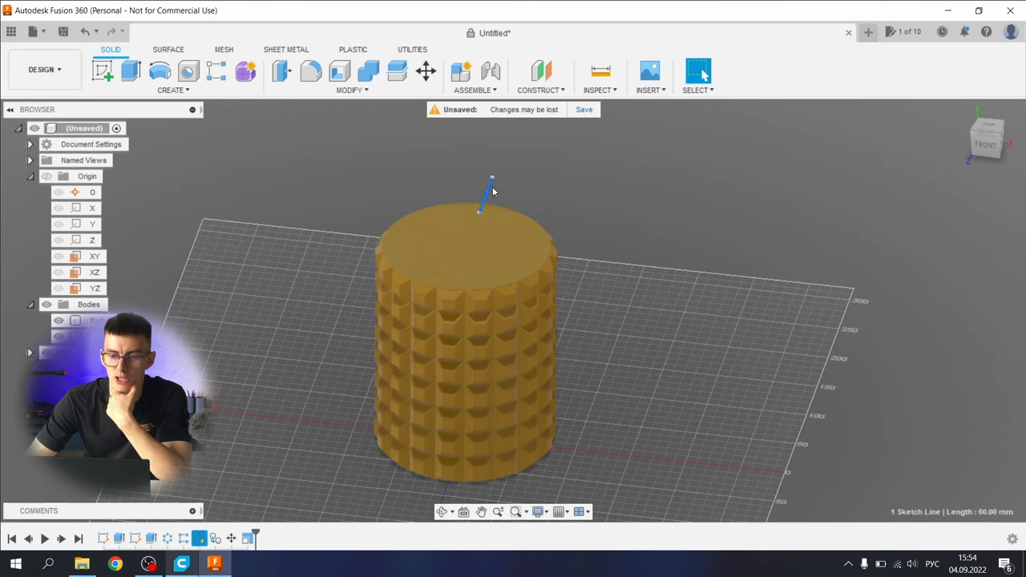
Start a thin extrude Cut using the sketch line as profile, -300 mm deep, wall 0.8 mm
click(128, 71)
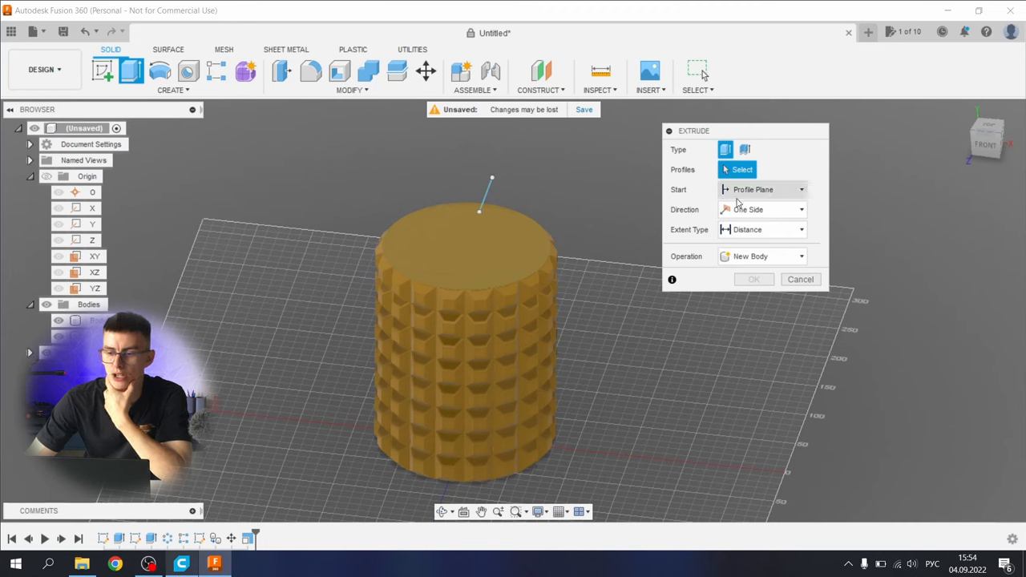
click(762, 257)
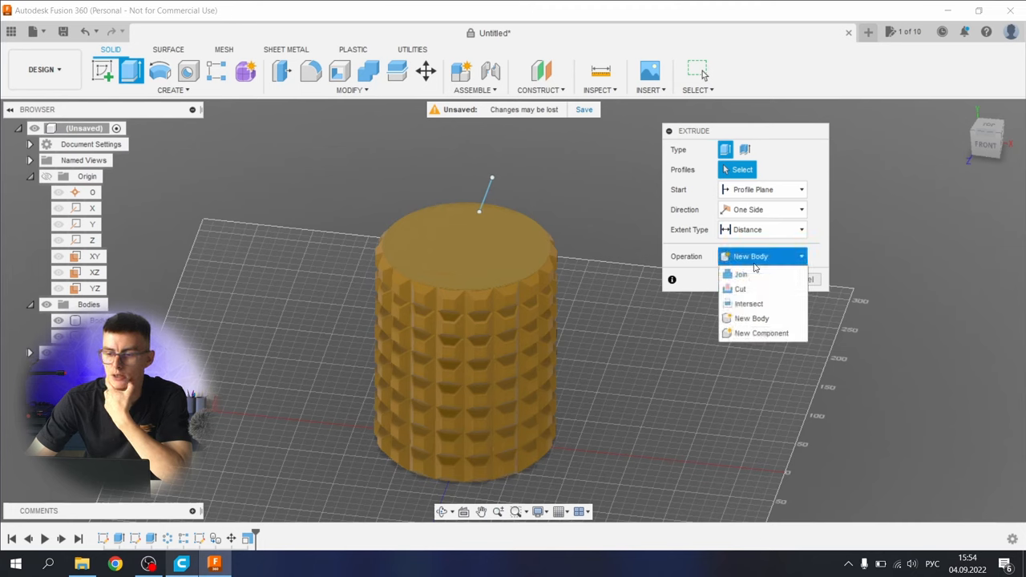
click(739, 288)
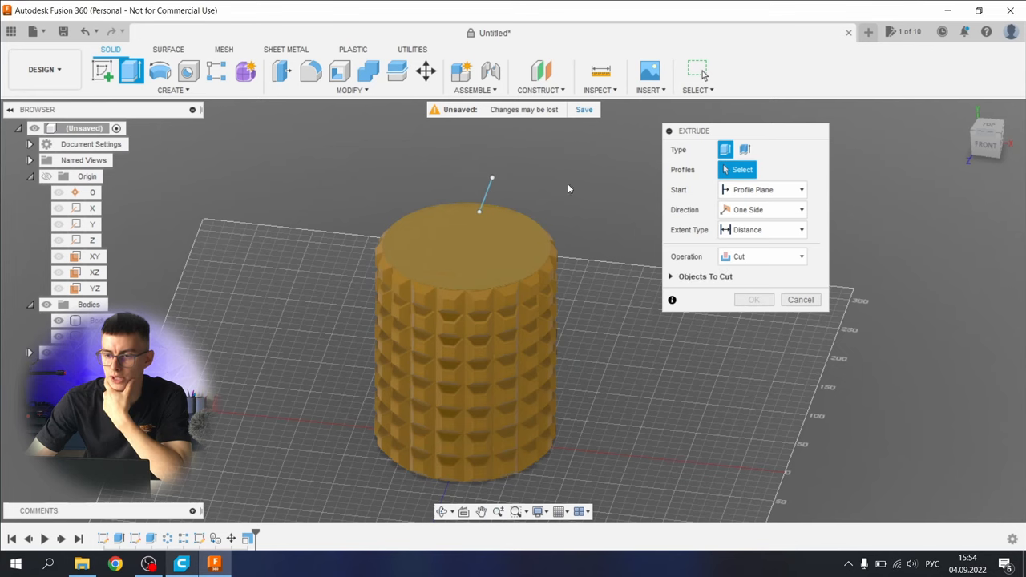
click(747, 149)
text(,8)
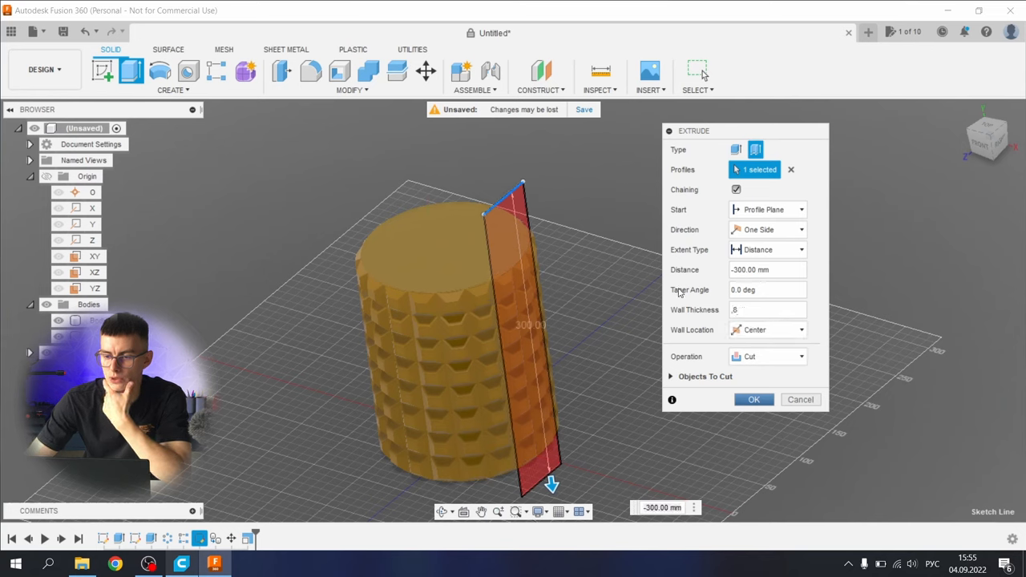
Exclude Body2 under Objects To Cut and apply the groove to Body1 only
click(704, 375)
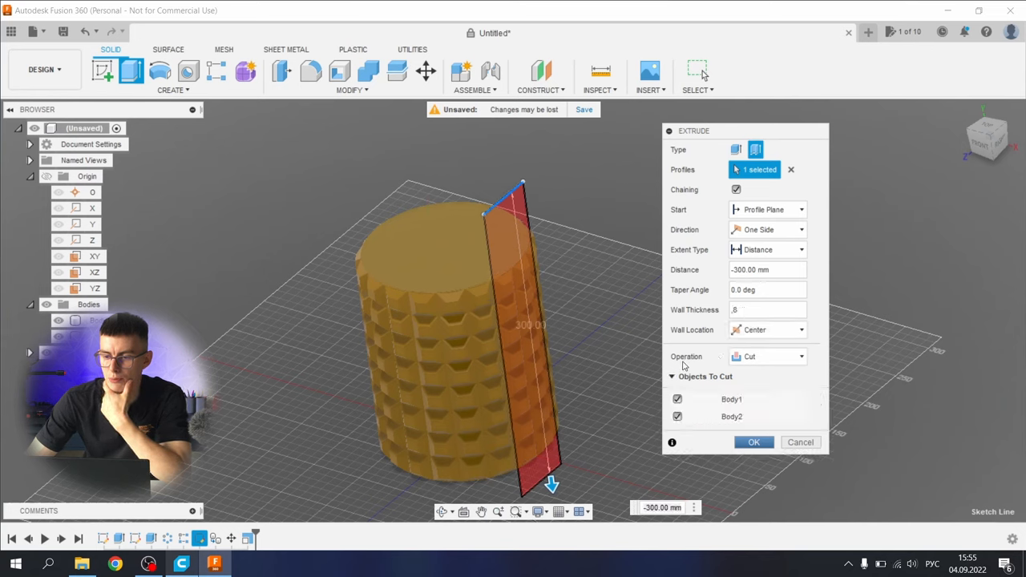
click(676, 417)
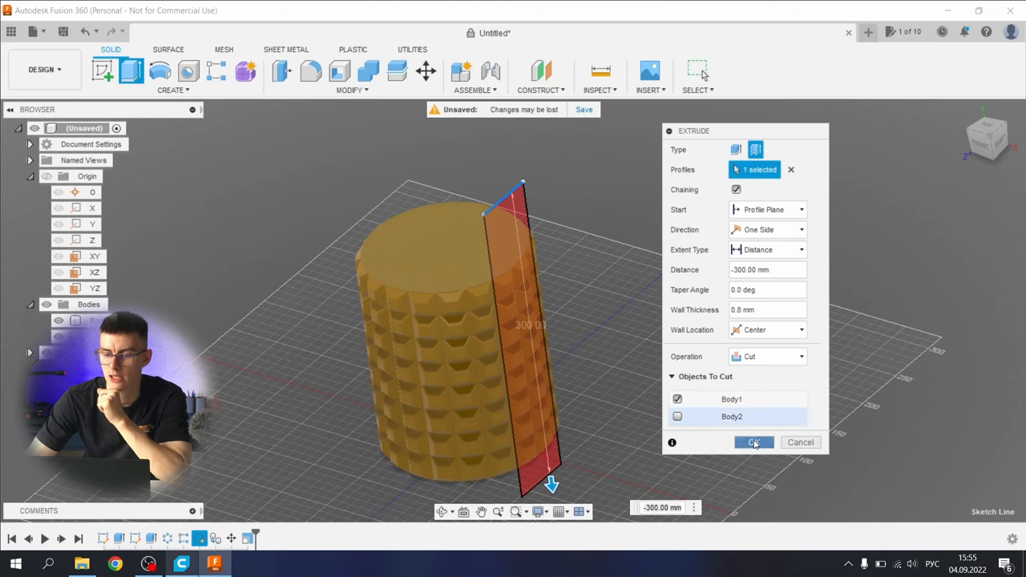
click(754, 442)
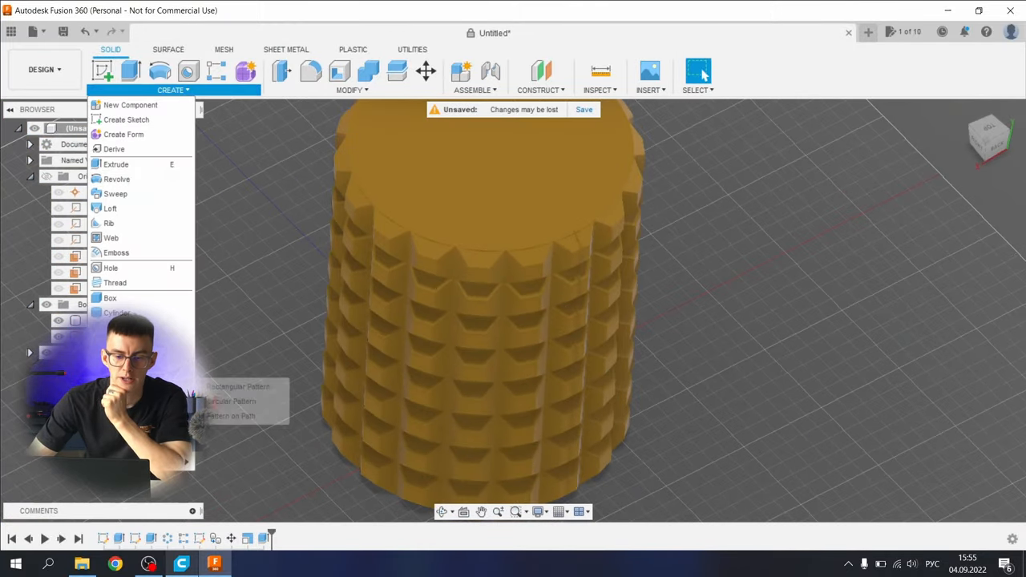
Circular-pattern Extrude3 180 times about the Y axis with Optimized compute
click(231, 401)
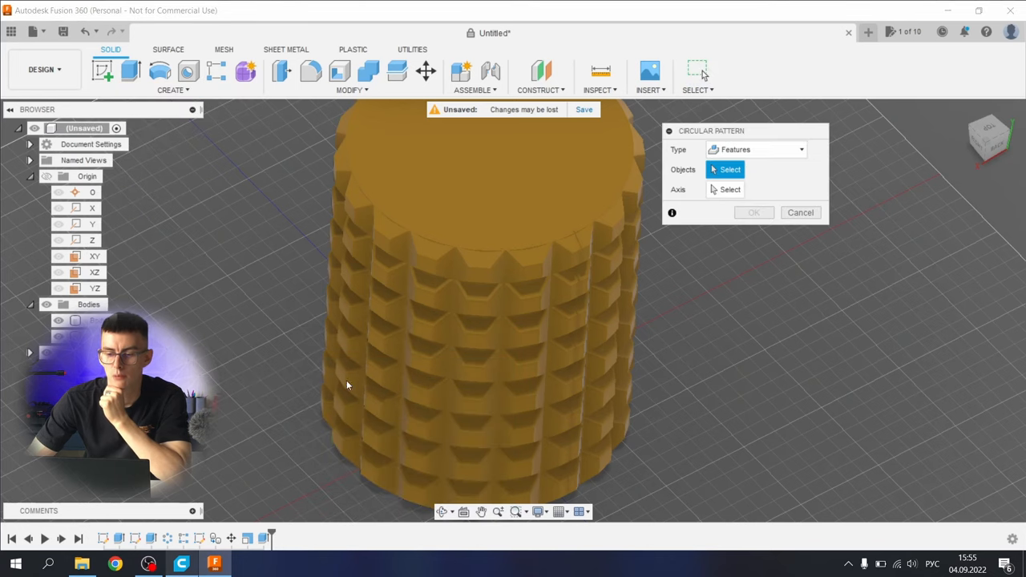
mouse_move(269, 552)
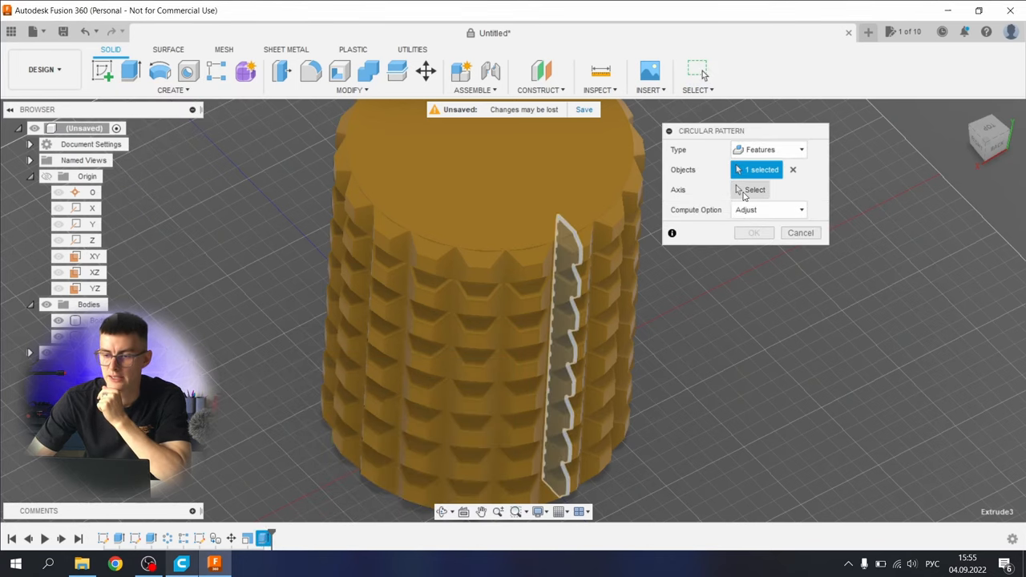
click(91, 224)
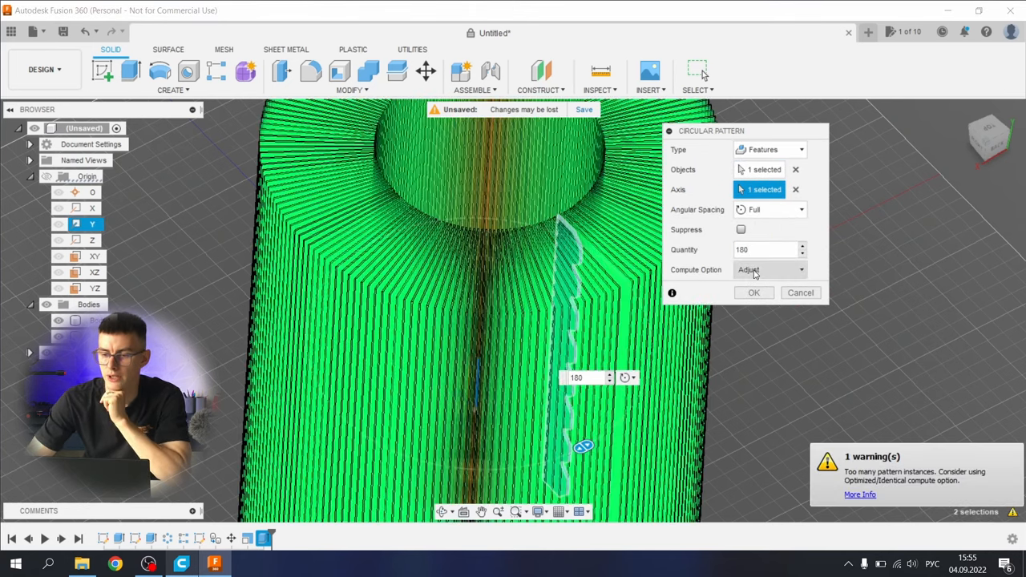
click(768, 269)
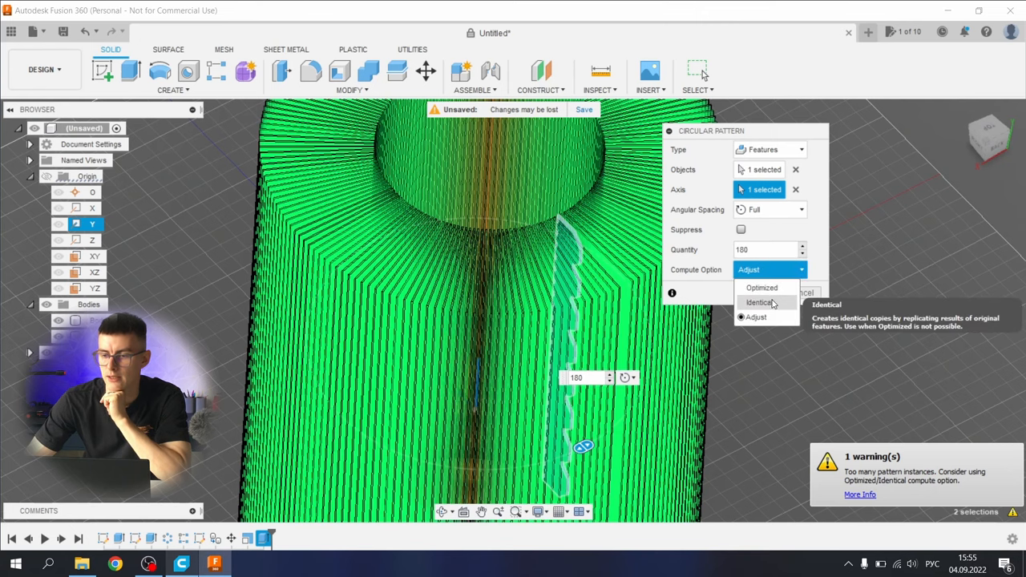
click(761, 287)
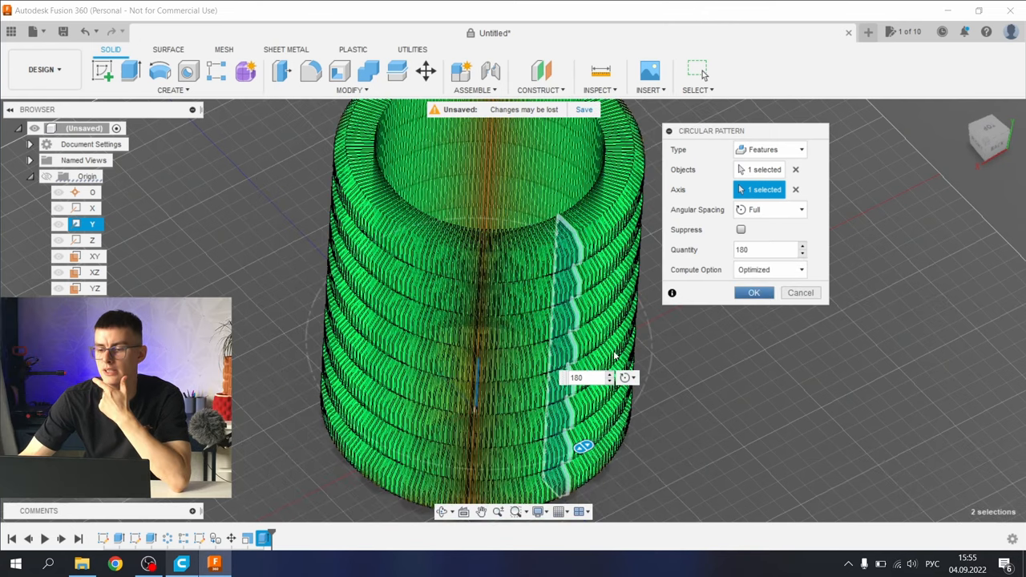
click(754, 292)
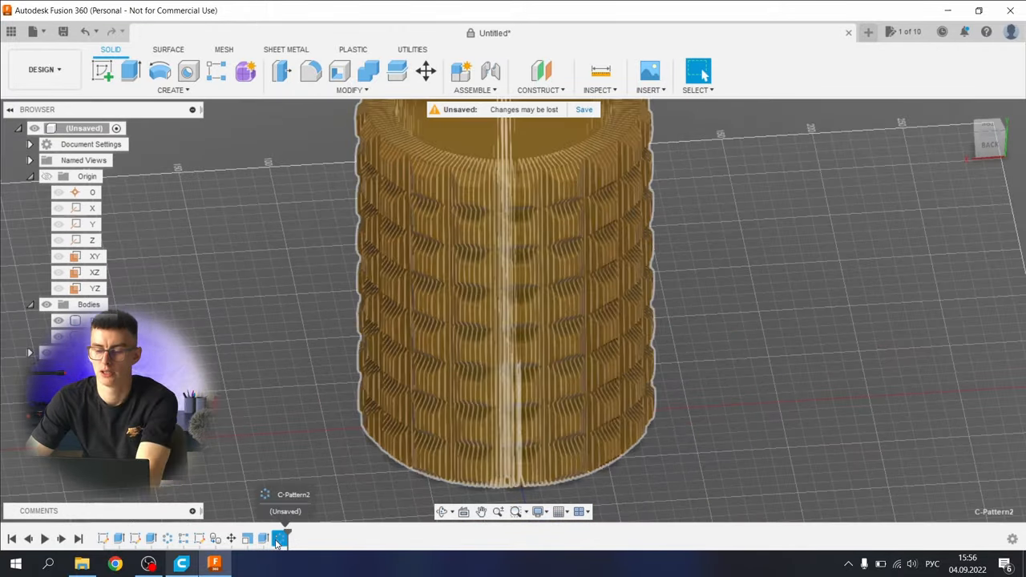
Sketch a 25 mm guide rectangle on a vase facet, make it construction, and draw the diagonal
click(278, 539)
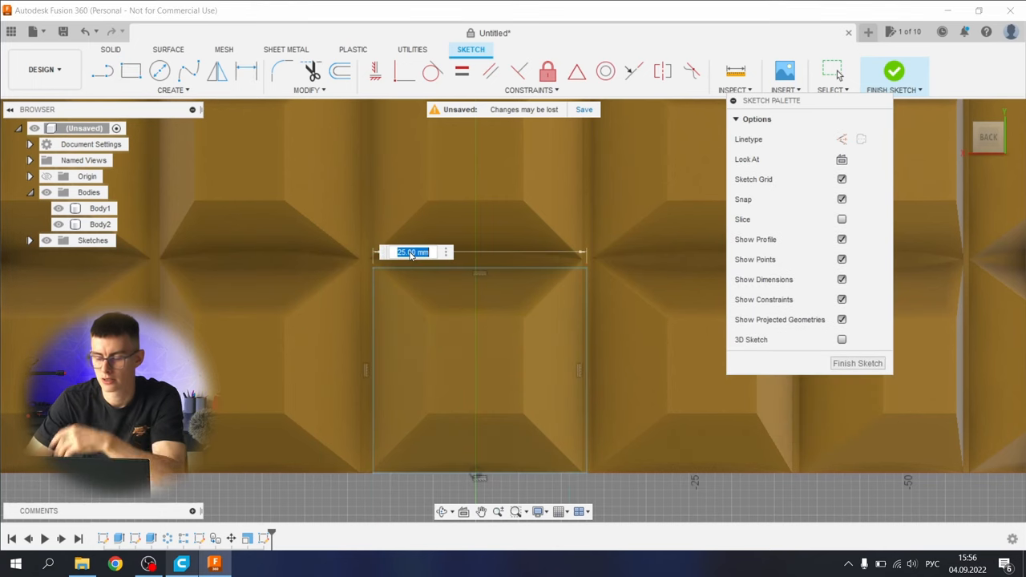
text(256)
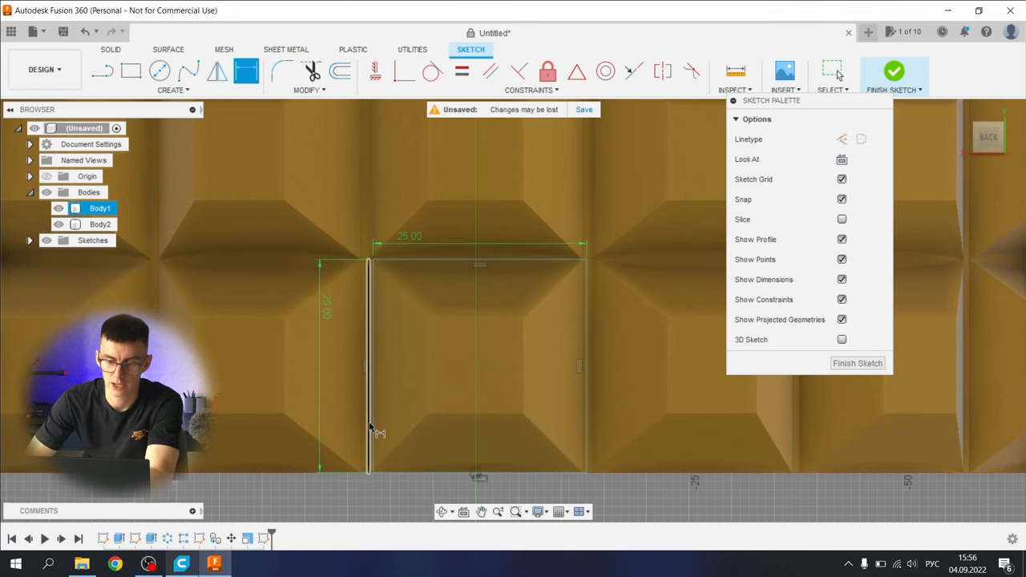
click(369, 366)
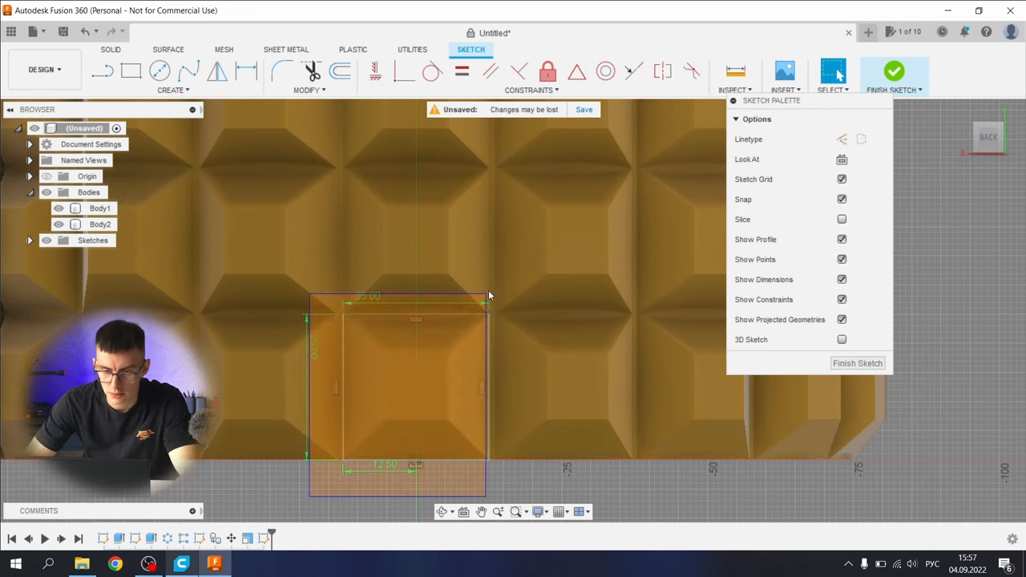
right_click(415, 365)
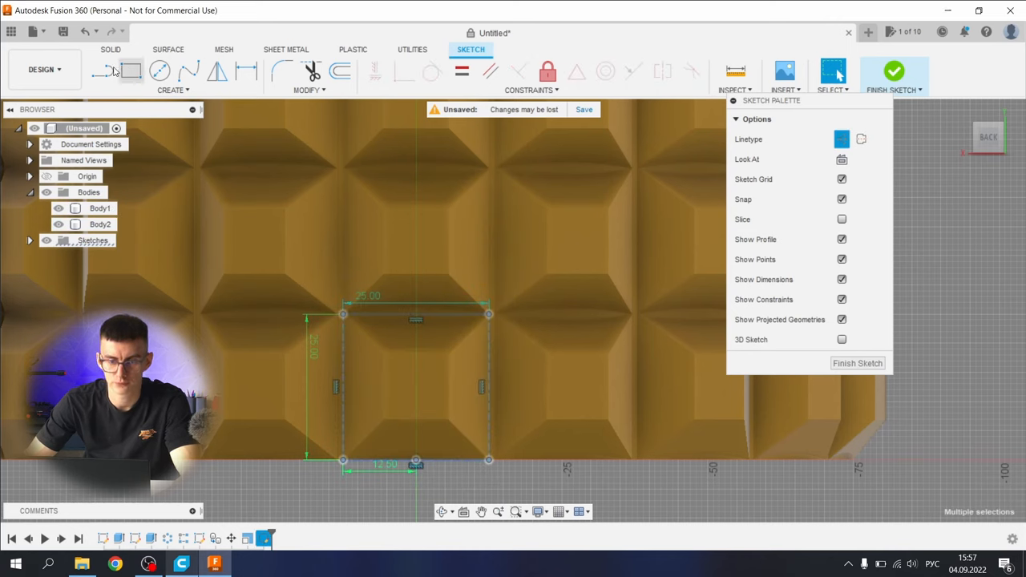
click(113, 67)
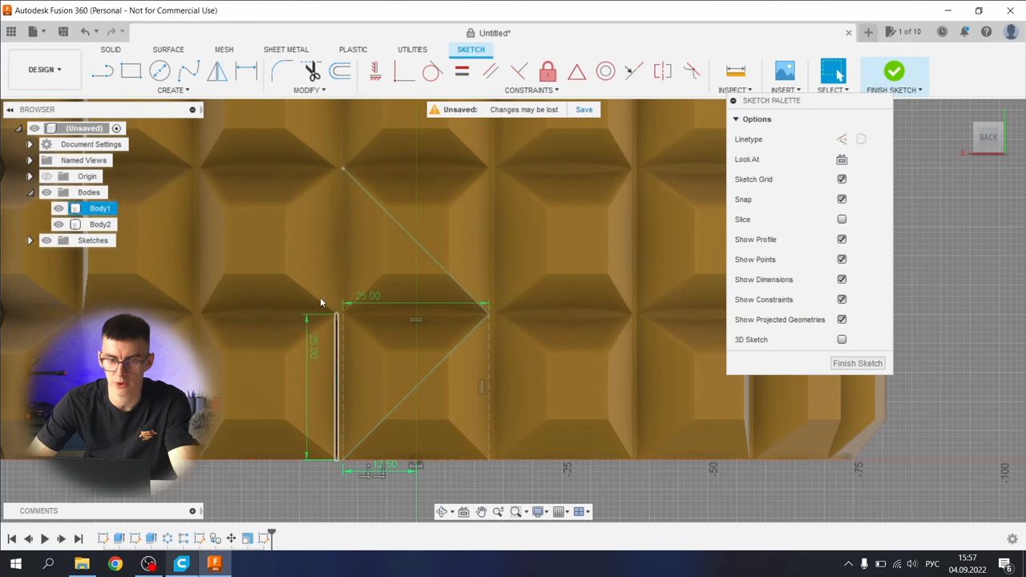
mouse_move(160, 67)
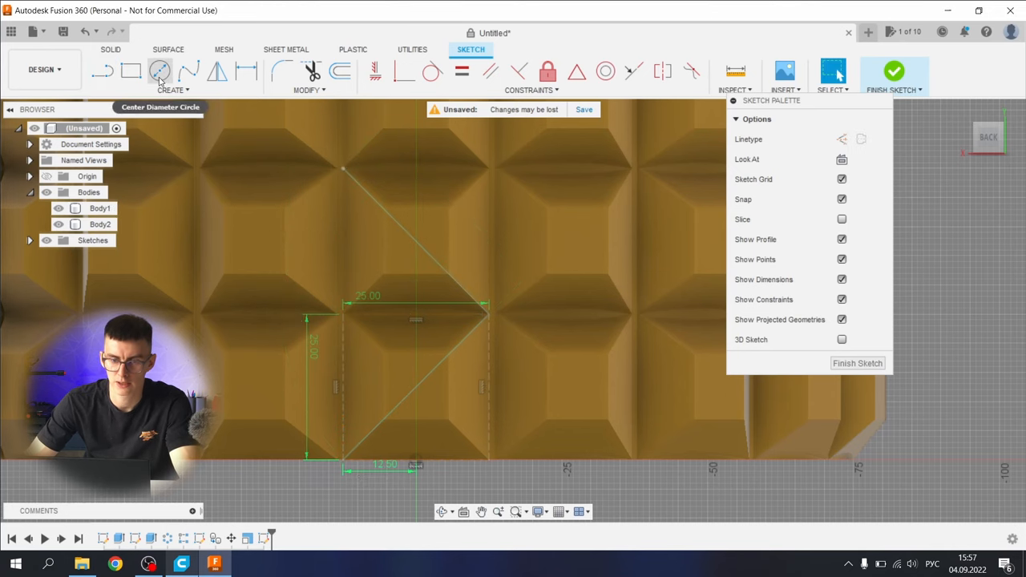
Rectangular-pattern the diagonal lines, quantity 4 over 150 mm, into a zigzag and finish the sketch
click(173, 90)
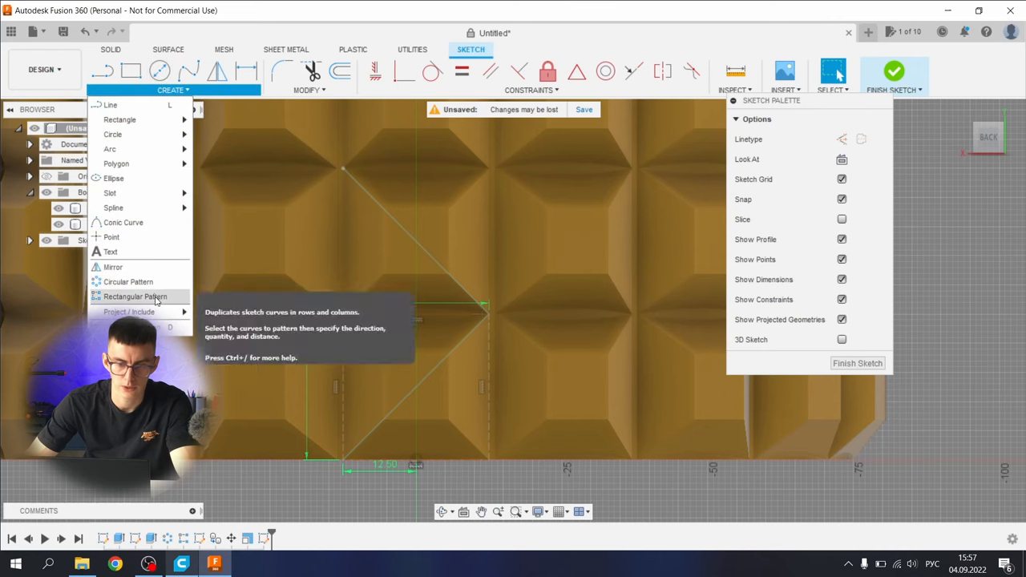
click(138, 297)
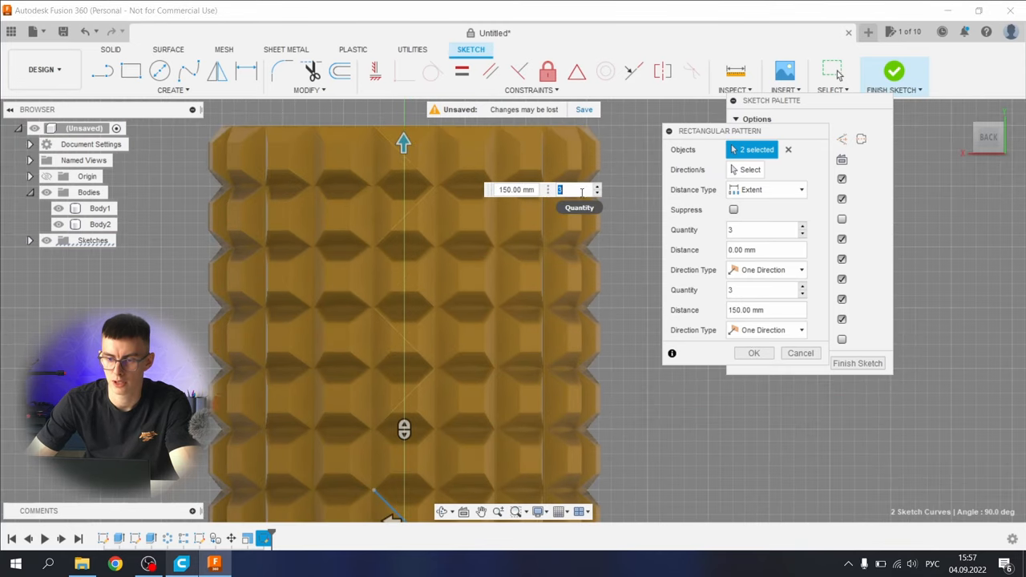
text(4)
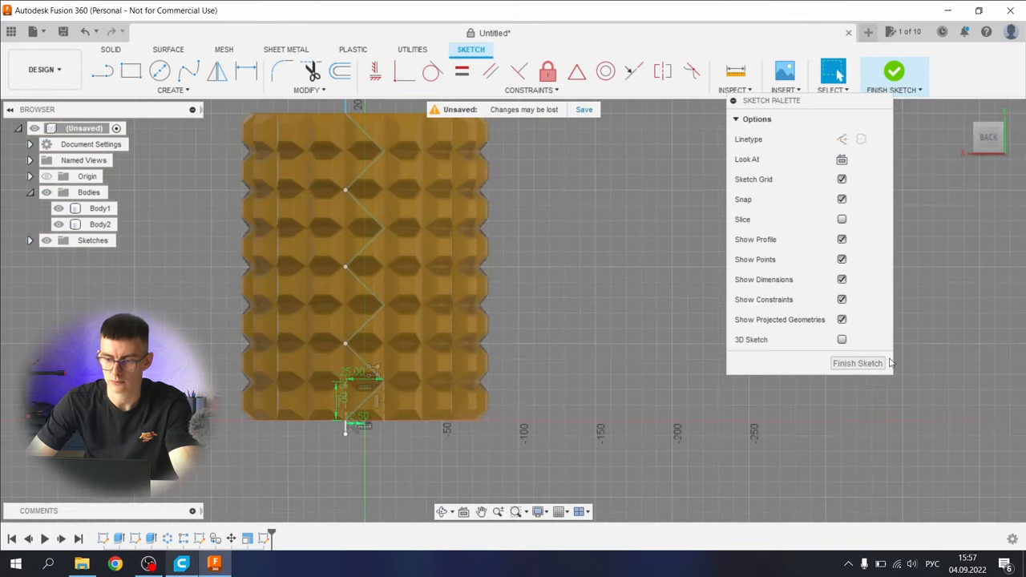
click(856, 363)
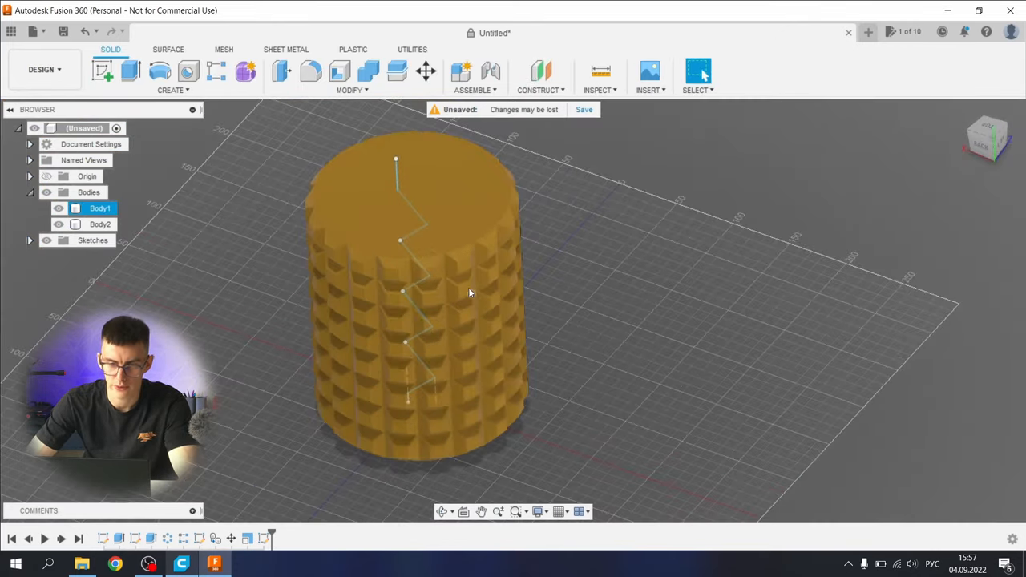
Thin-extrude the zigzag 50 mm with 0.8 mm centered wall as a new body
click(58, 209)
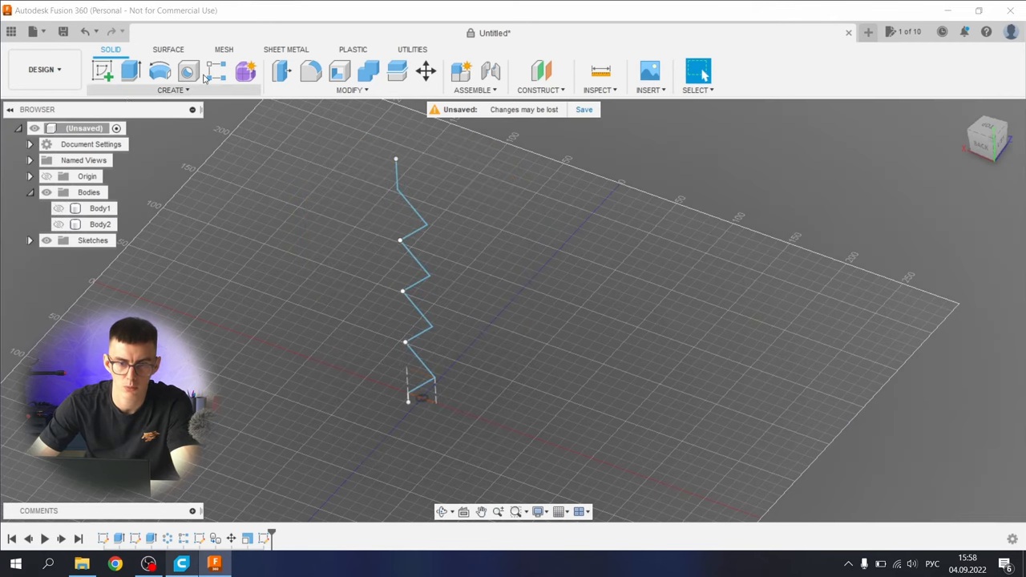
click(129, 71)
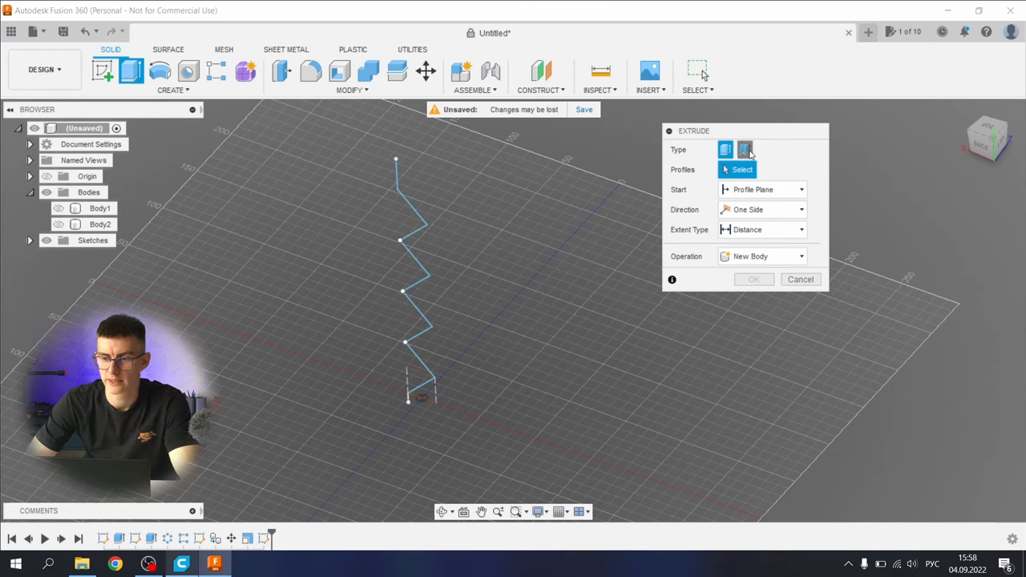
click(746, 151)
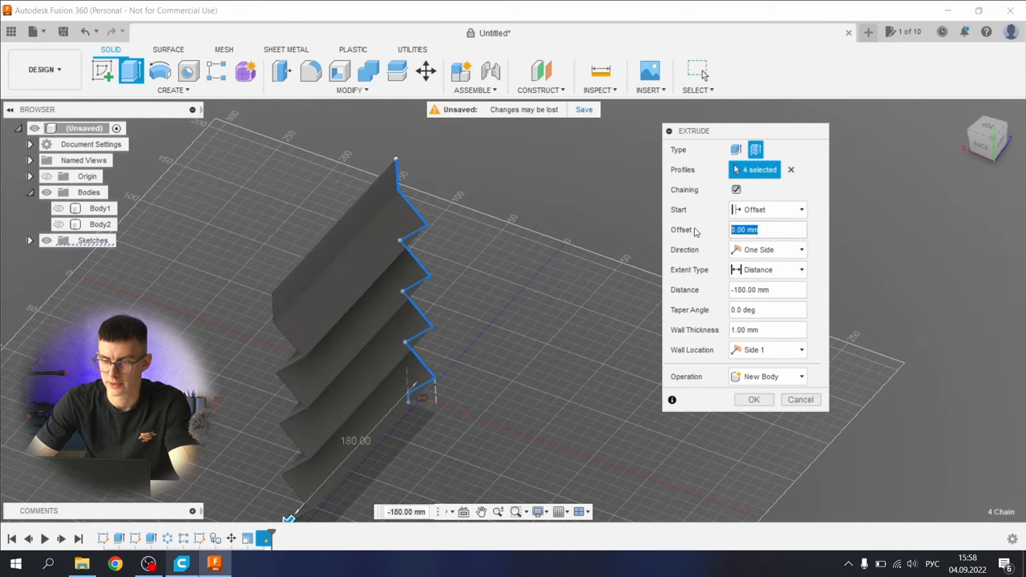
text(50)
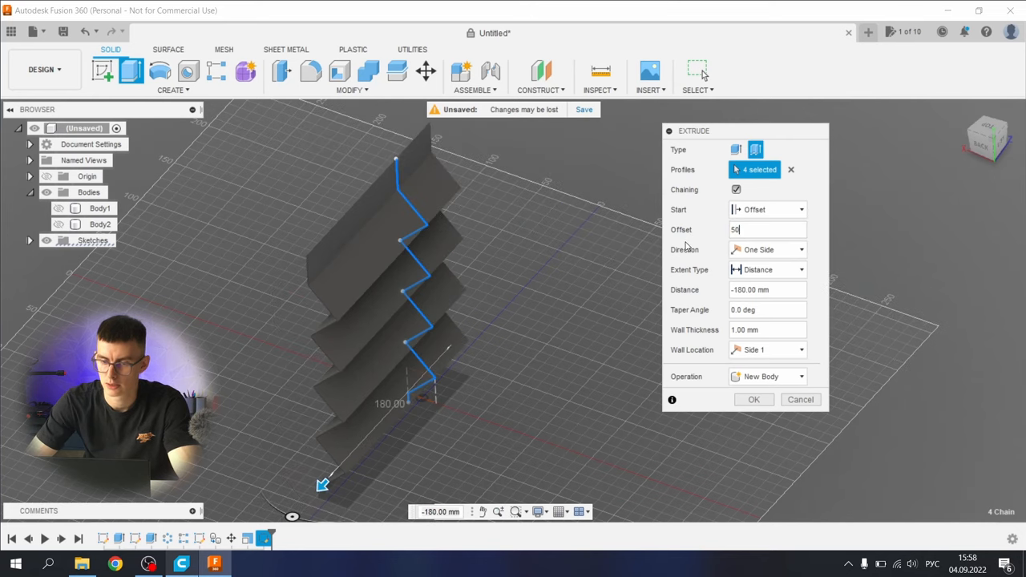
mouse_move(343, 468)
text(150)
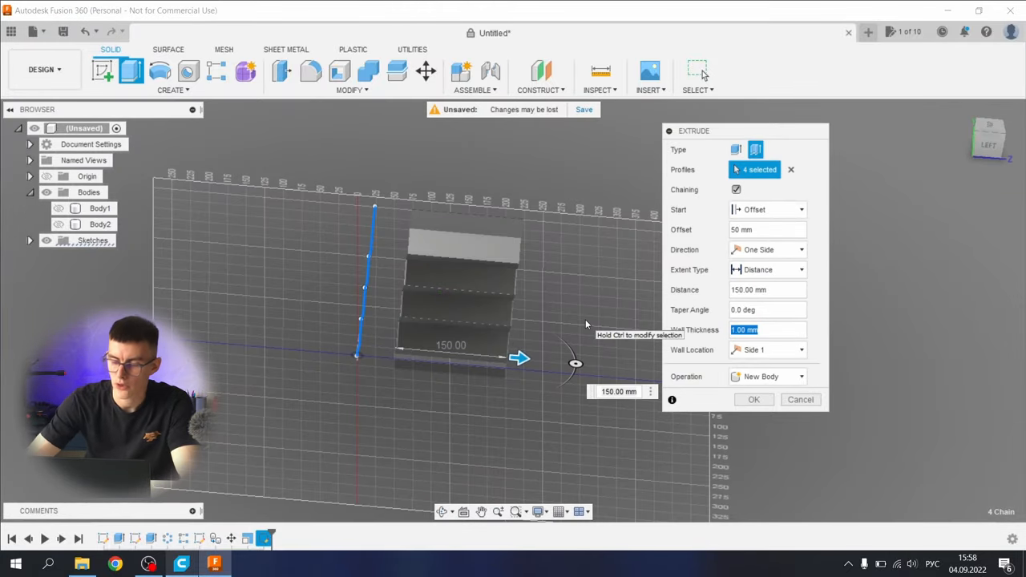
click(799, 350)
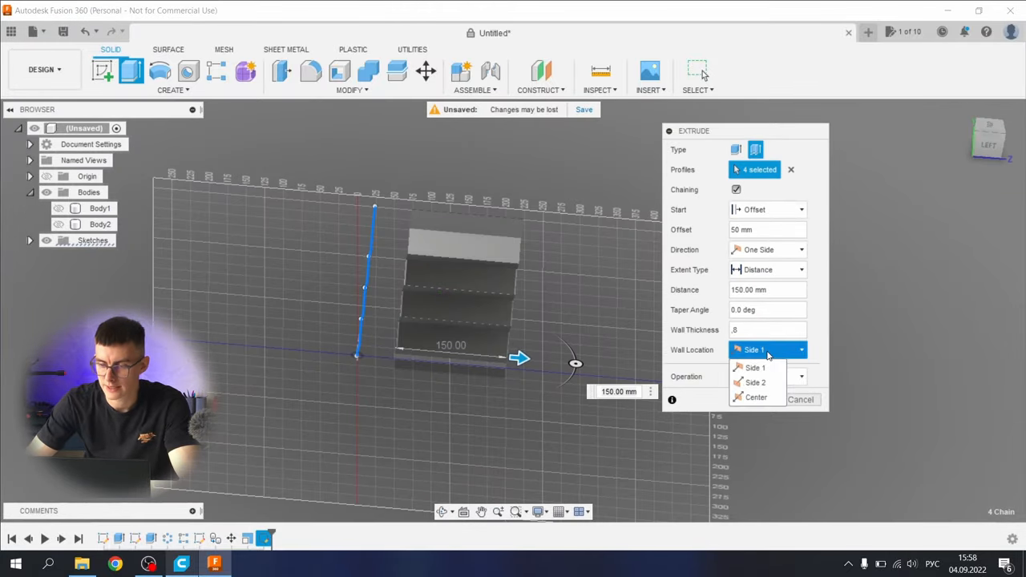
click(757, 398)
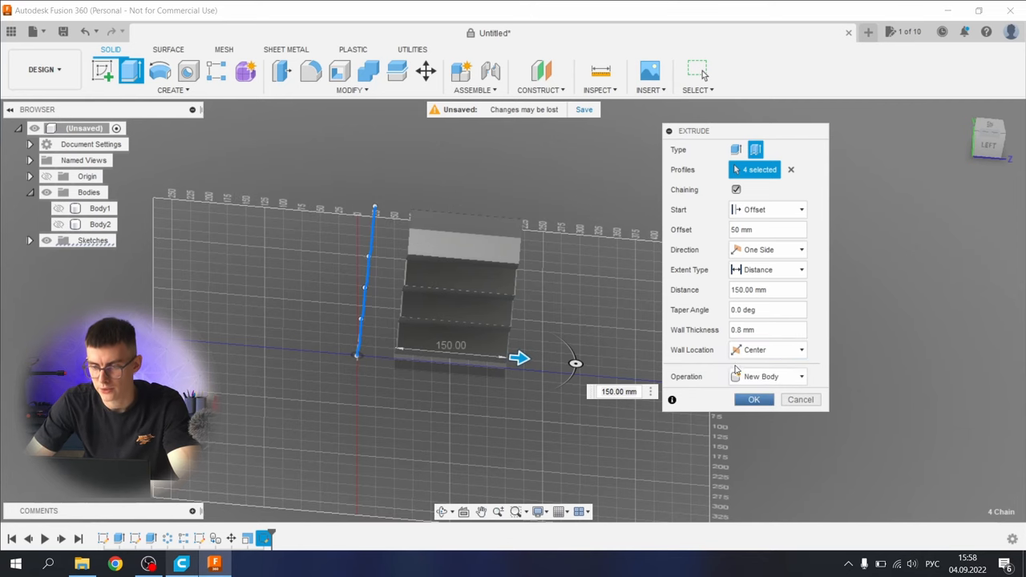
click(767, 375)
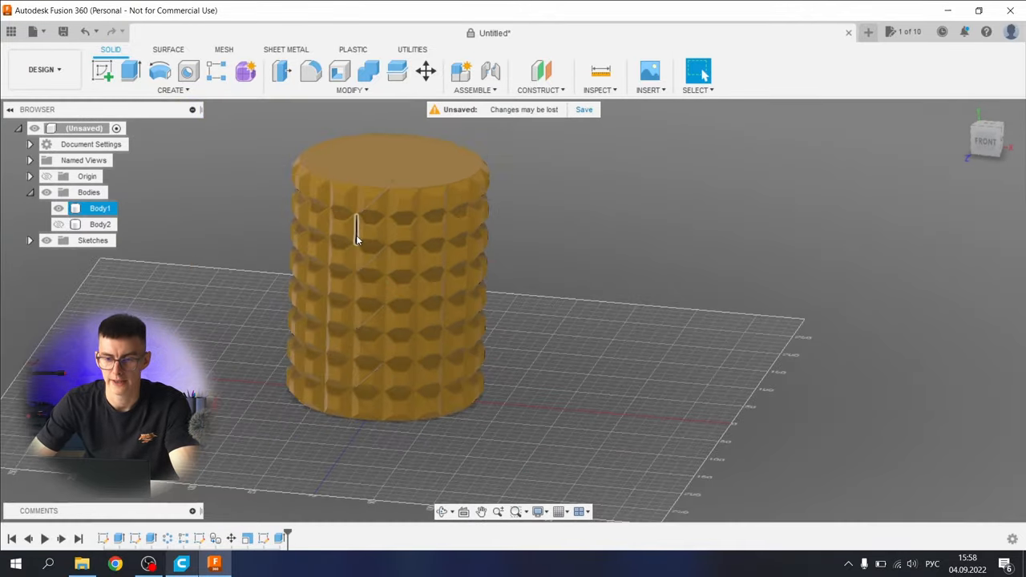
Circular-pattern the zigzag extrude 180 times around the vase's vertical axis
click(170, 90)
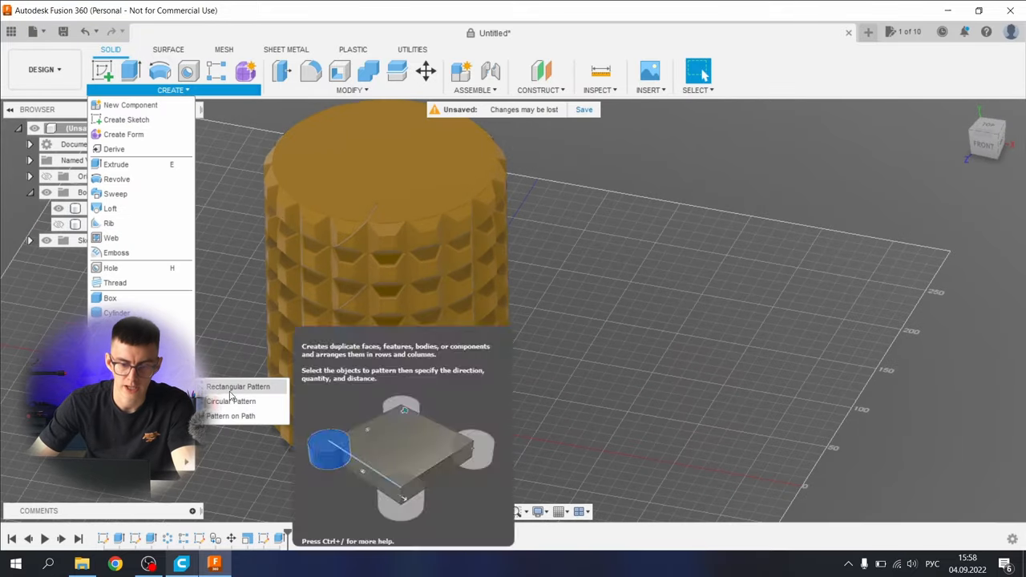
click(231, 401)
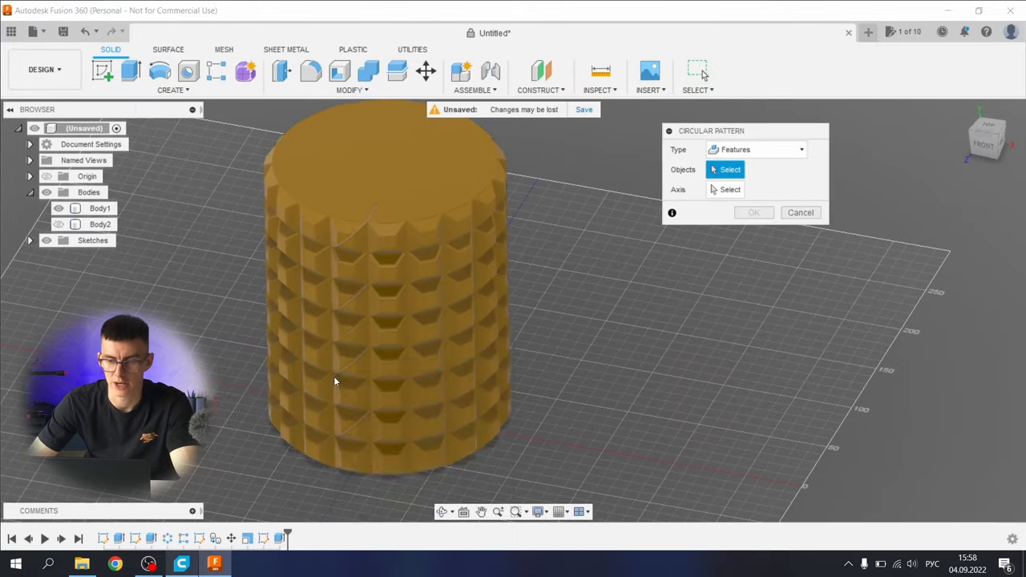
click(345, 313)
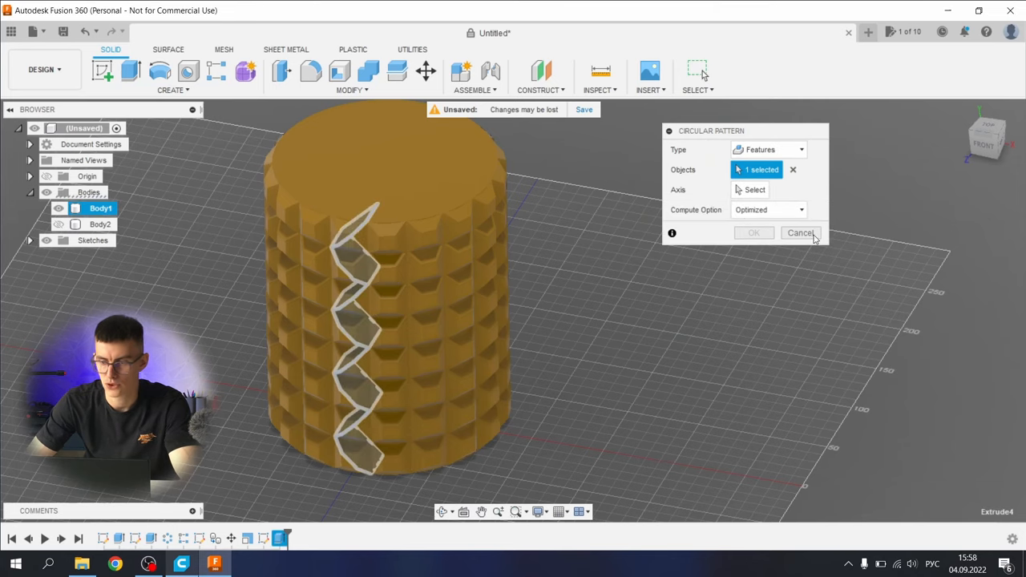
click(751, 189)
text(180)
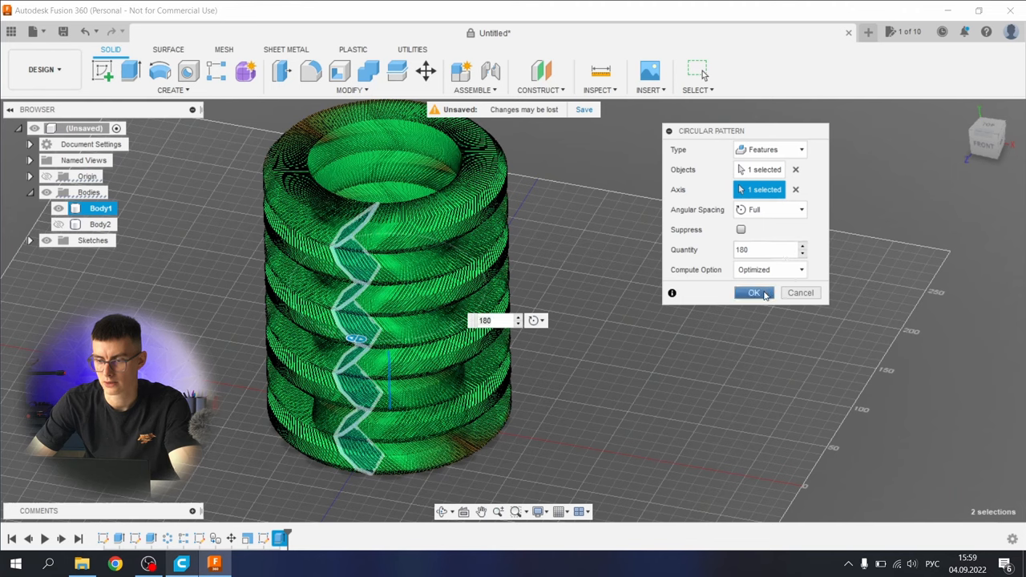
mouse_move(615, 313)
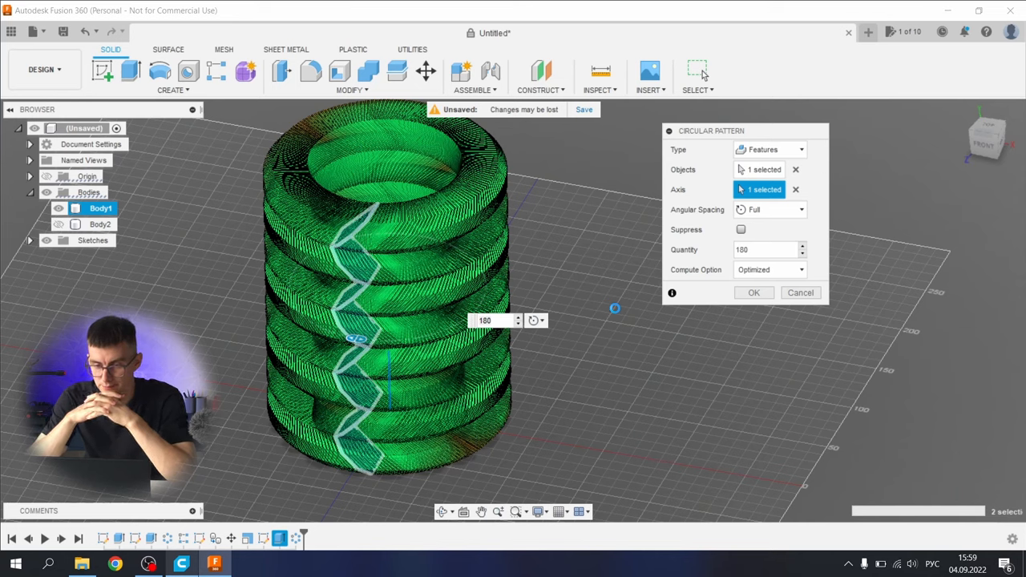
click(754, 292)
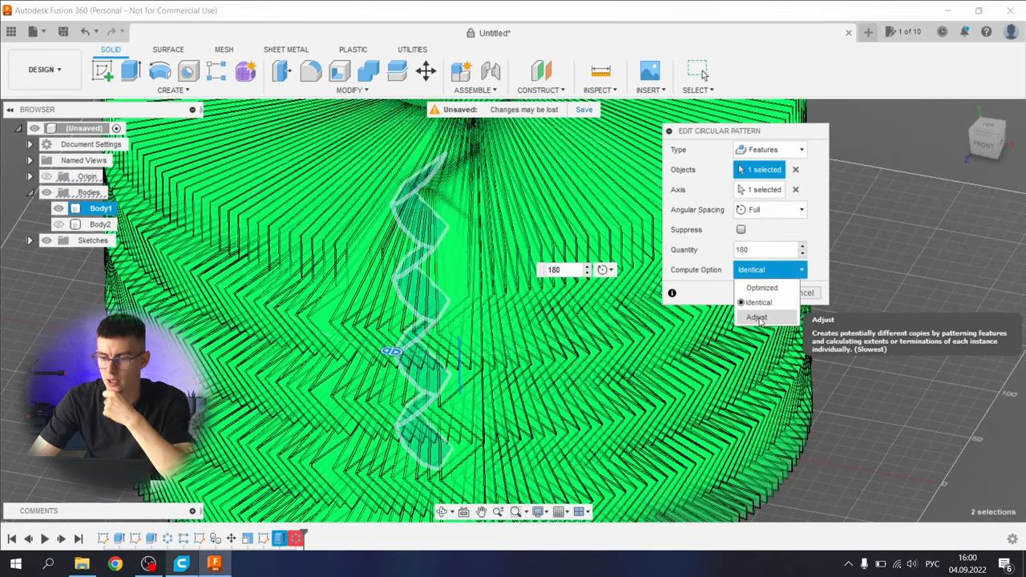
Edit the pattern to compute option Adjust and reapply it
click(757, 317)
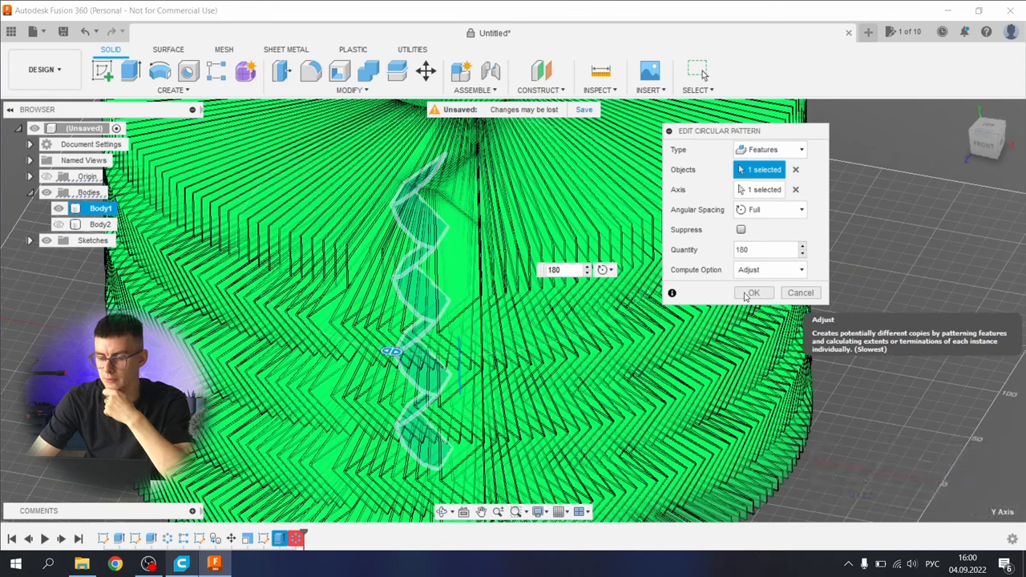
click(754, 292)
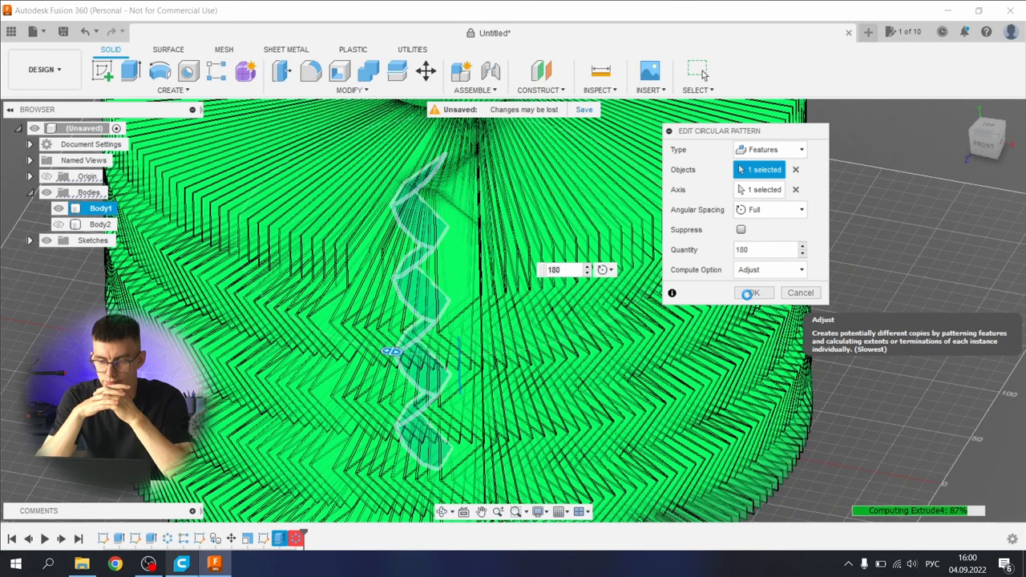
click(754, 292)
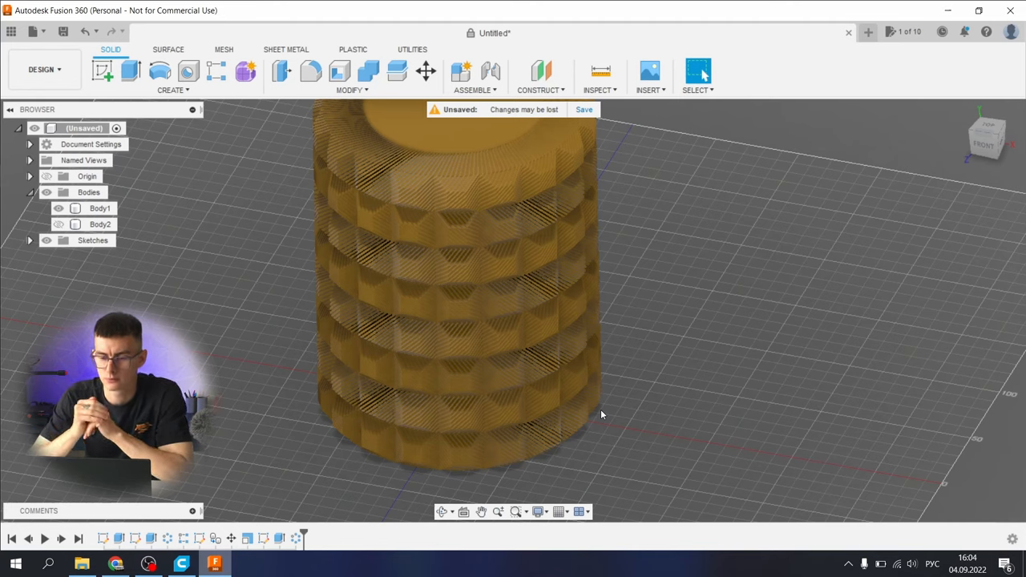
mouse_move(619, 387)
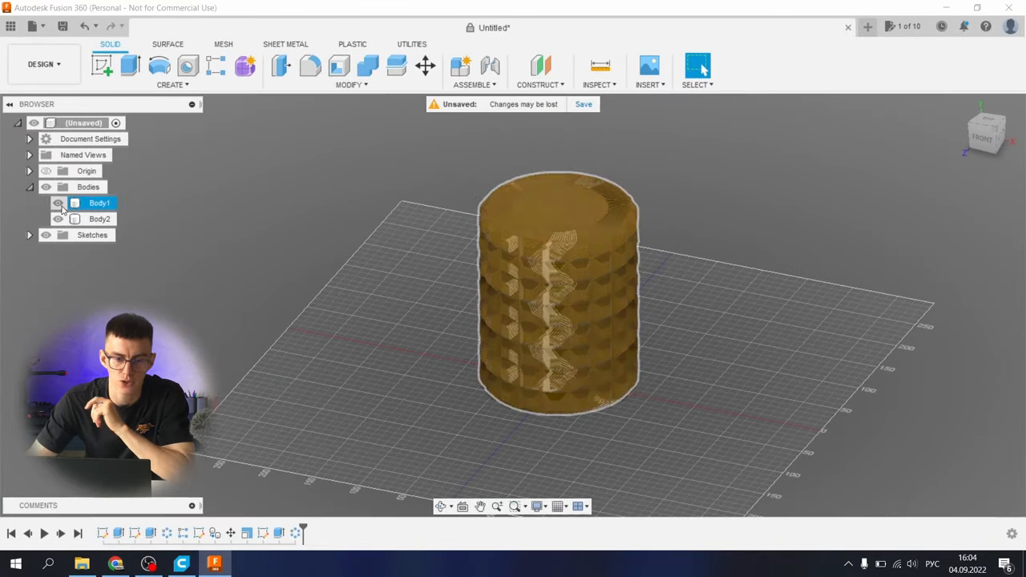
Combine Body2 into Body1 with Join, leaving a single vase body
click(57, 218)
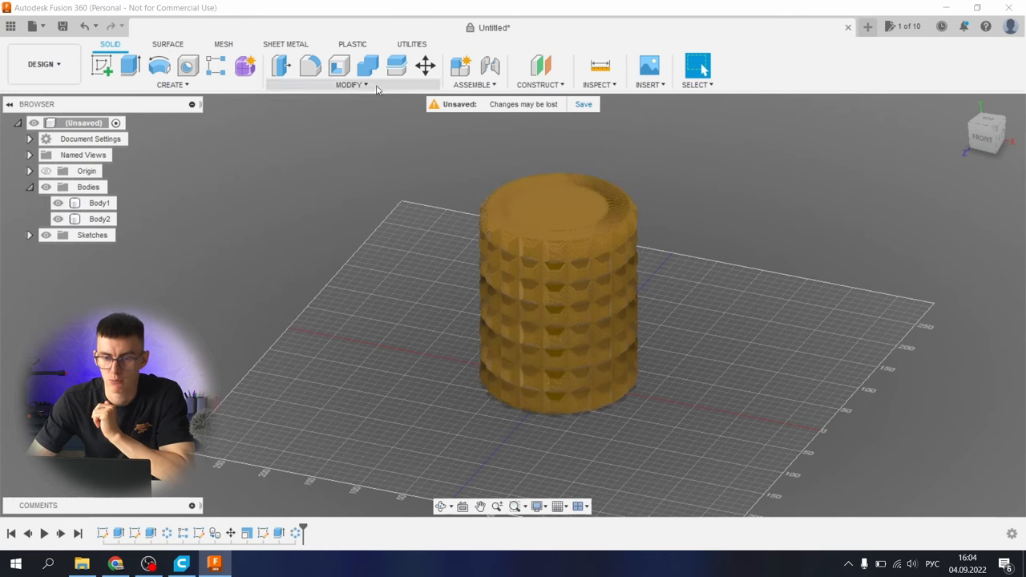
click(362, 64)
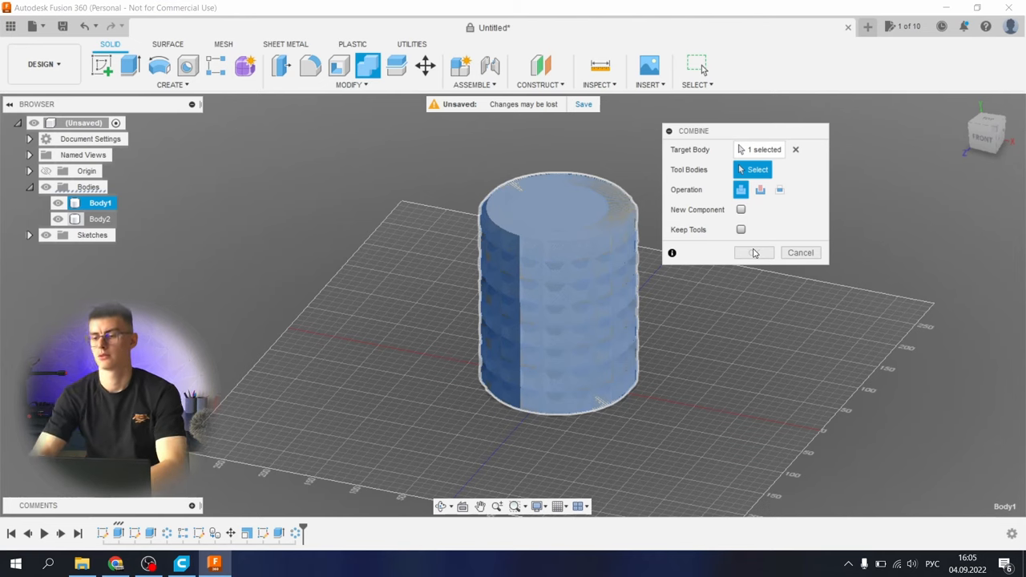
click(753, 254)
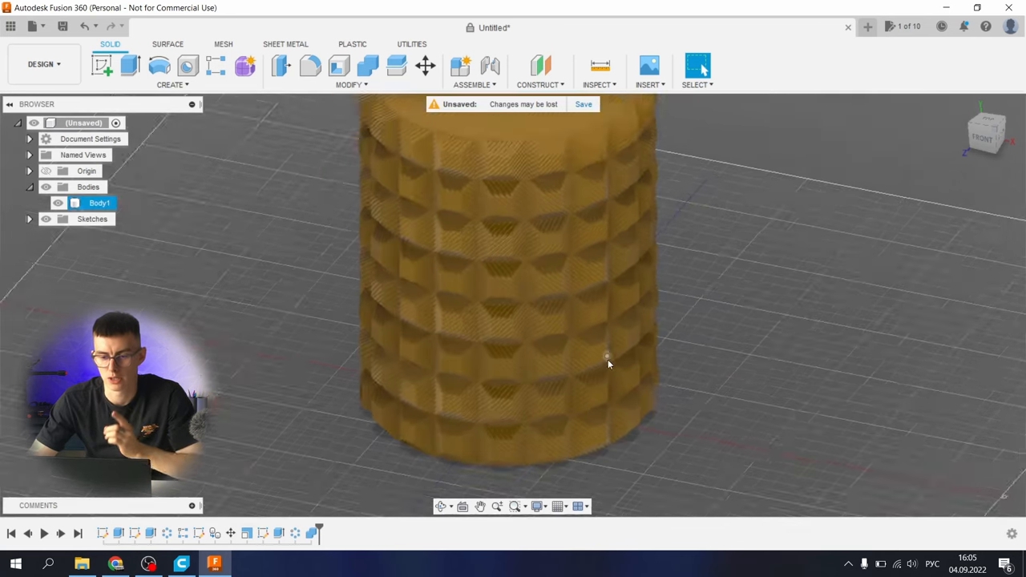
drag(606, 362, 517, 202)
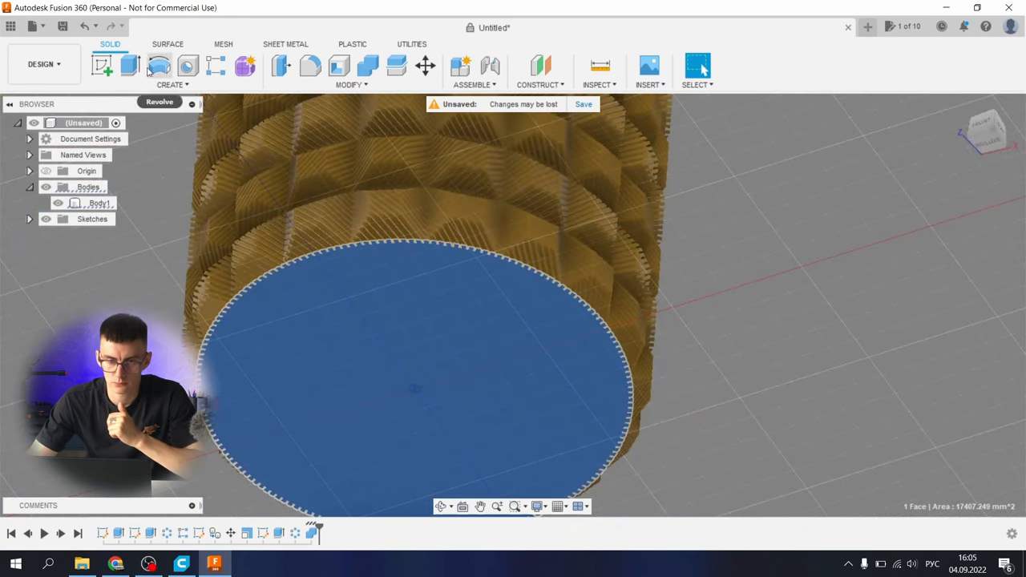
click(130, 65)
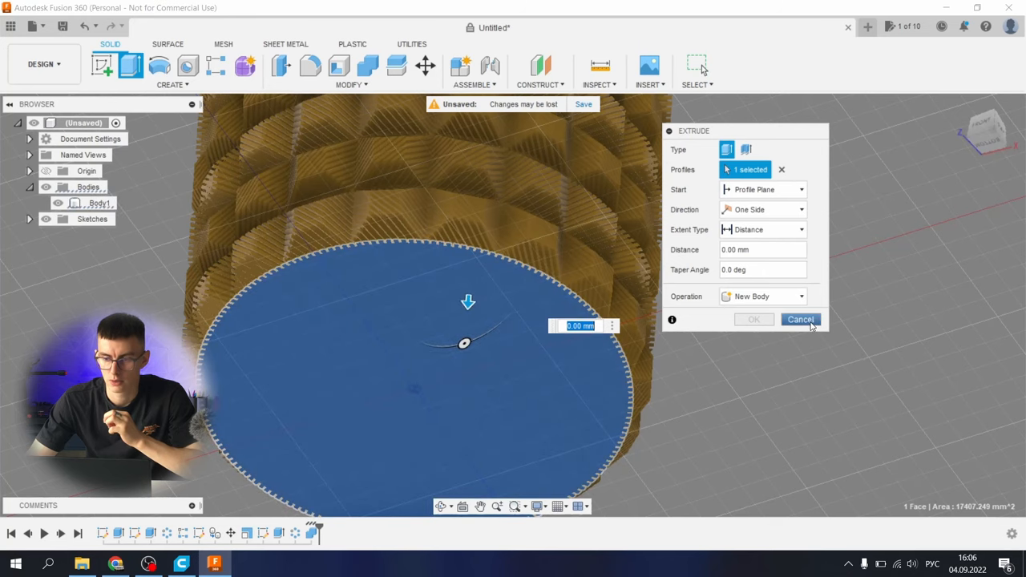
click(800, 319)
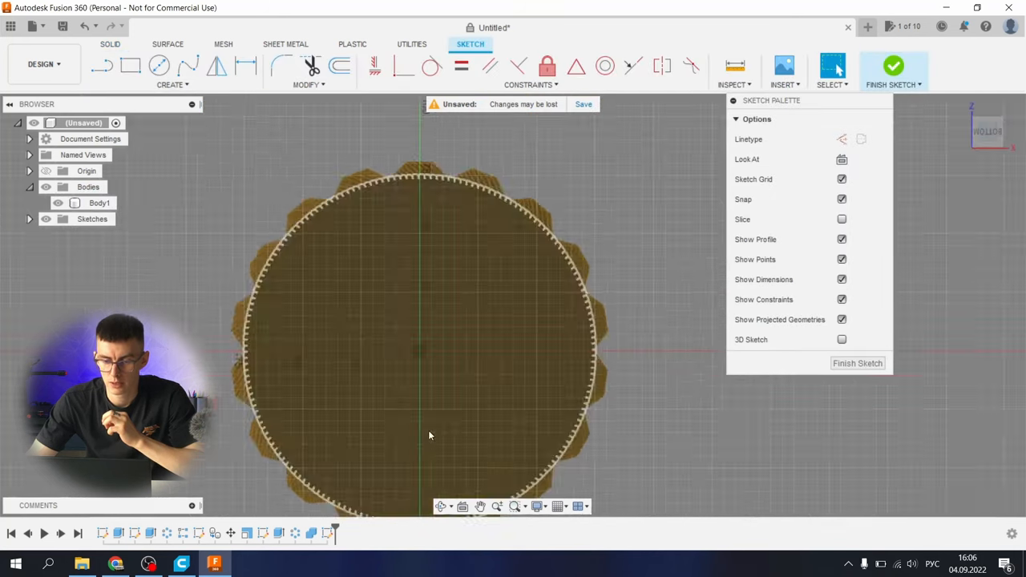
click(157, 64)
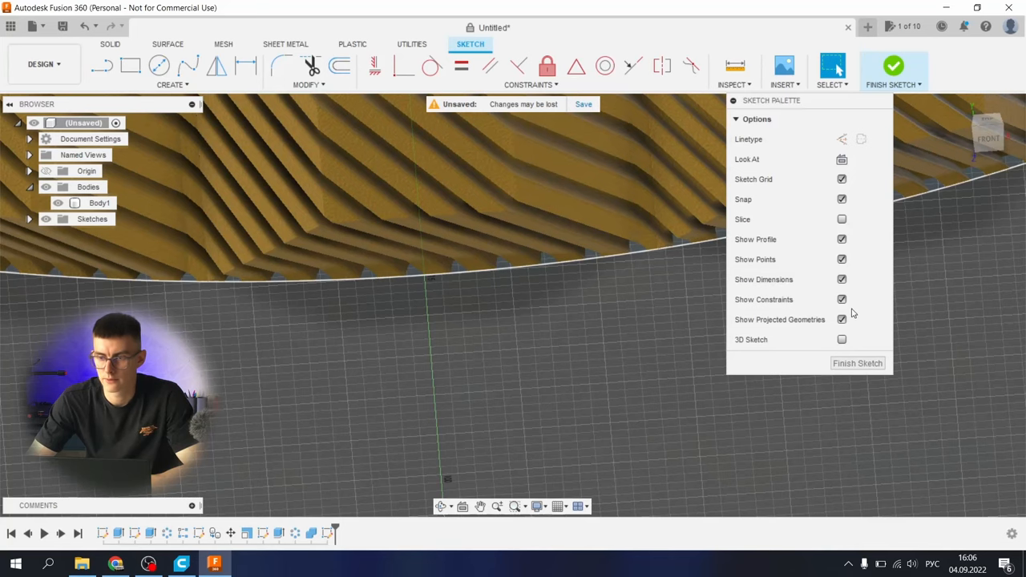
click(858, 363)
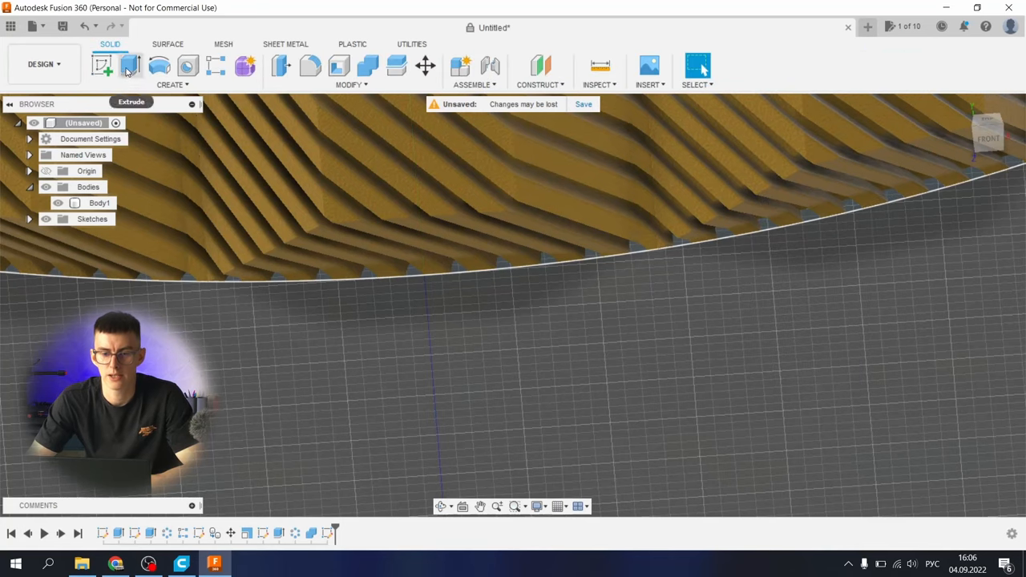
click(128, 66)
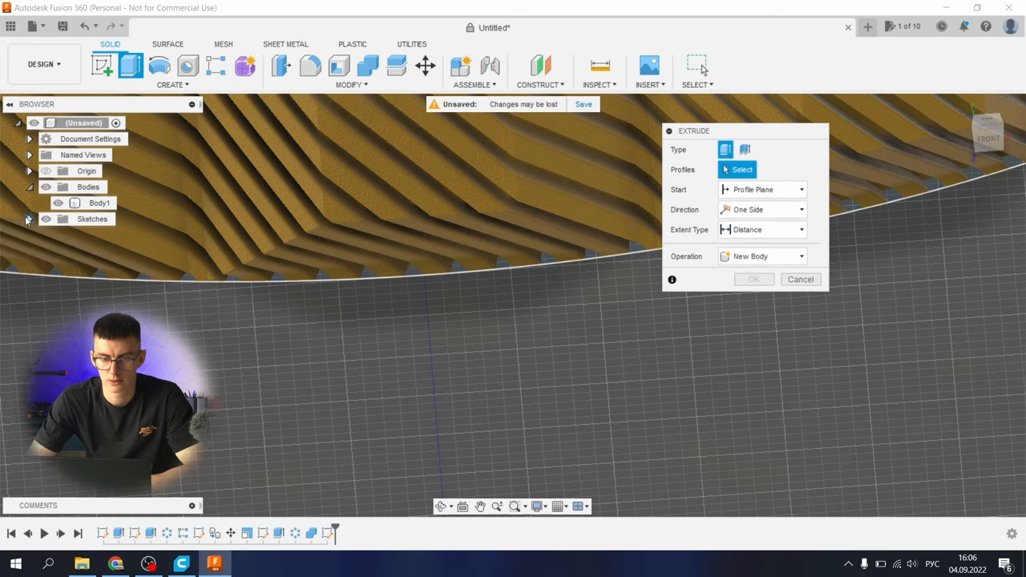
click(29, 218)
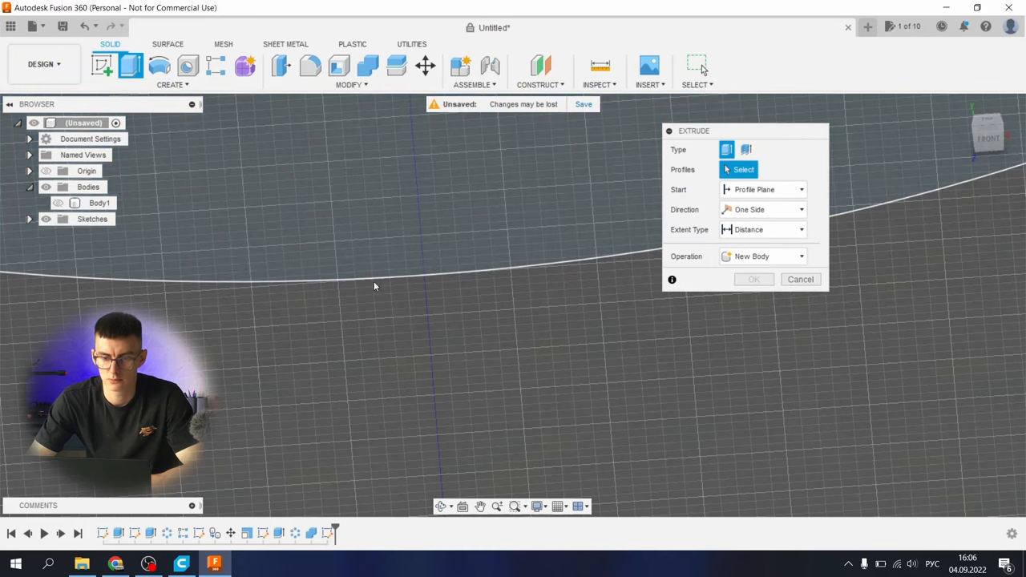
click(373, 275)
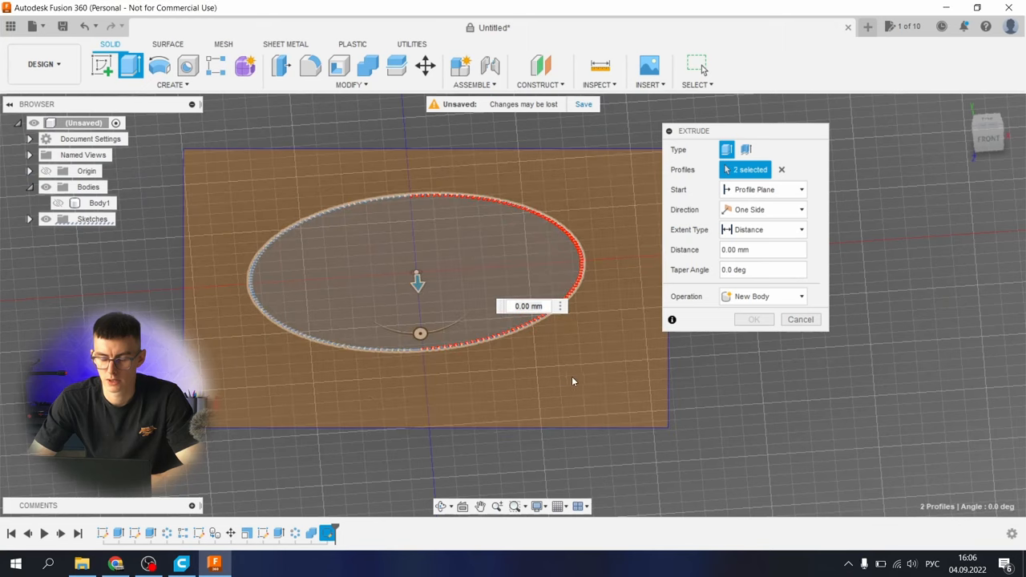
mouse_move(472, 356)
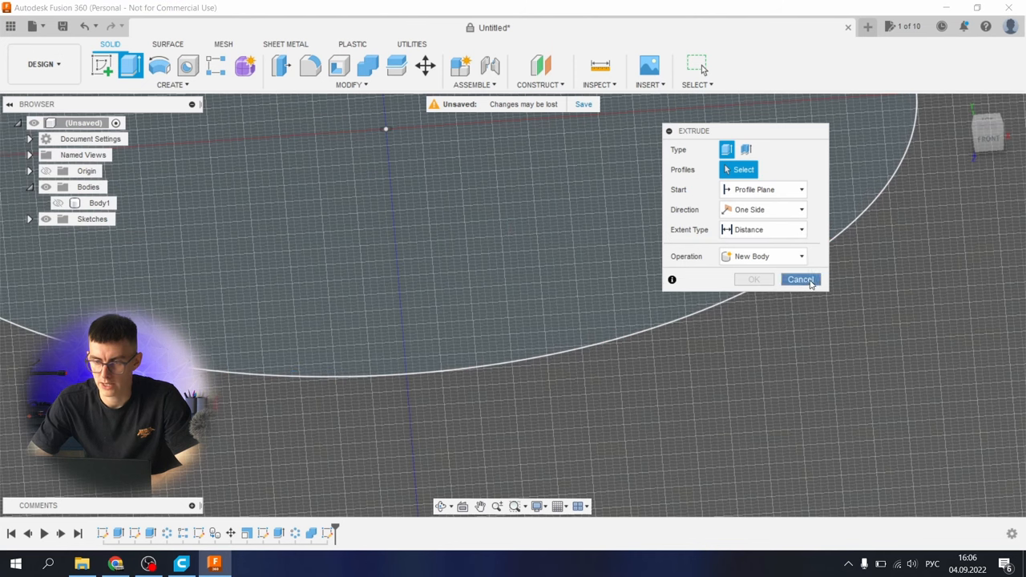
click(800, 279)
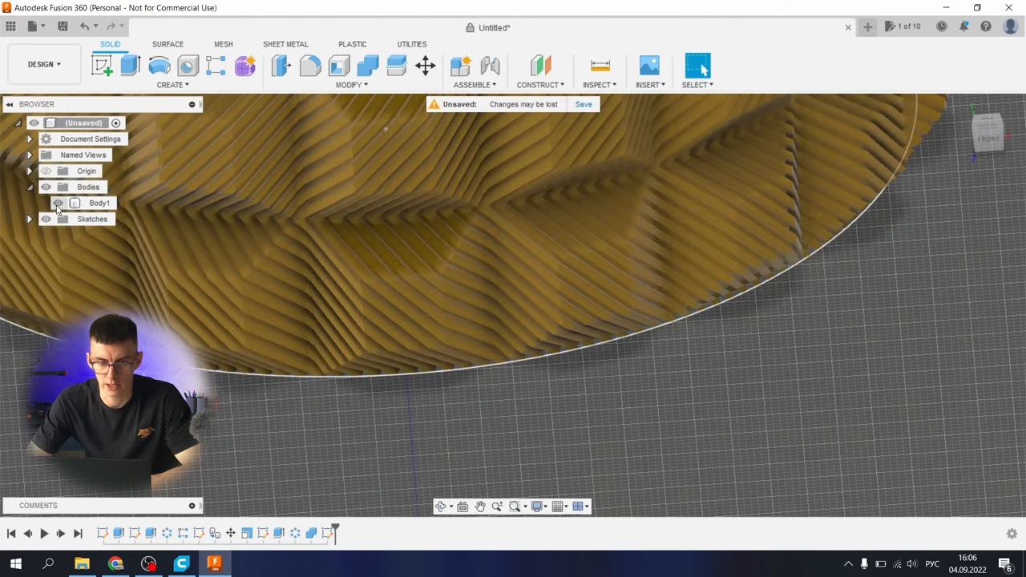
click(59, 202)
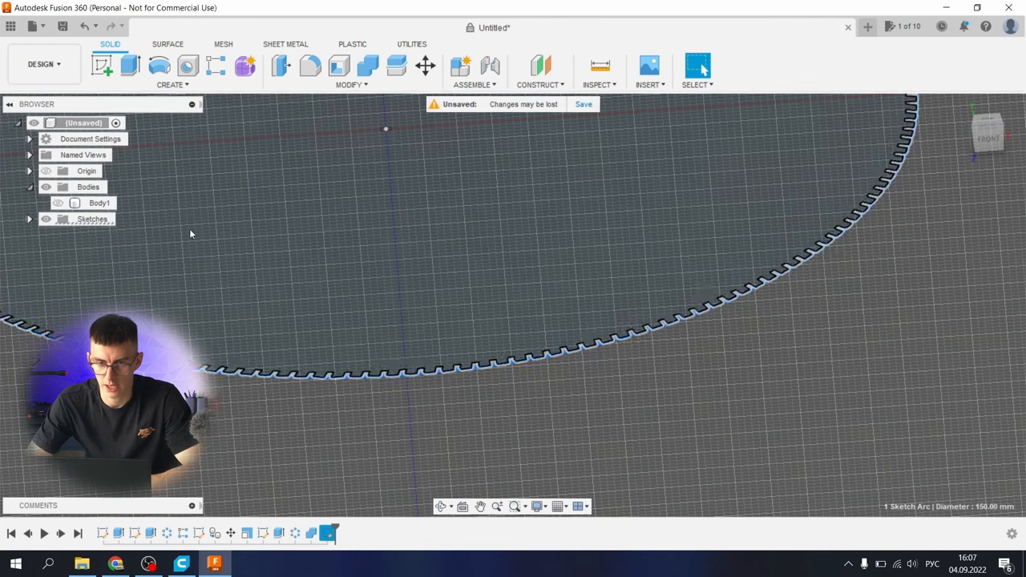
click(129, 66)
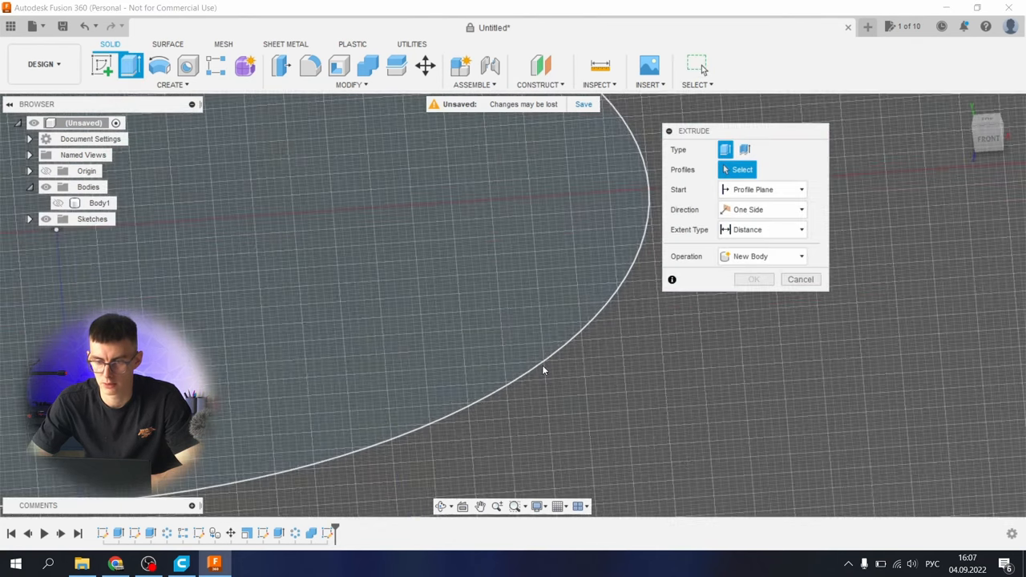
mouse_move(801, 279)
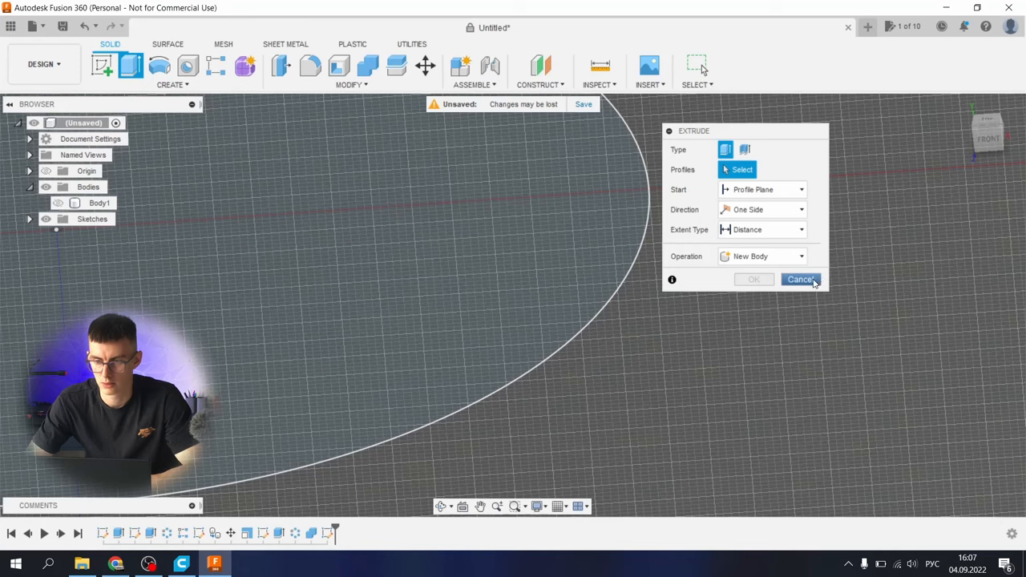
click(800, 279)
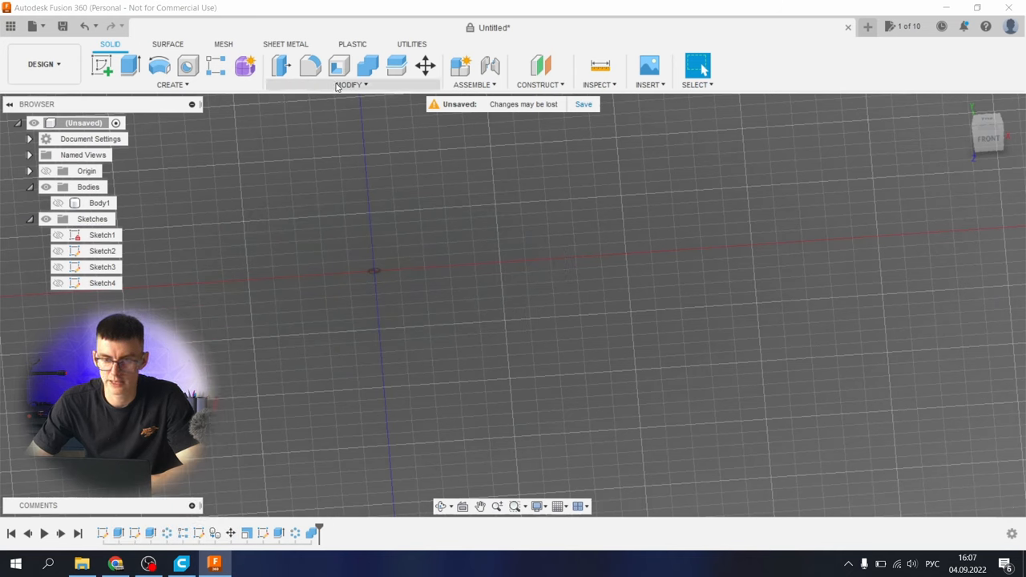
Create a 100 mm diameter, 10 mm tall cylinder on the base plane as a new body
click(173, 83)
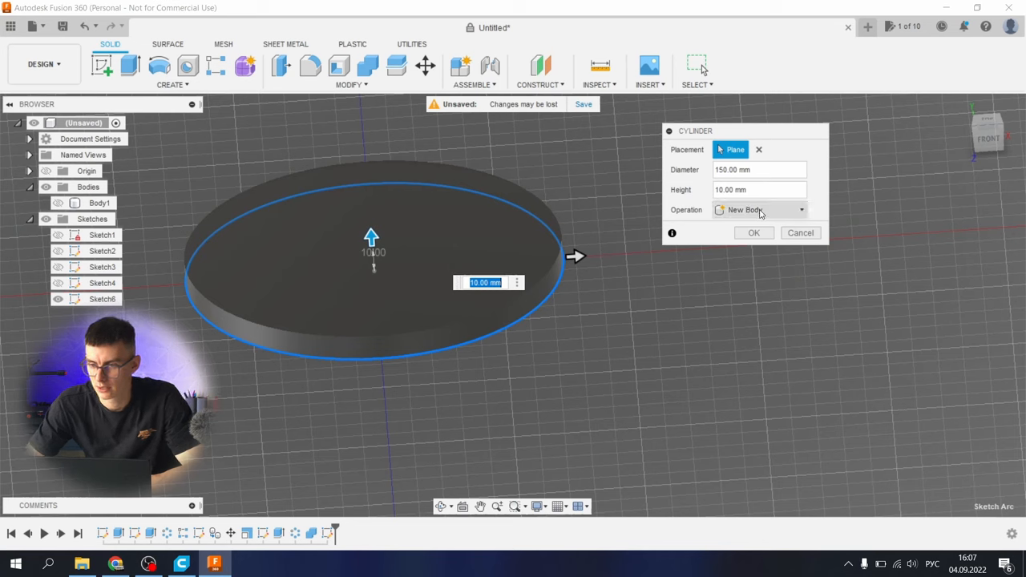
click(754, 232)
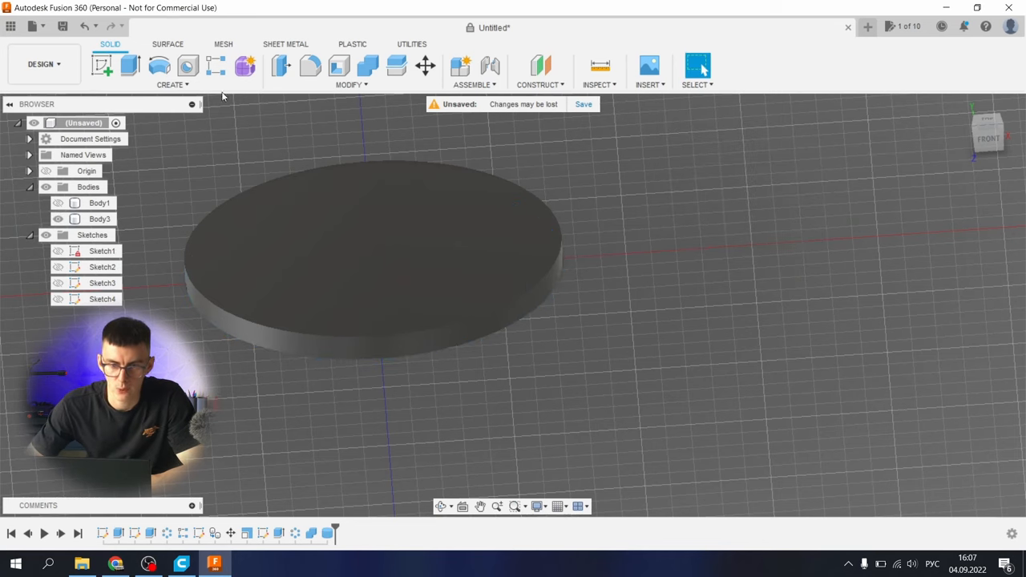
mouse_move(302, 132)
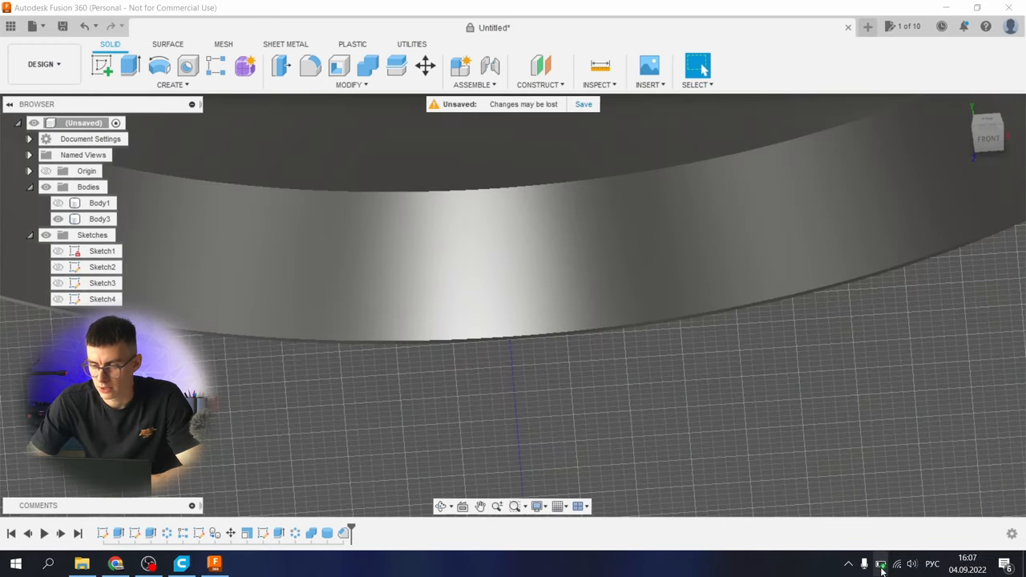
click(887, 564)
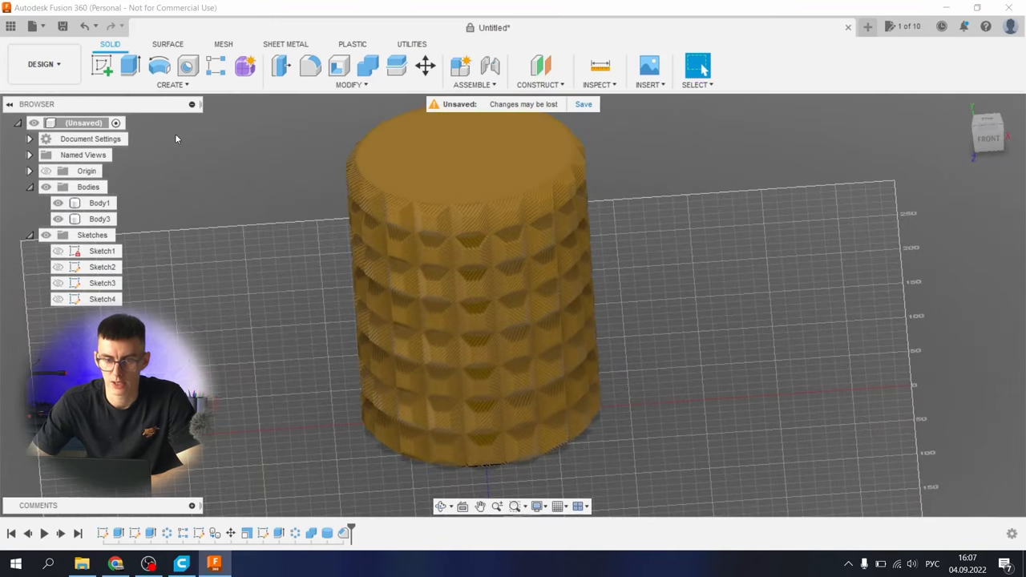
click(350, 84)
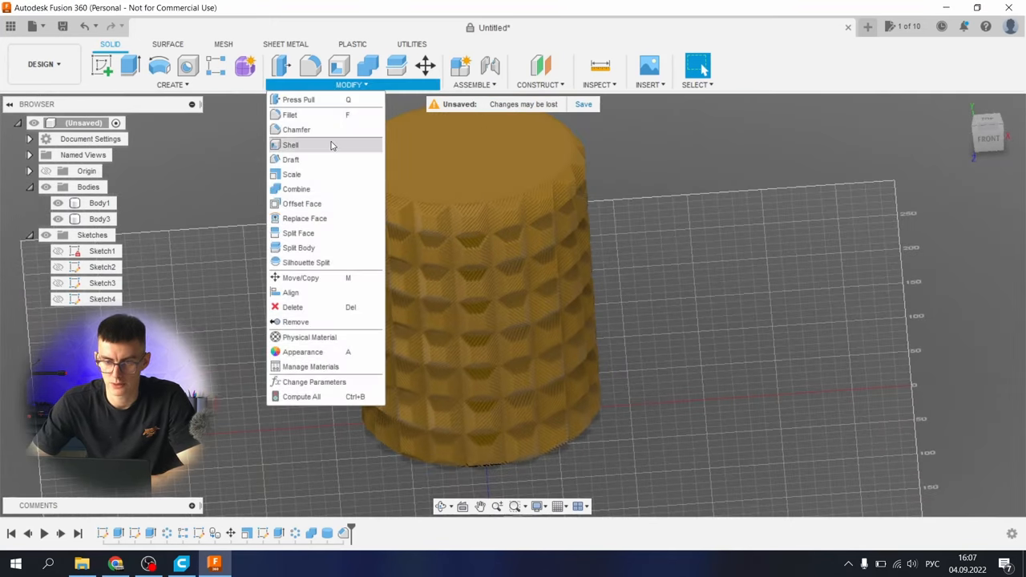
click(295, 190)
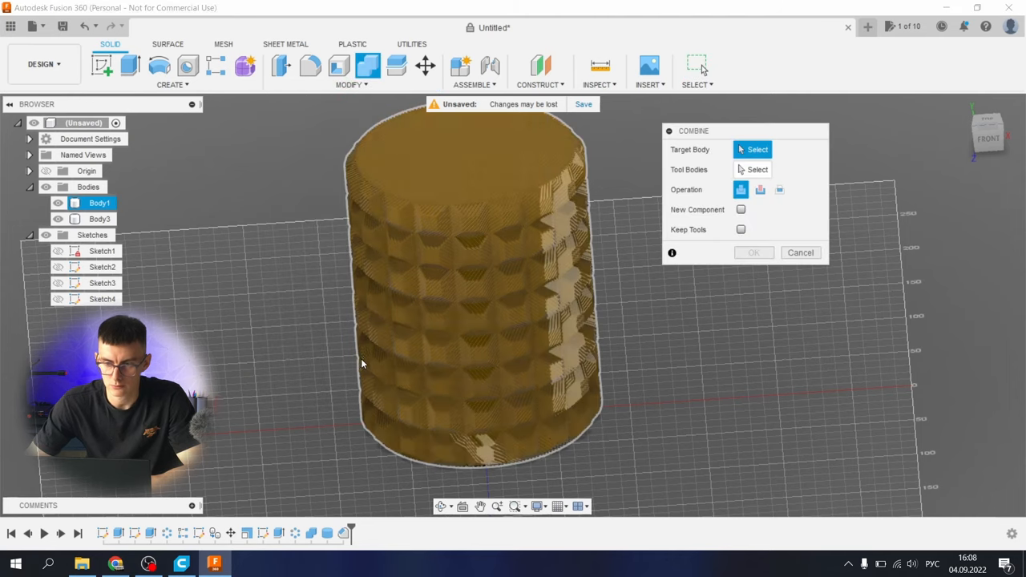
click(99, 202)
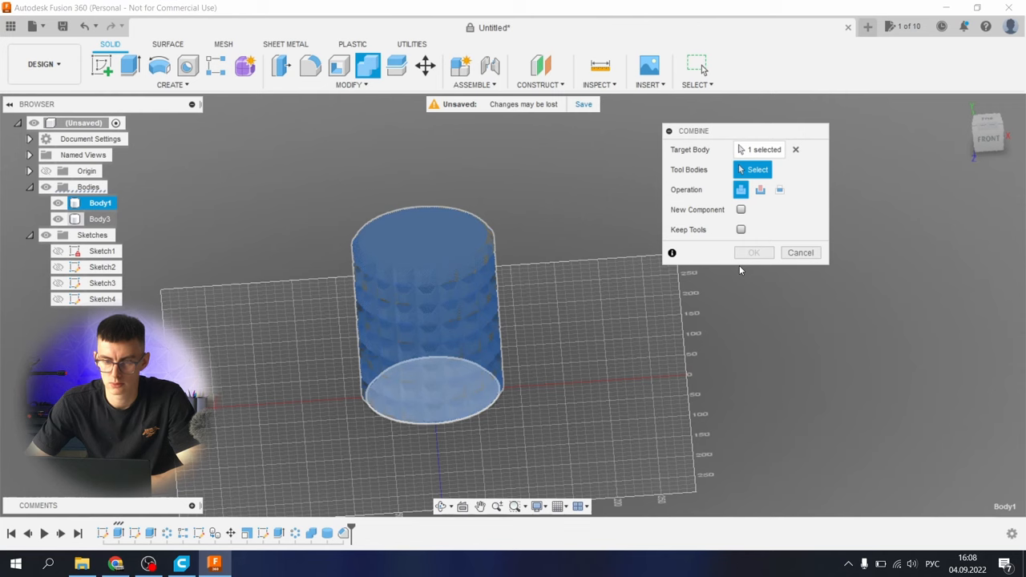
click(99, 218)
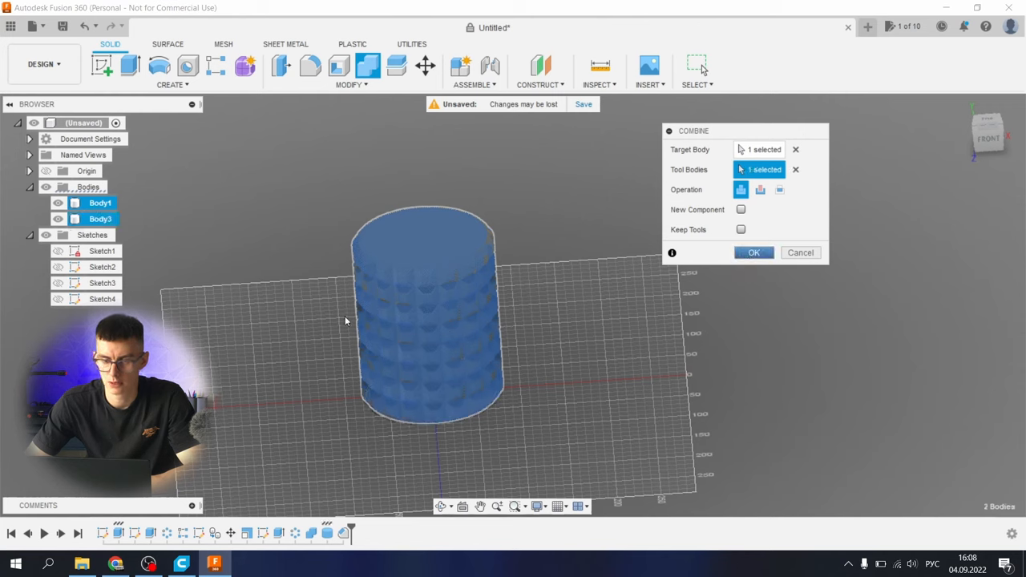
click(754, 253)
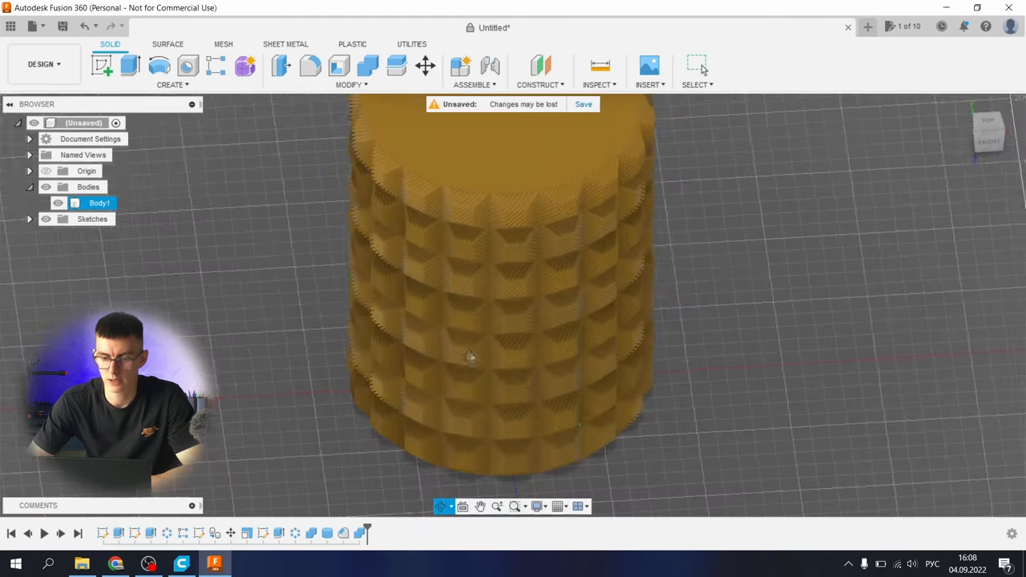
drag(471, 356, 516, 313)
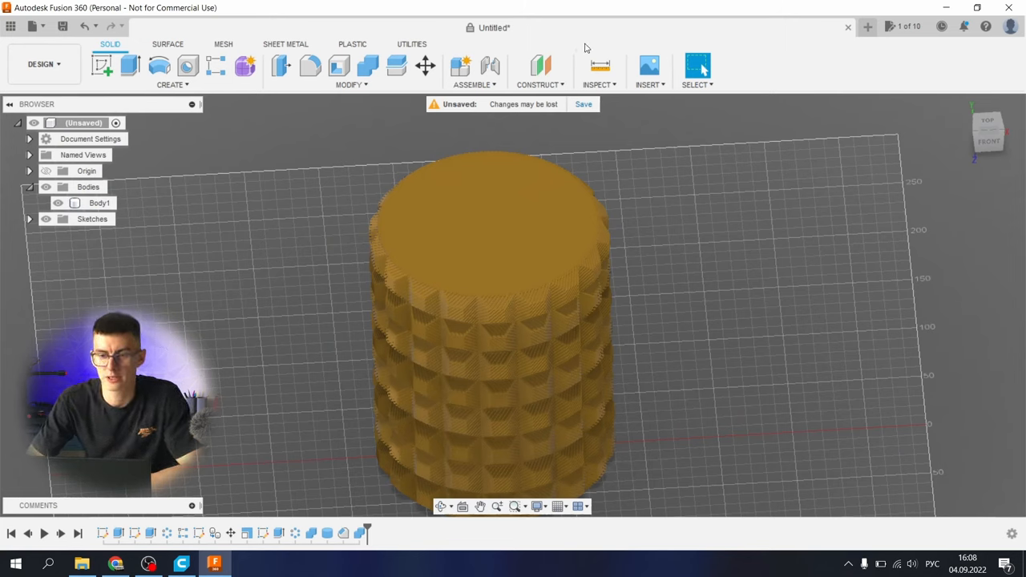
Save the design to the cloud as '1' when STL export requires it, then choose STL again
click(420, 45)
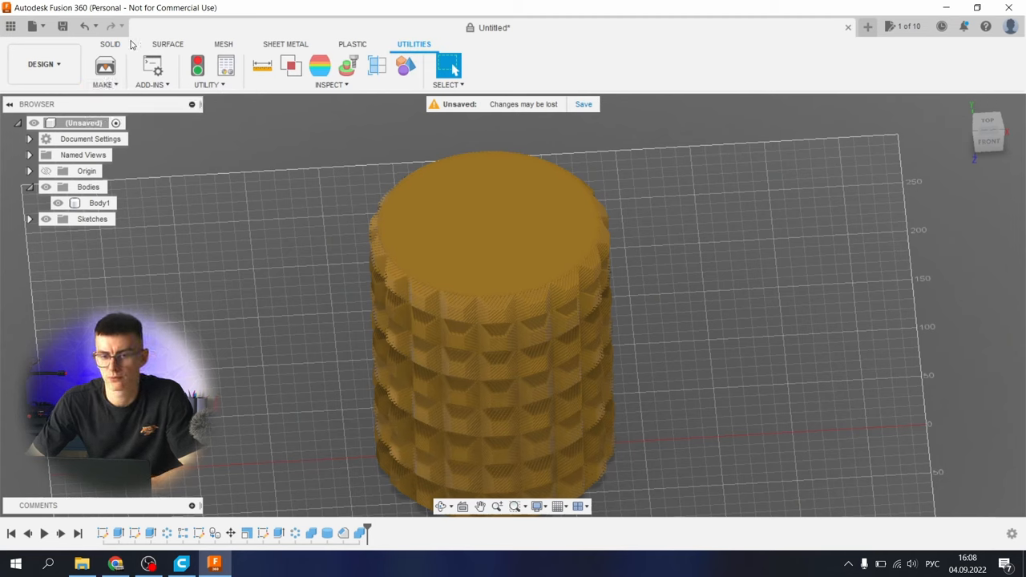
click(38, 25)
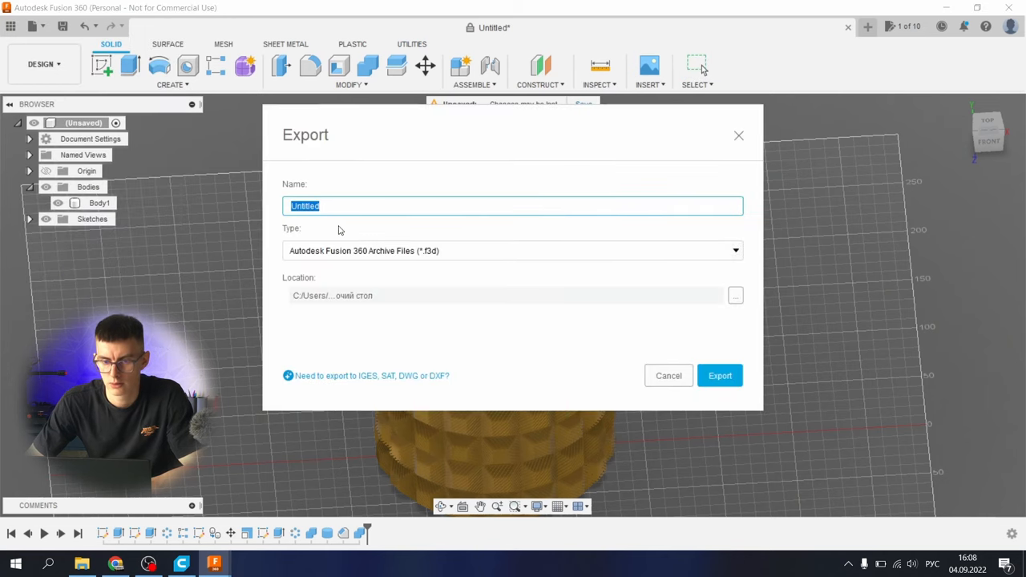
text(1)
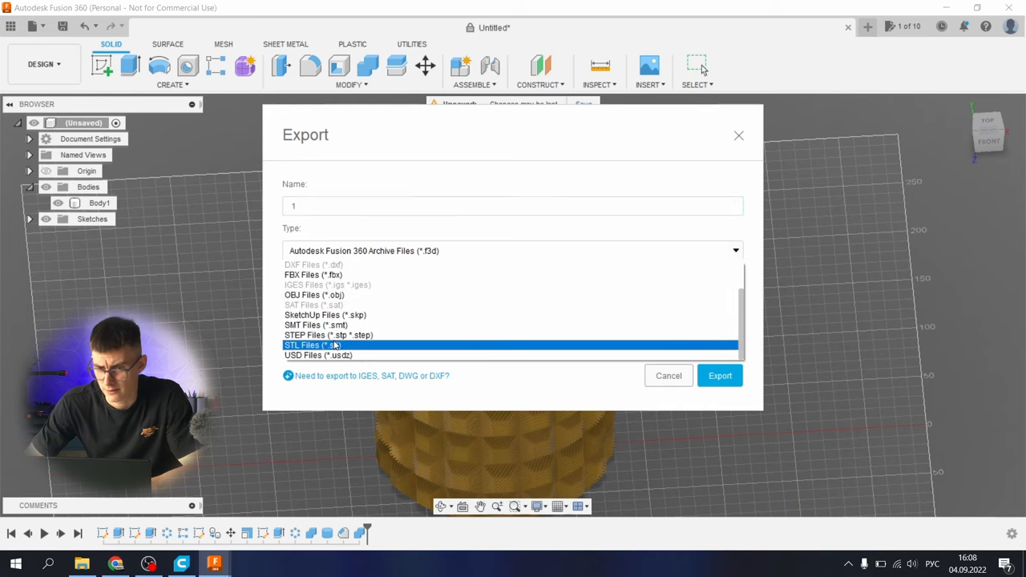
mouse_move(366, 346)
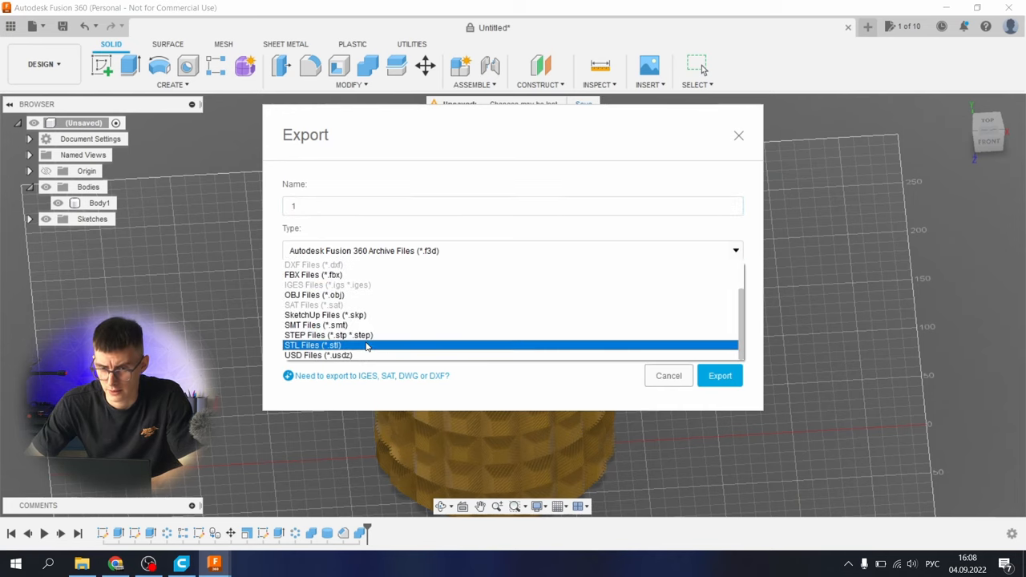
click(314, 345)
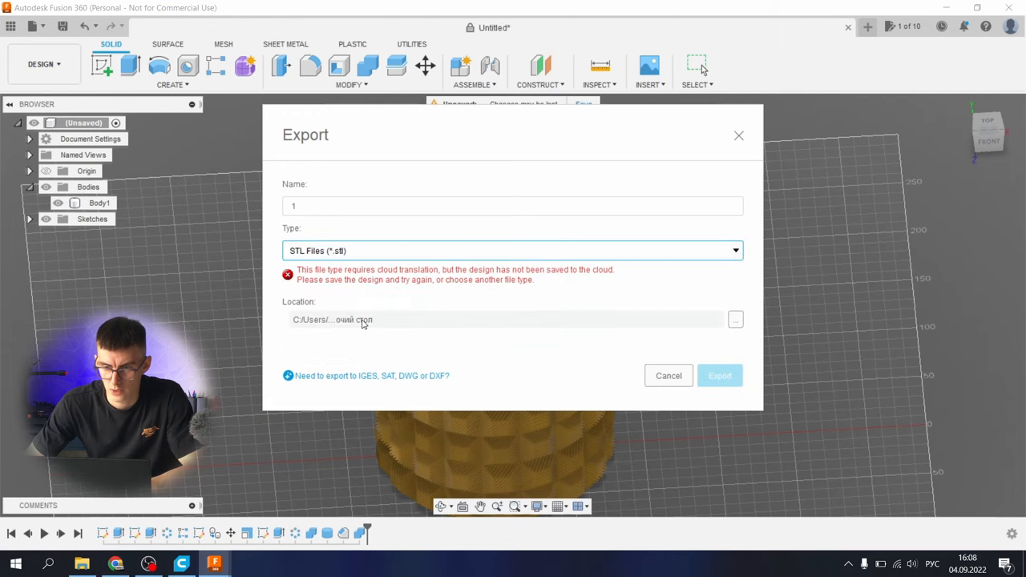
click(669, 376)
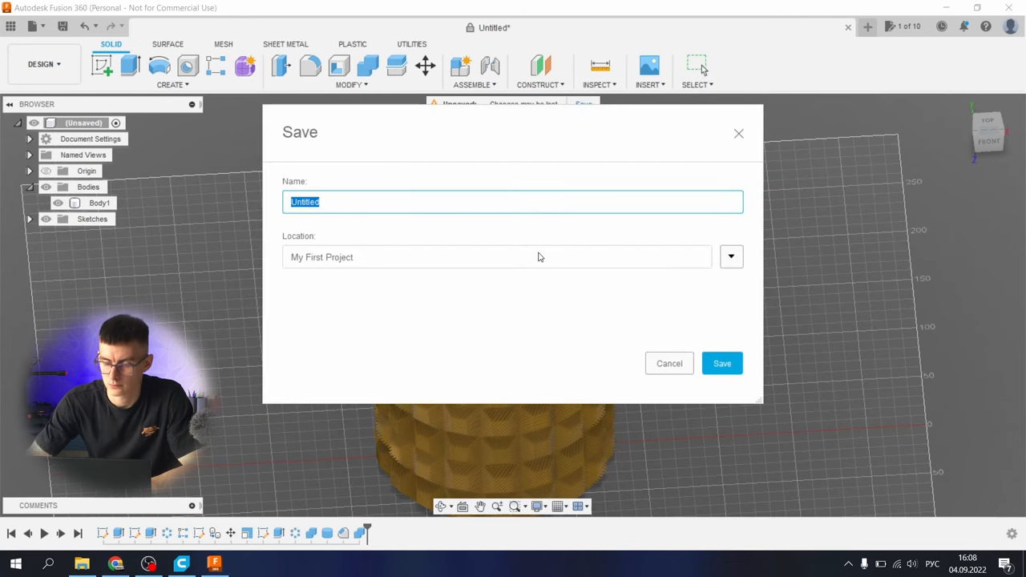
click(722, 363)
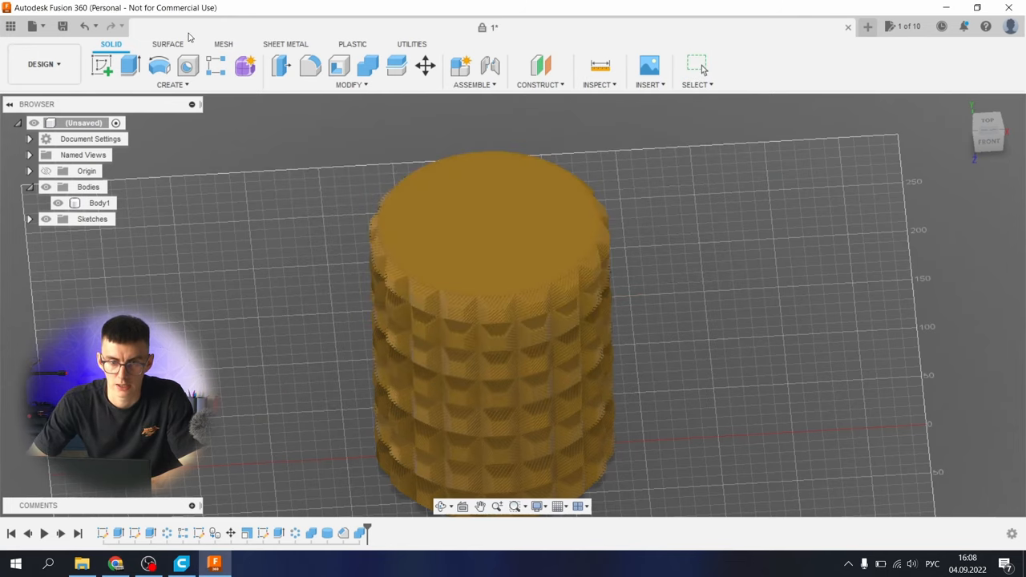
mouse_move(445, 340)
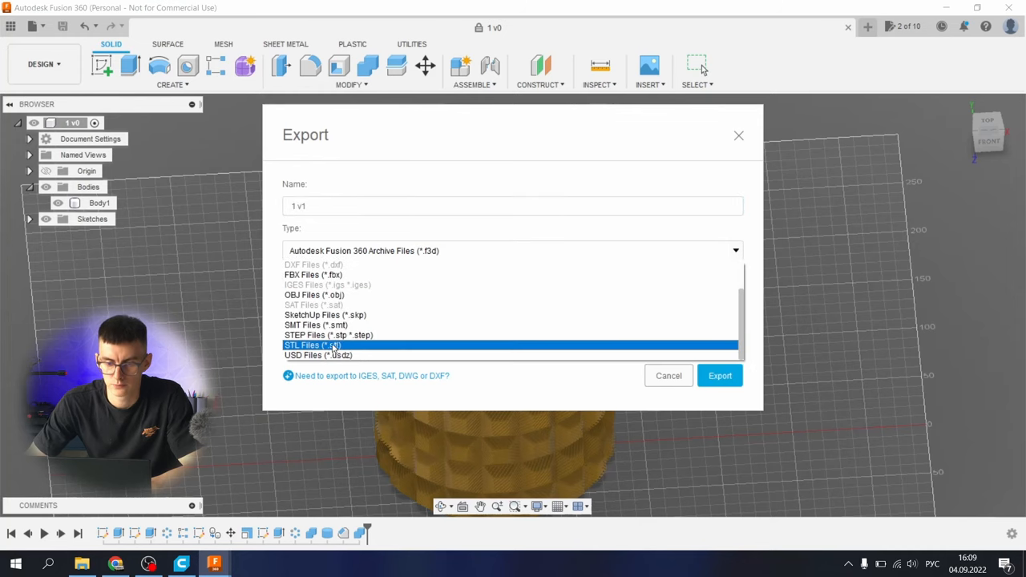
click(328, 345)
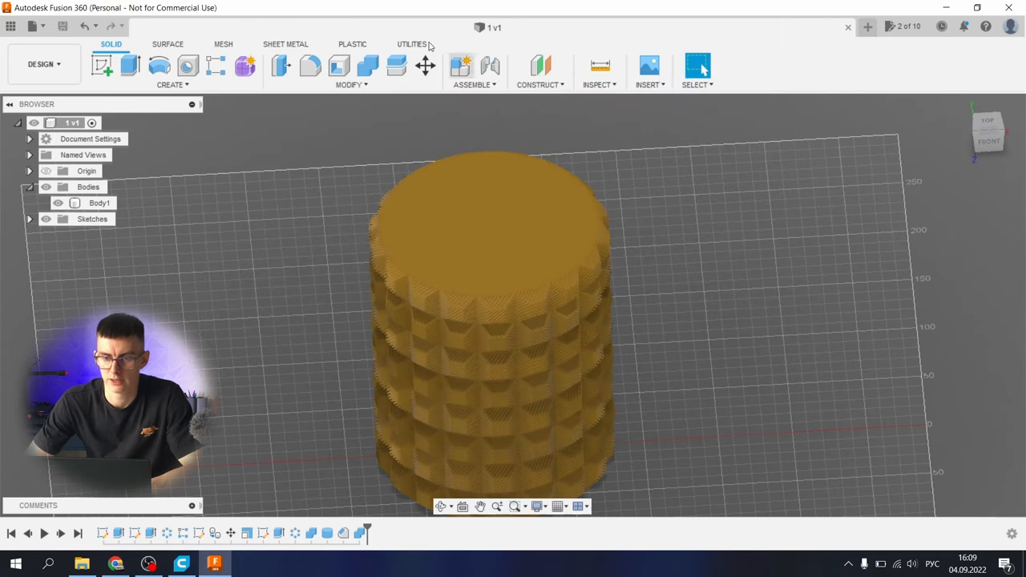
Send Body1 through Make > 3D Print to Ultimaker Cura
click(415, 45)
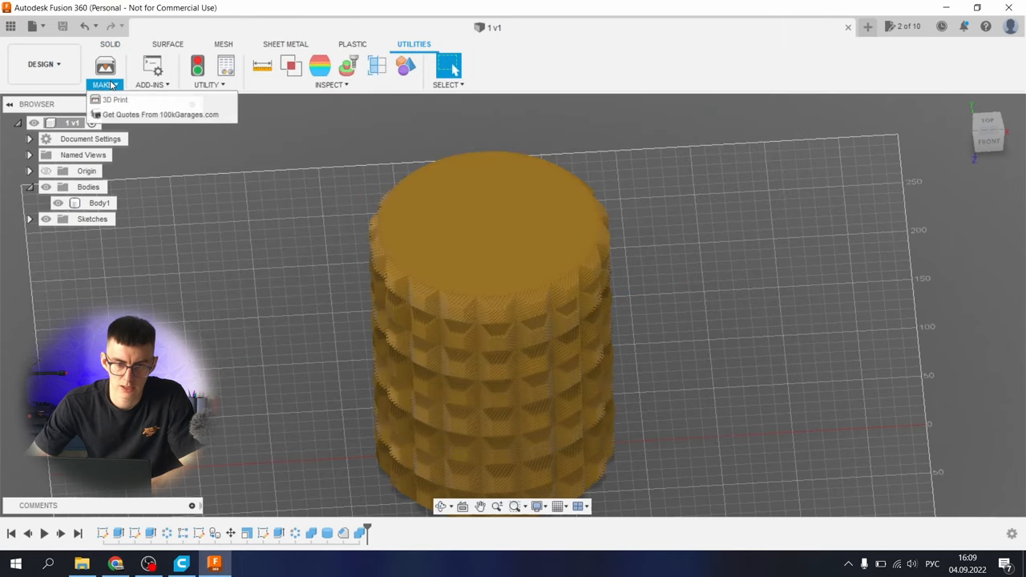
click(111, 100)
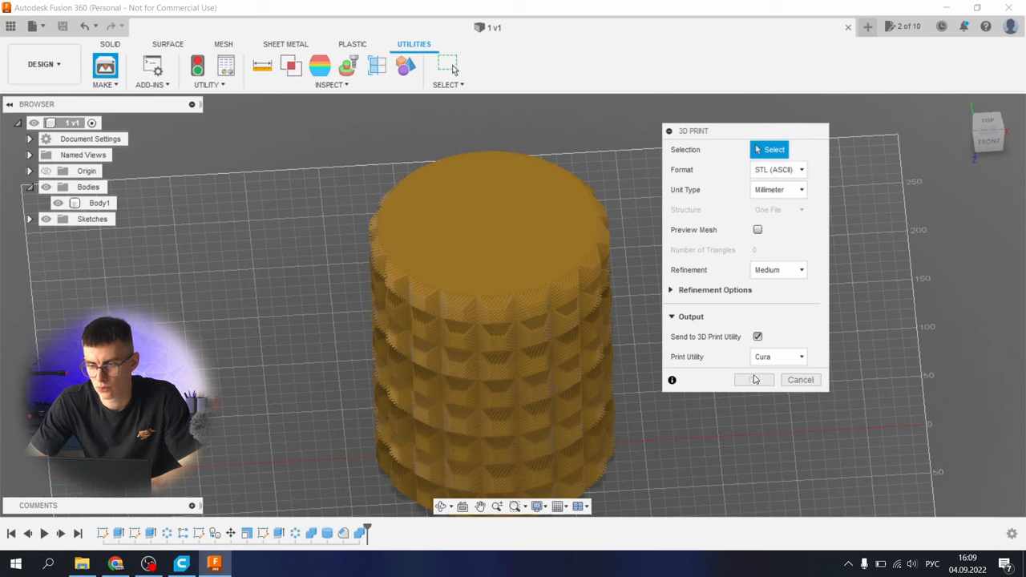
click(757, 337)
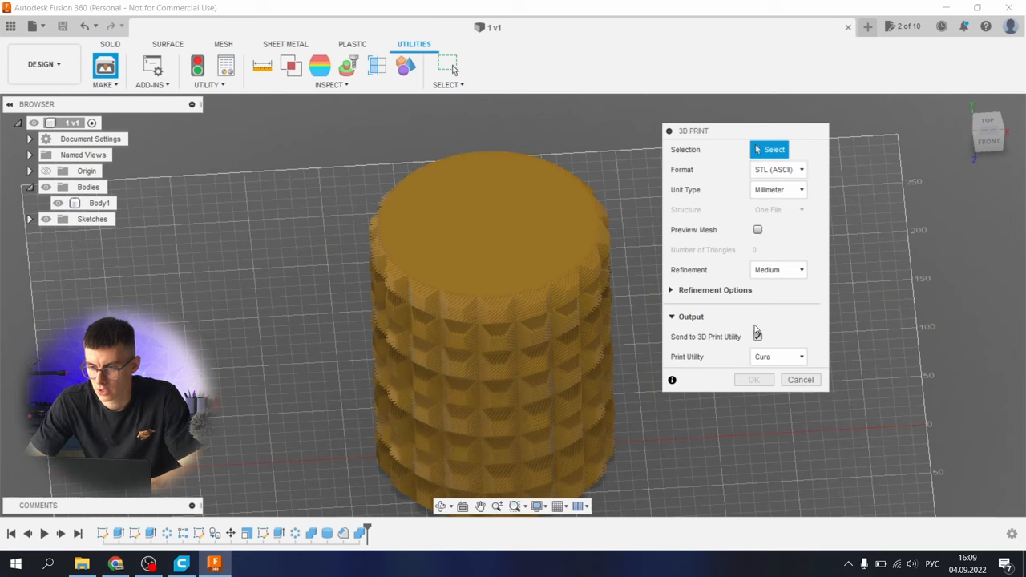
click(757, 337)
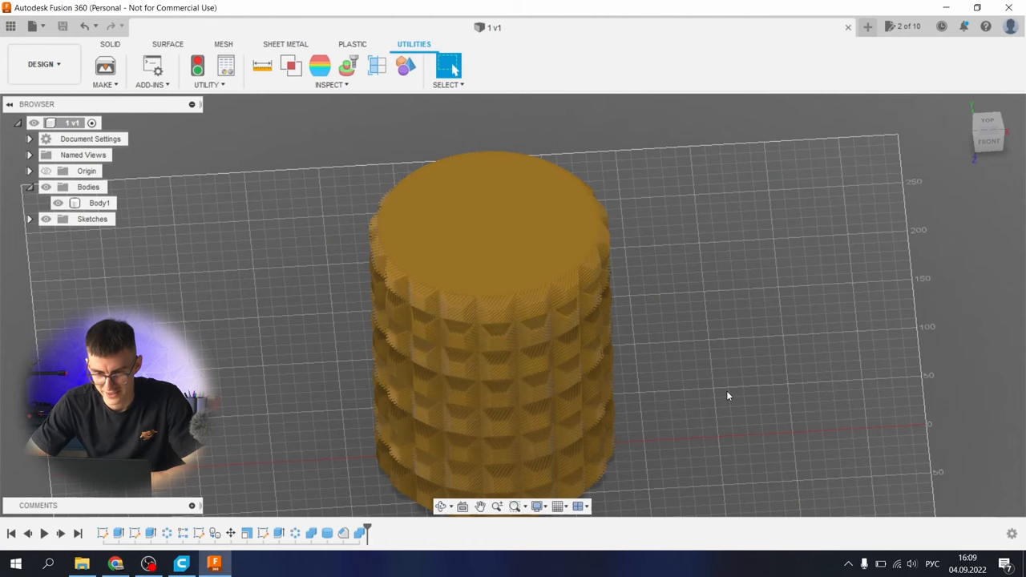
click(170, 561)
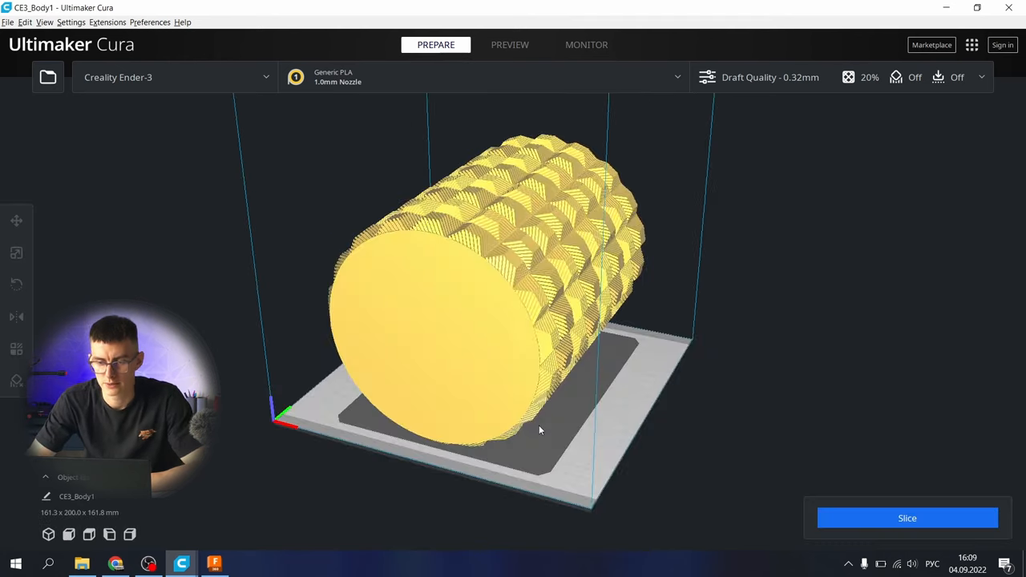
Rotate the imported vase upright on the Cura build plate and slice it
drag(538, 429, 468, 330)
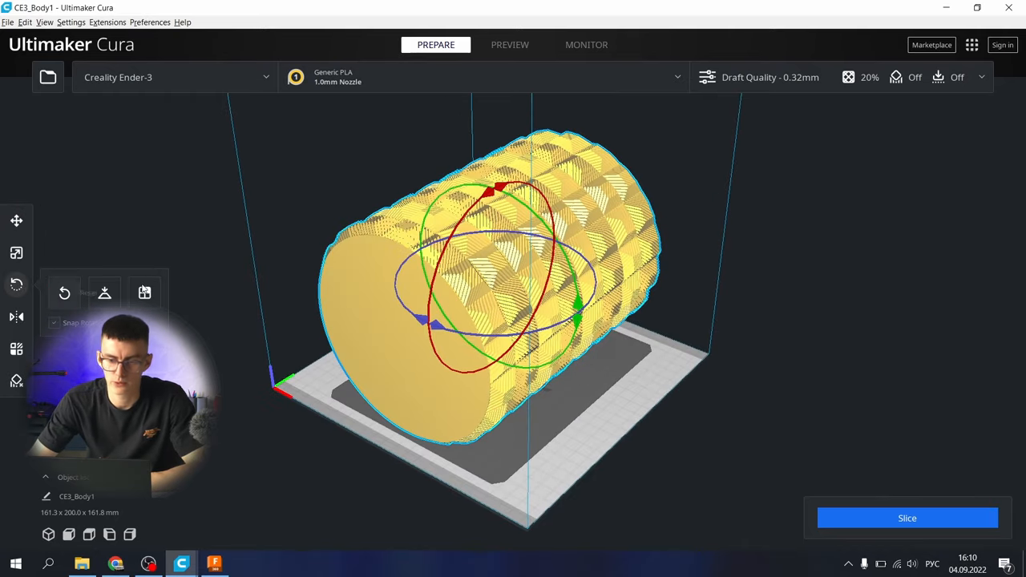
mouse_move(661, 234)
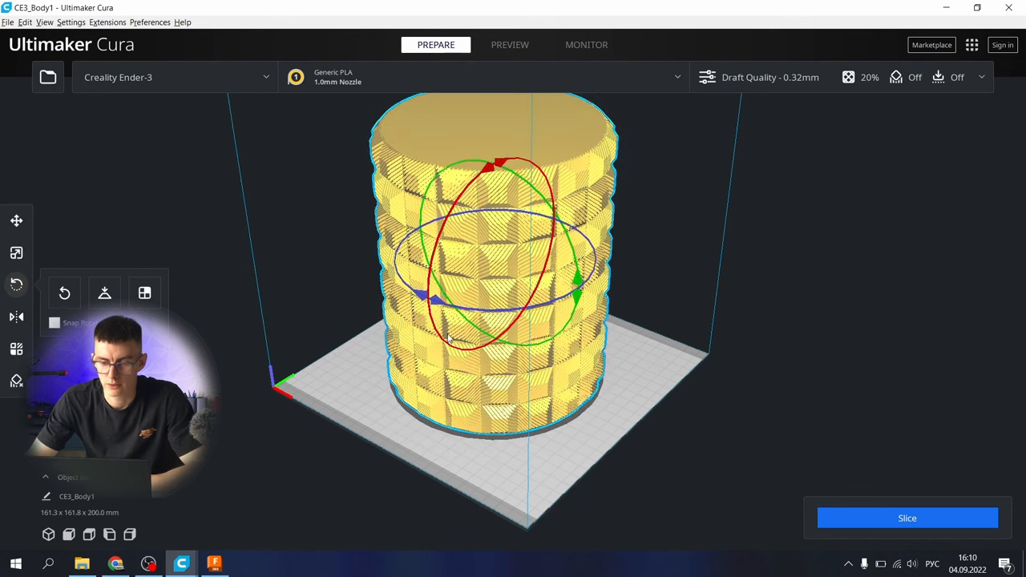
click(55, 324)
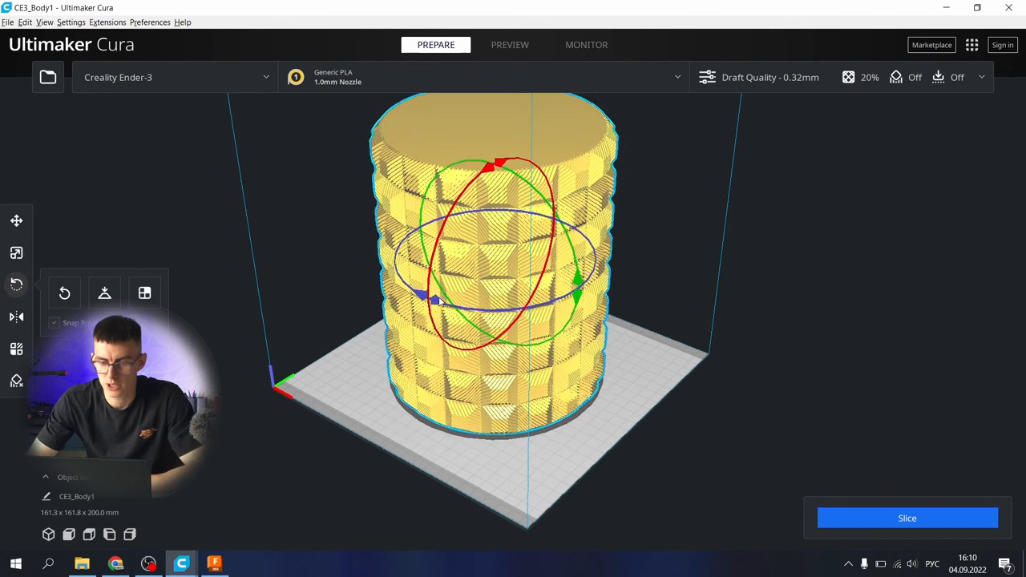
click(908, 518)
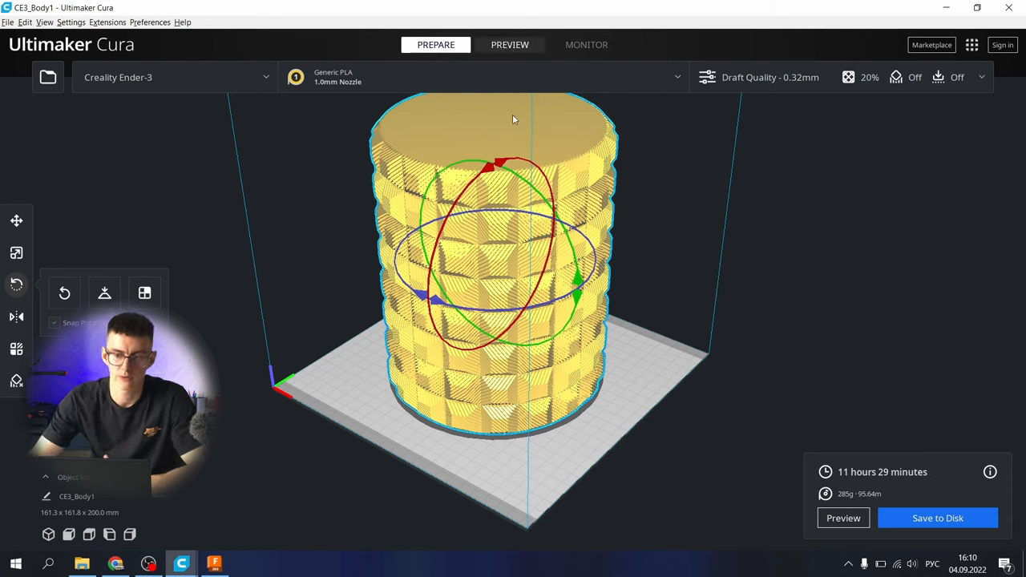
click(510, 45)
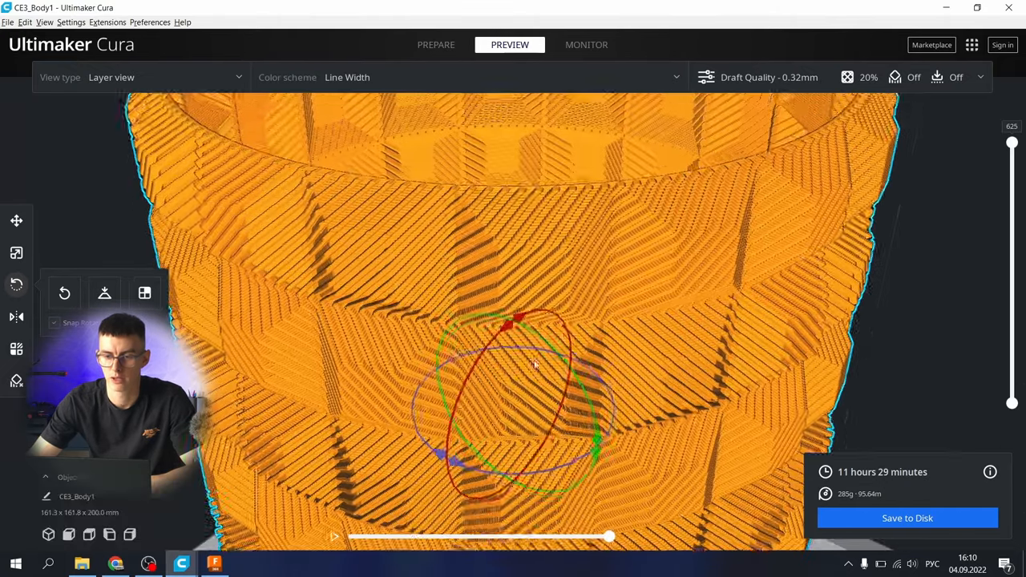
drag(536, 366, 518, 184)
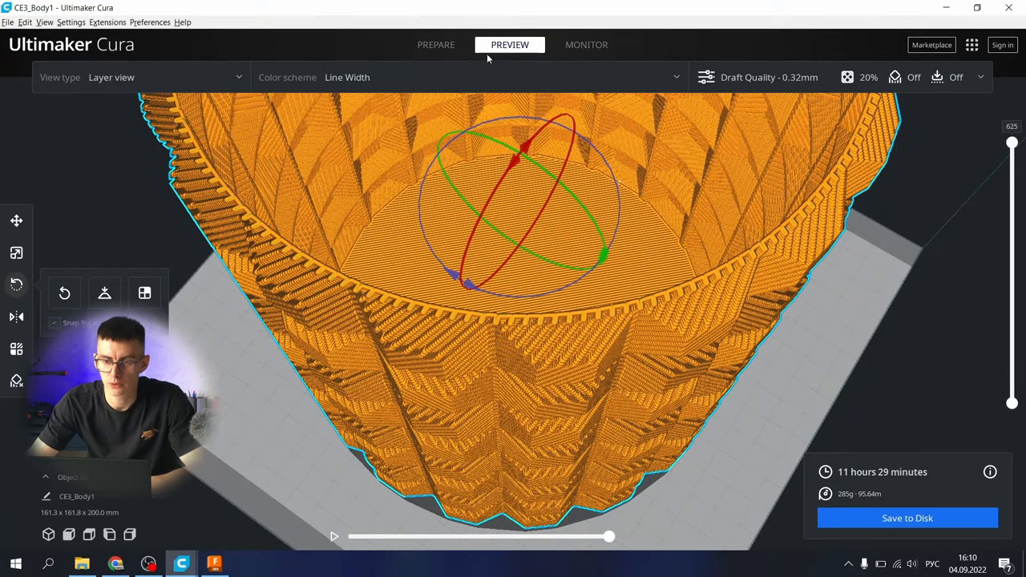
click(436, 45)
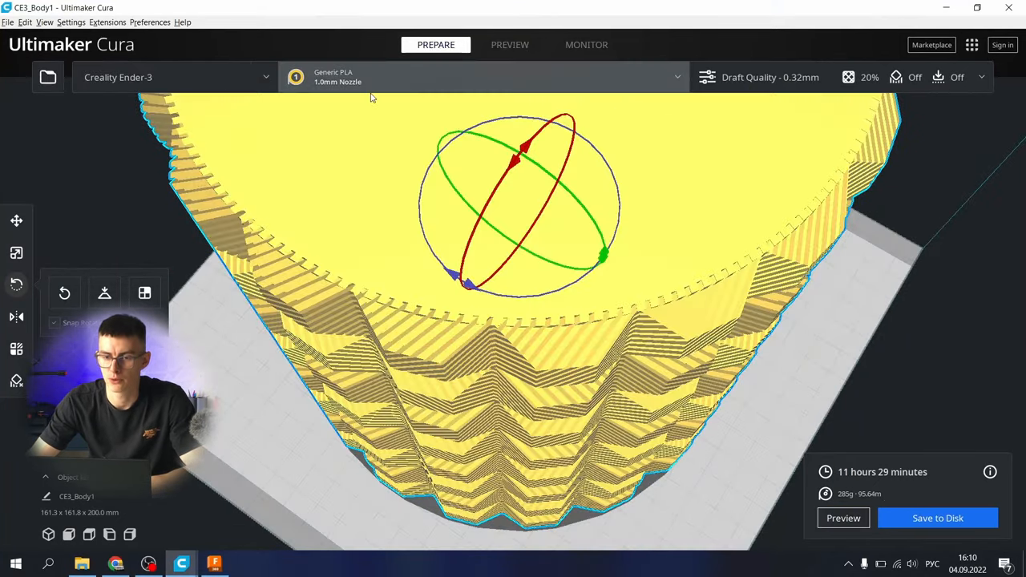
mouse_move(599, 335)
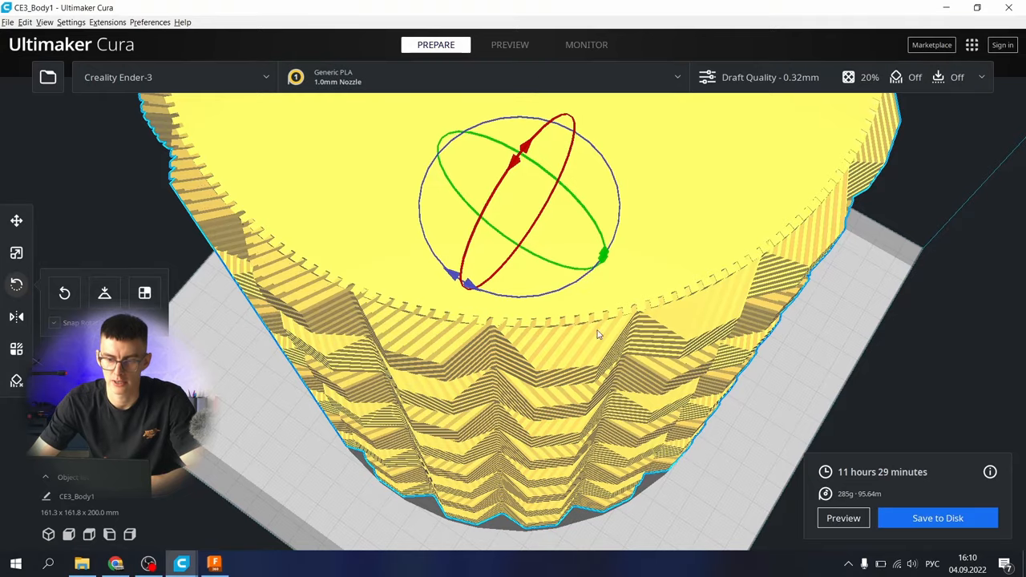
drag(596, 332, 468, 393)
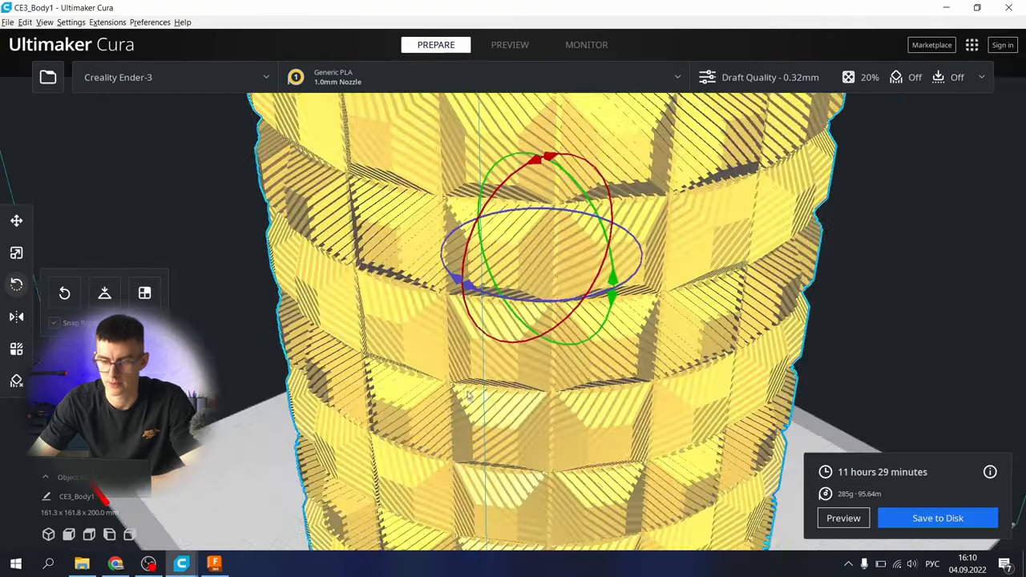